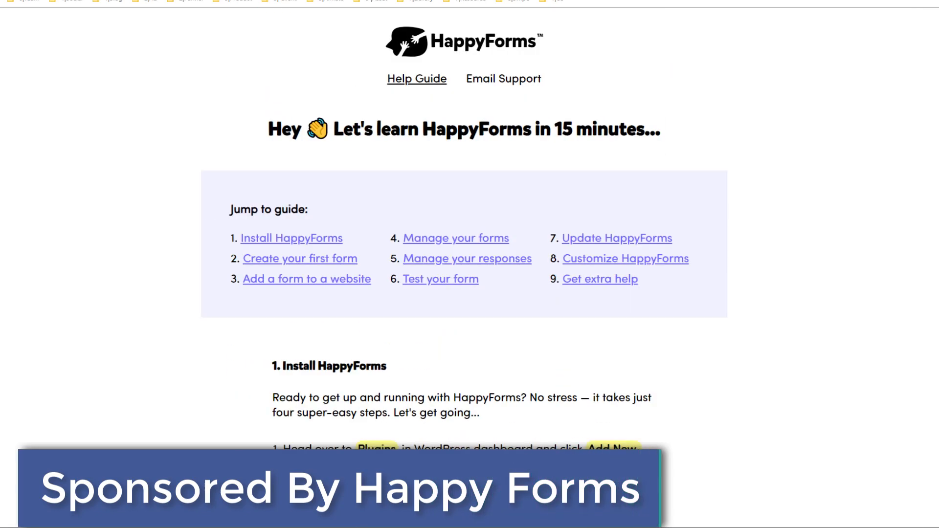
View the live Contact Me page with its Name, Email, message and site form.
click(468, 12)
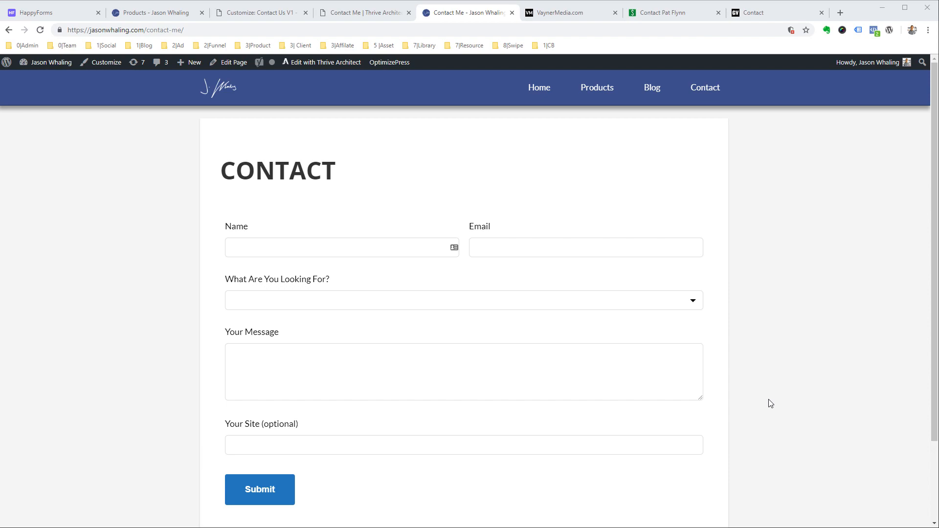
mouse_move(753, 402)
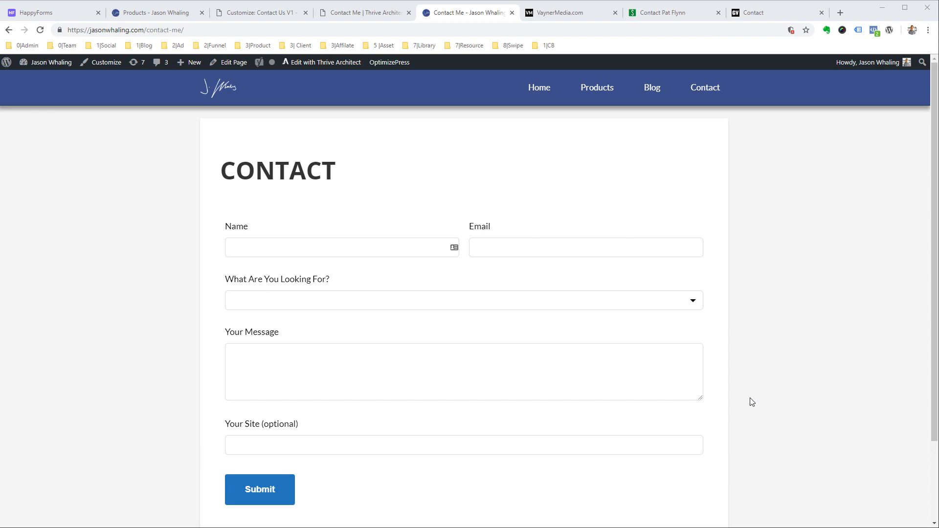
mouse_move(766, 390)
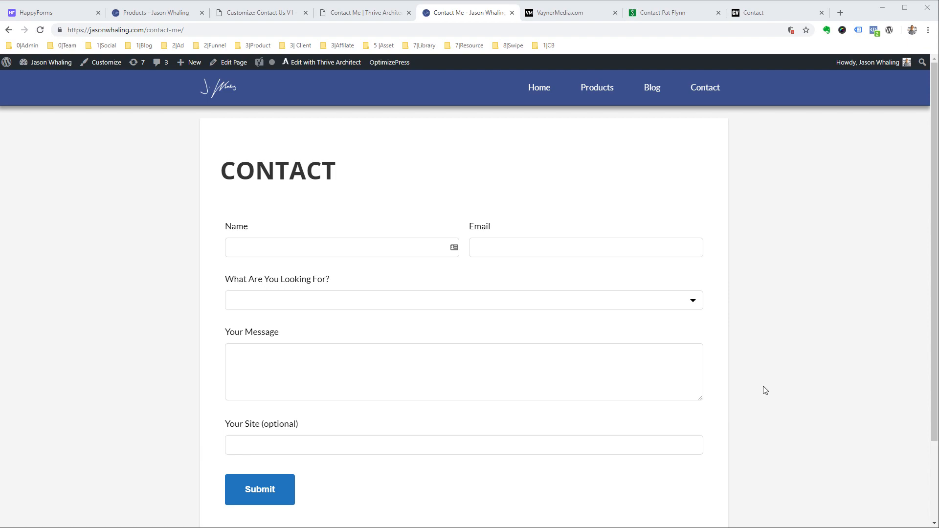
mouse_move(229, 120)
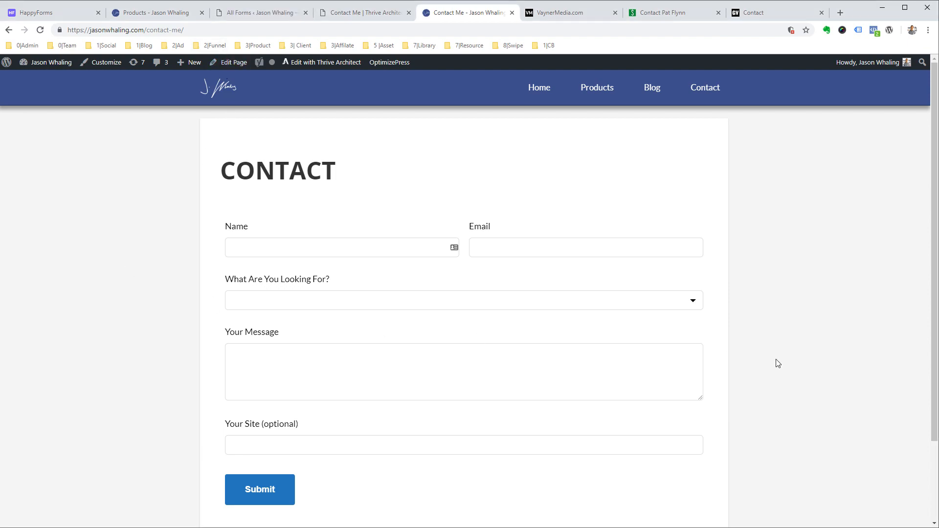
Download the free HappyForms plugin zip from the HappyForms homepage.
click(259, 11)
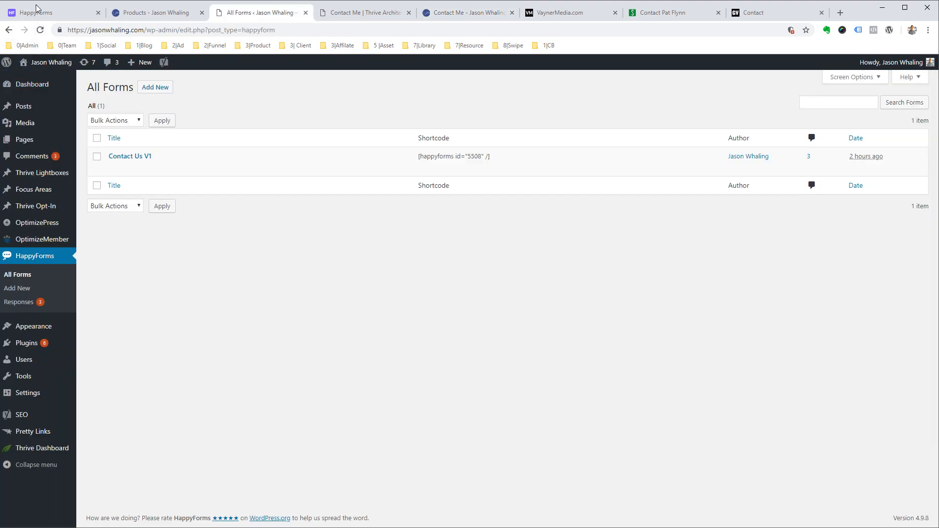
click(33, 12)
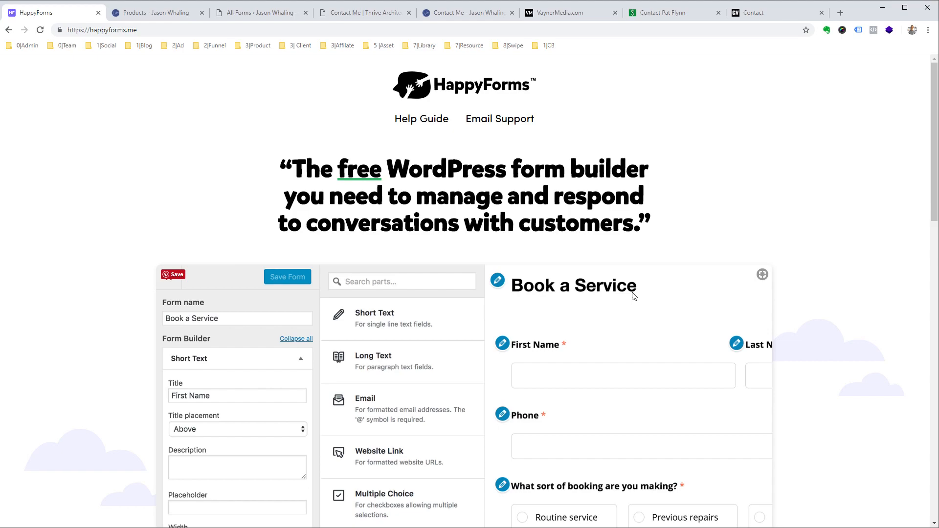
scroll(down, 3)
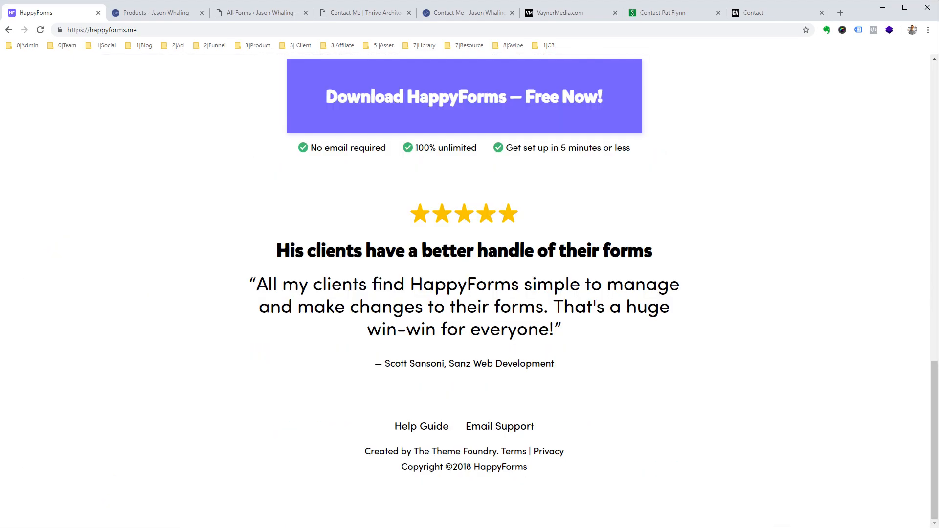
scroll(up, 3)
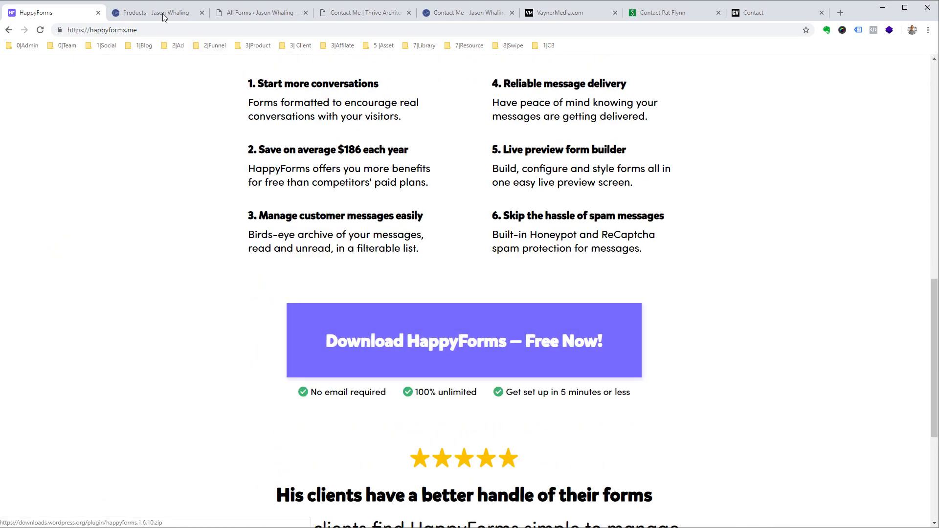
click(260, 12)
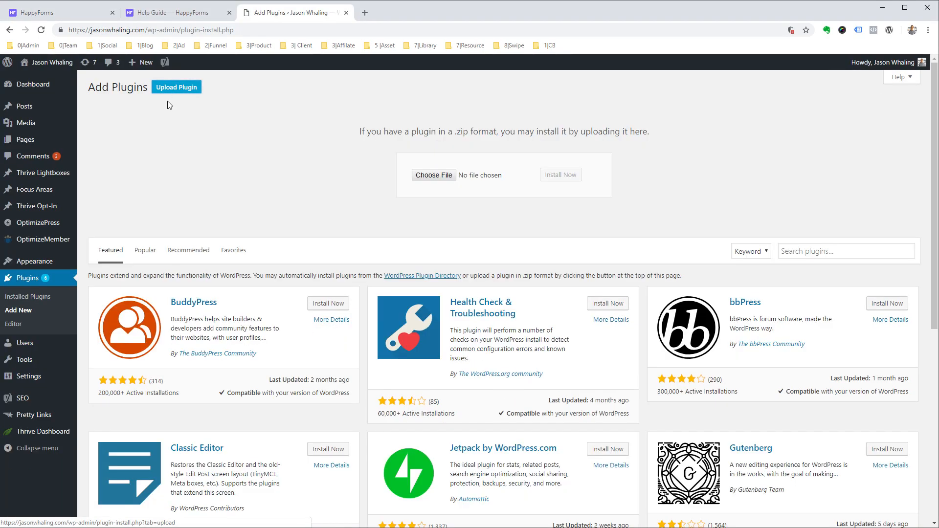
Upload, install and activate the HappyForms zip, then open Contact Us V1 in the builder.
click(433, 175)
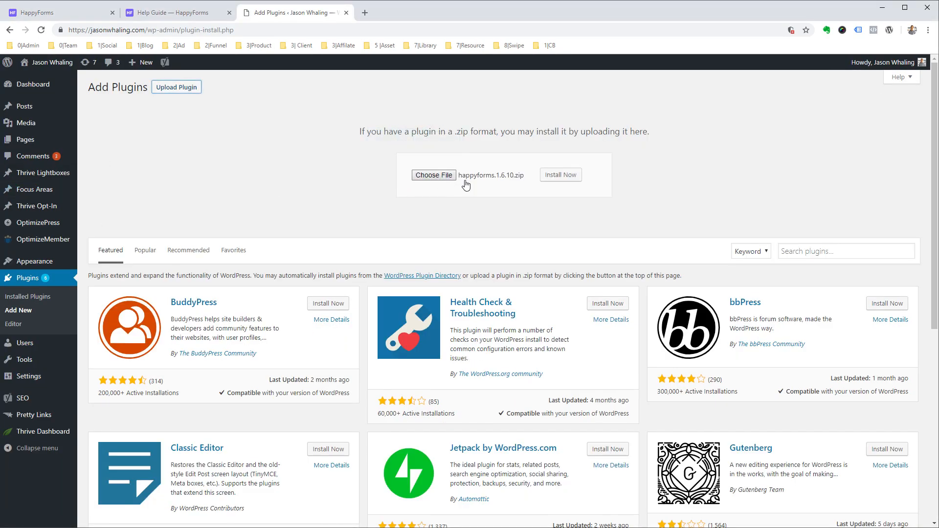
click(560, 174)
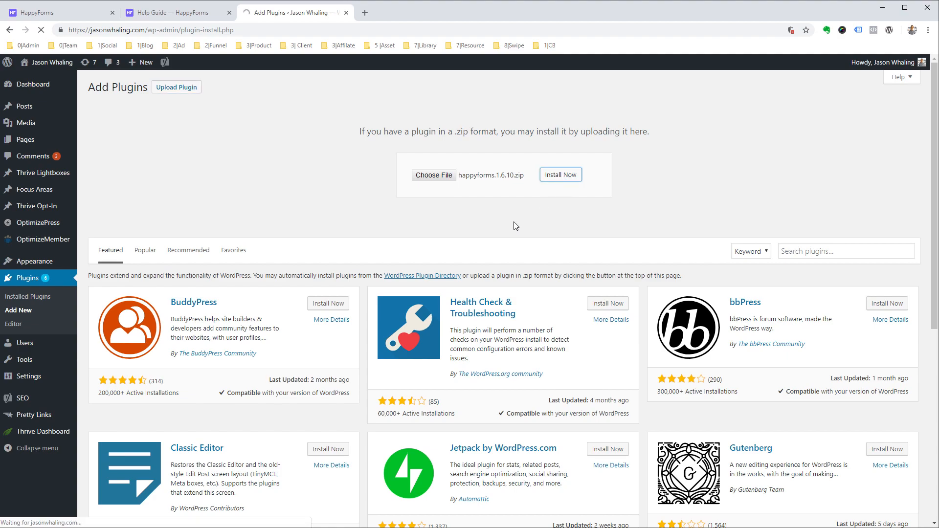
click(560, 174)
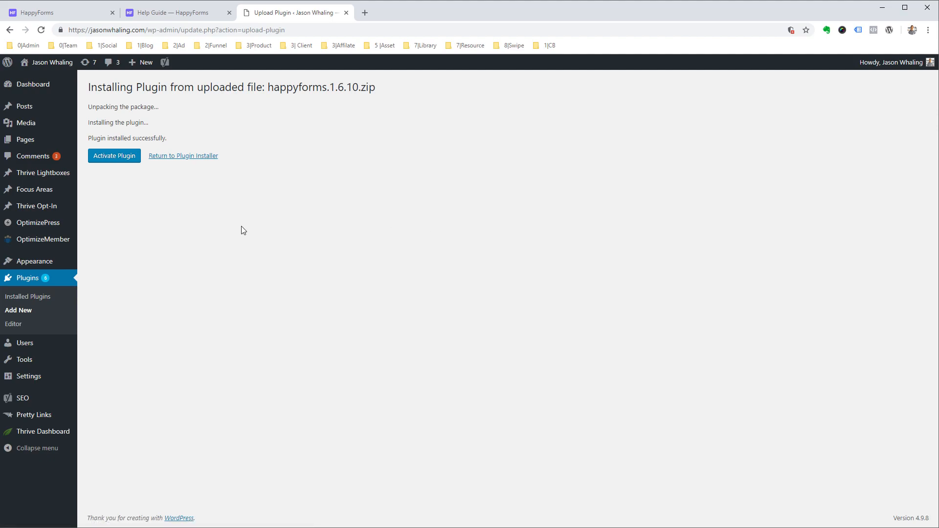
click(114, 155)
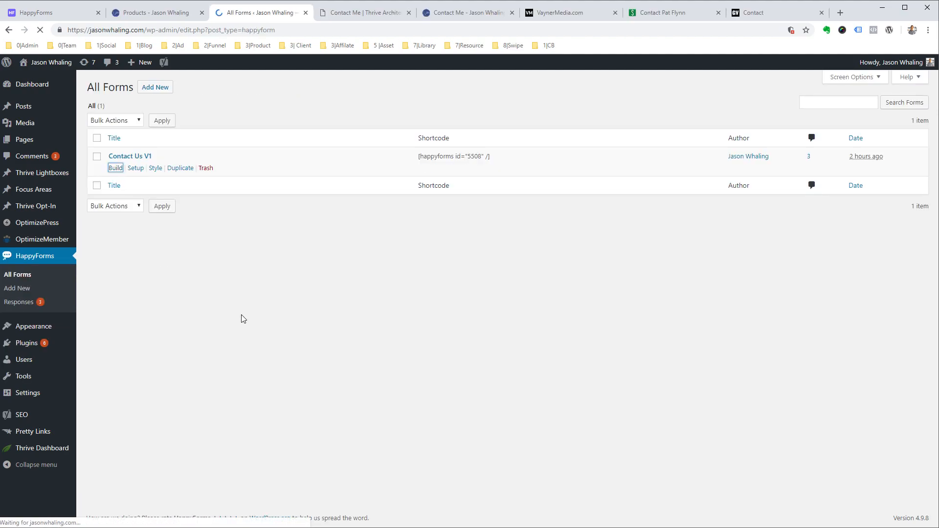
click(114, 168)
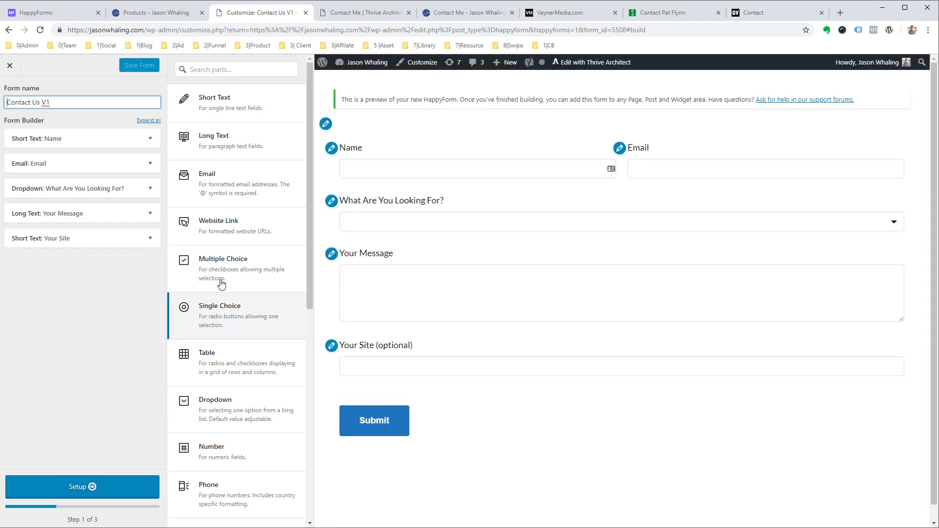
Scroll the Contact Us V1 preview to review the What Are You Looking For? options.
scroll(down, 3)
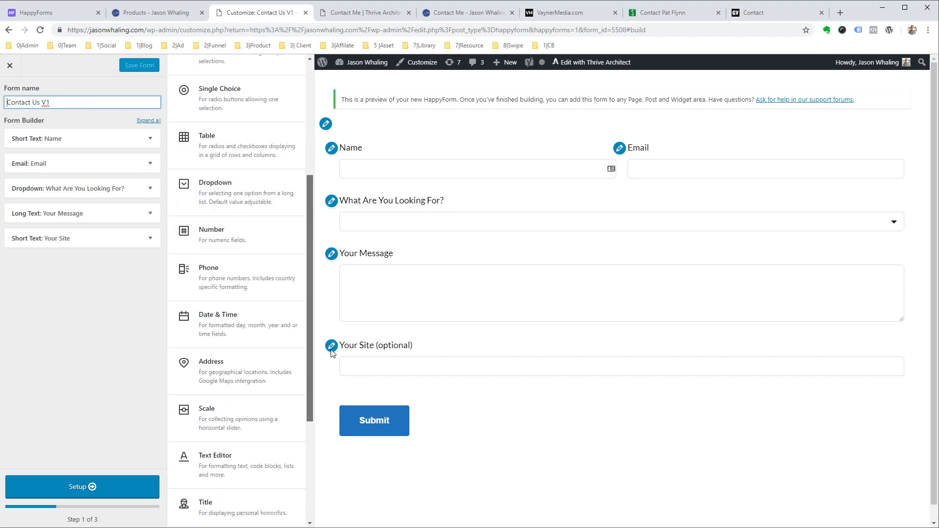
scroll(up, 3)
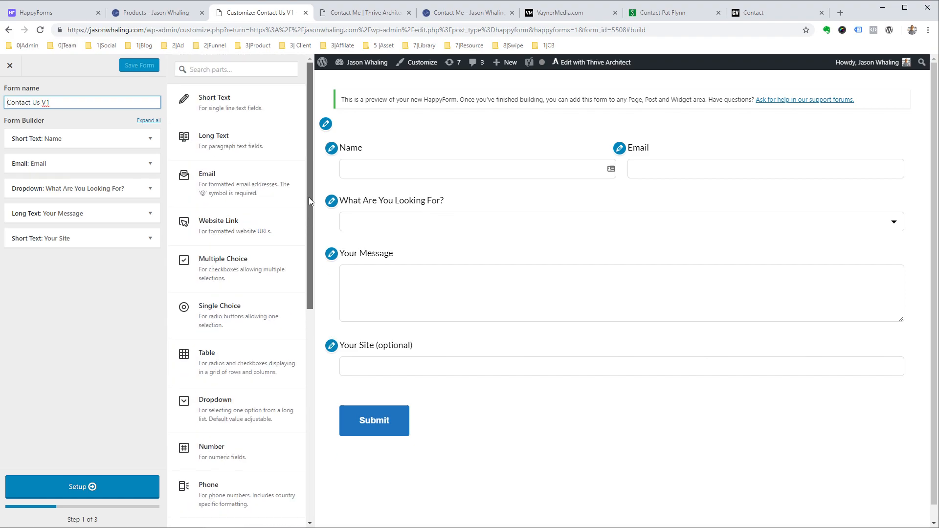
mouse_move(88, 345)
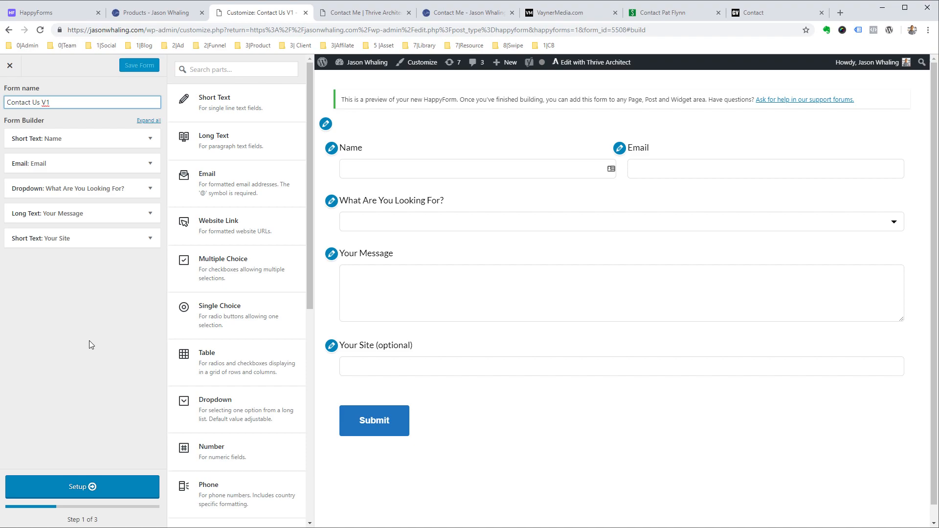
mouse_move(285, 299)
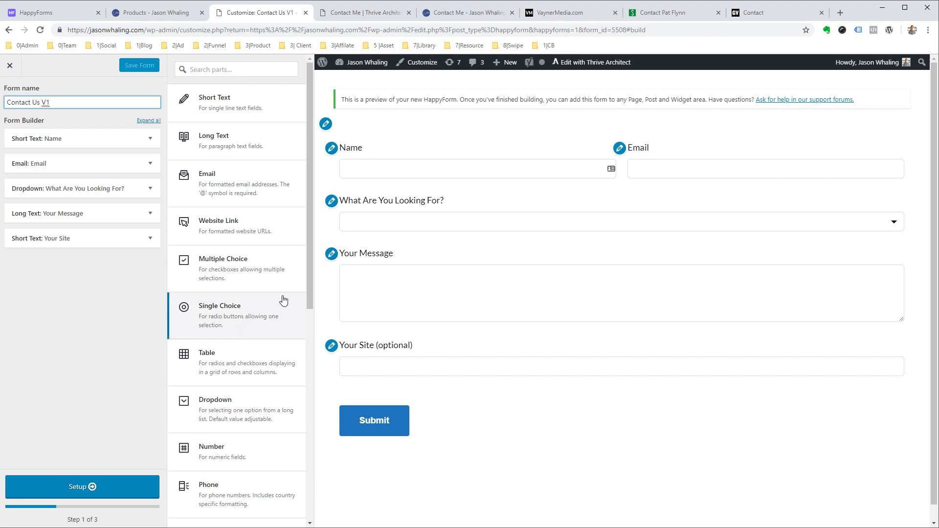
scroll(down, 3)
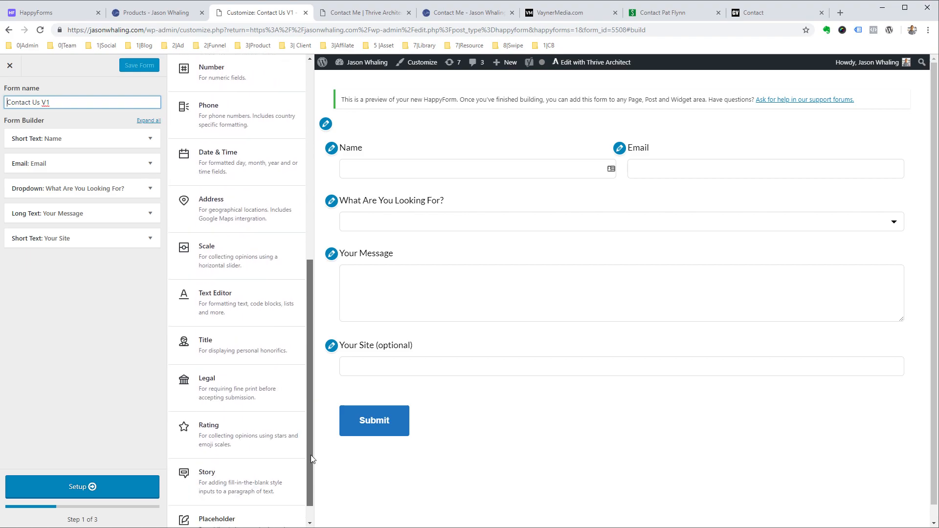
scroll(up, 3)
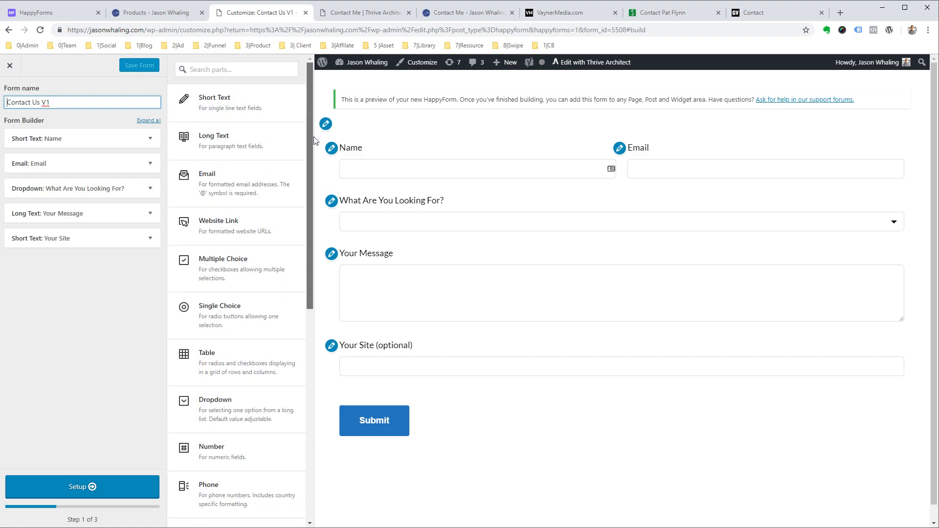
mouse_move(866, 224)
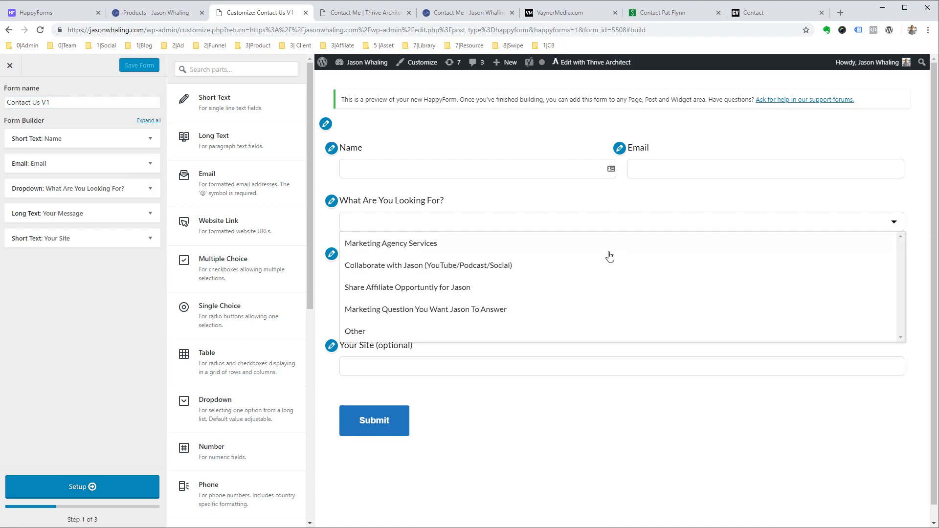
mouse_move(567, 279)
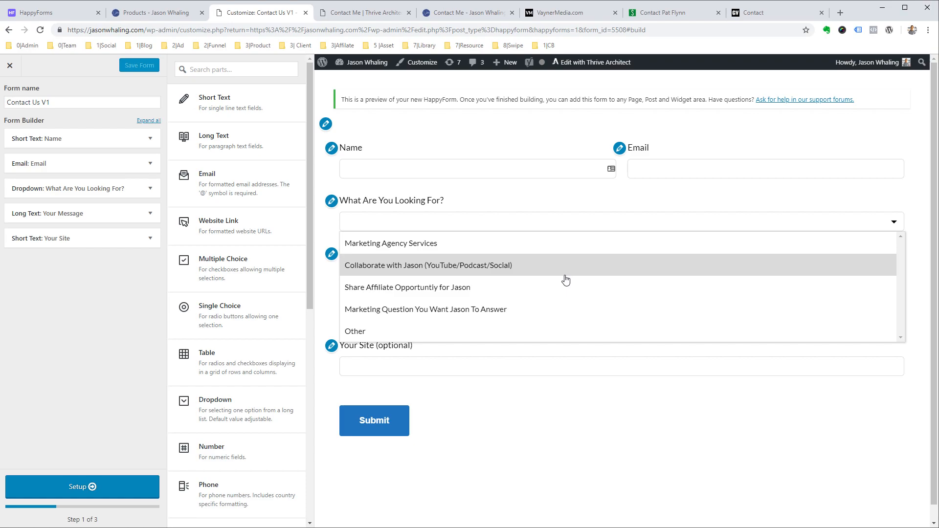
mouse_move(536, 260)
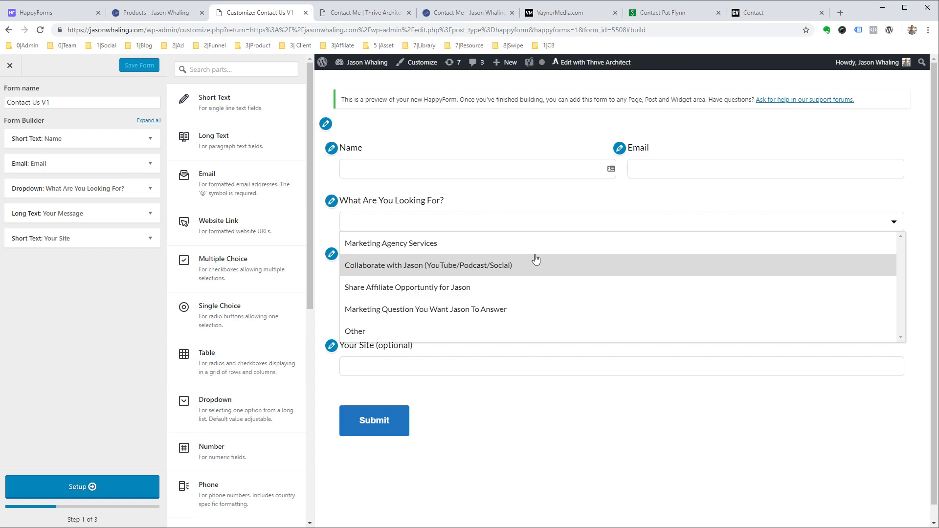
mouse_move(485, 317)
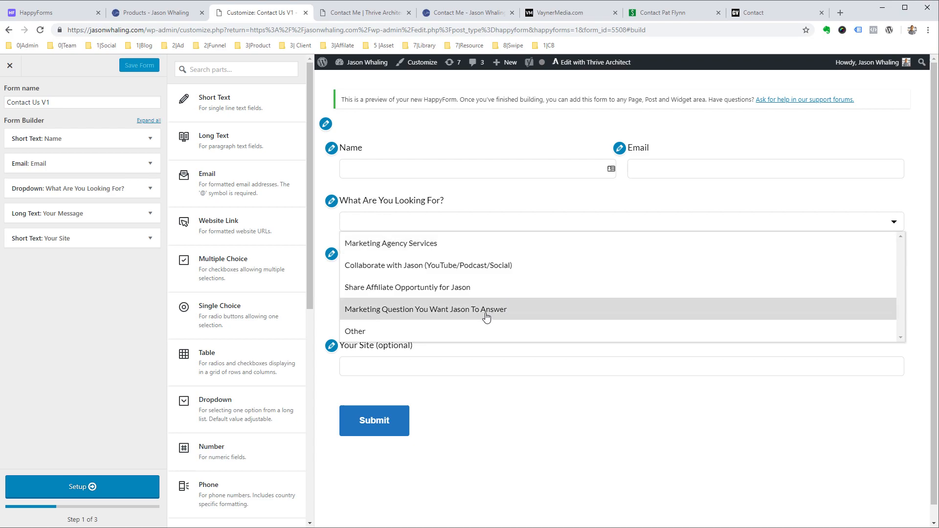
mouse_move(246, 275)
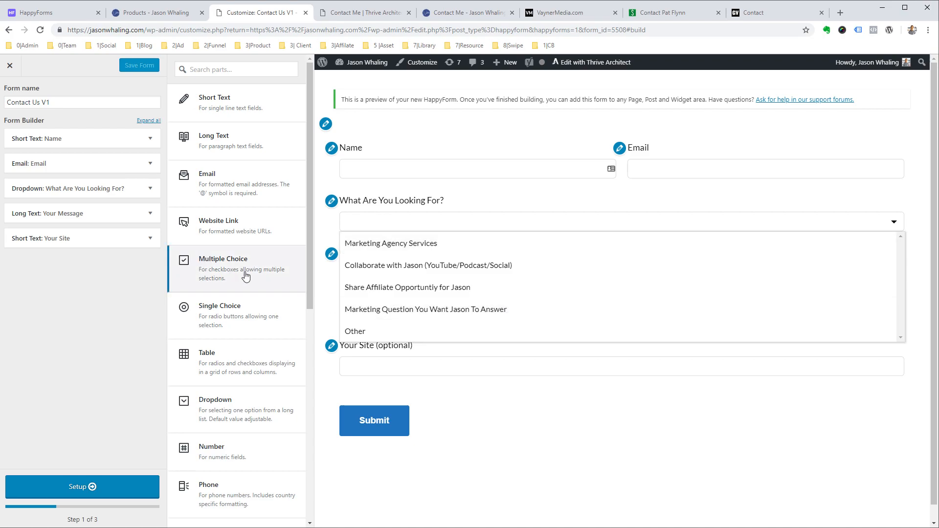
mouse_move(249, 321)
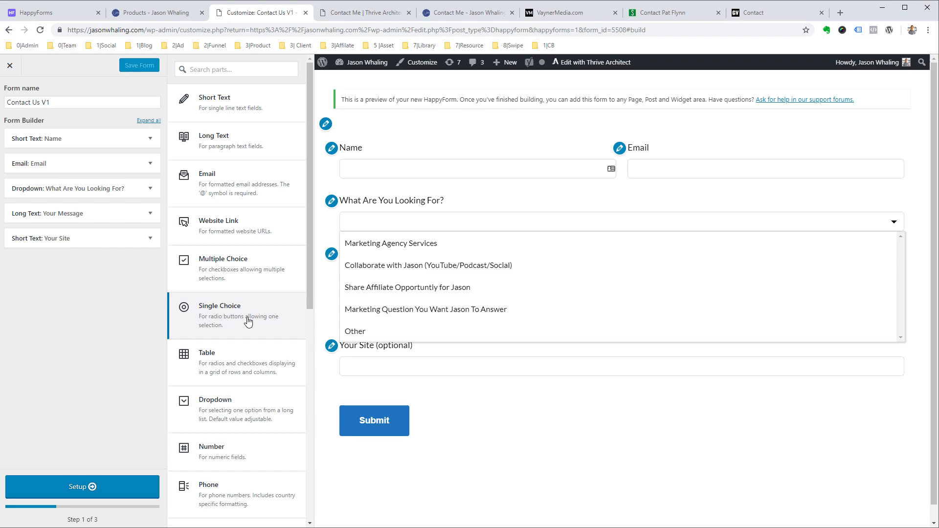
mouse_move(251, 269)
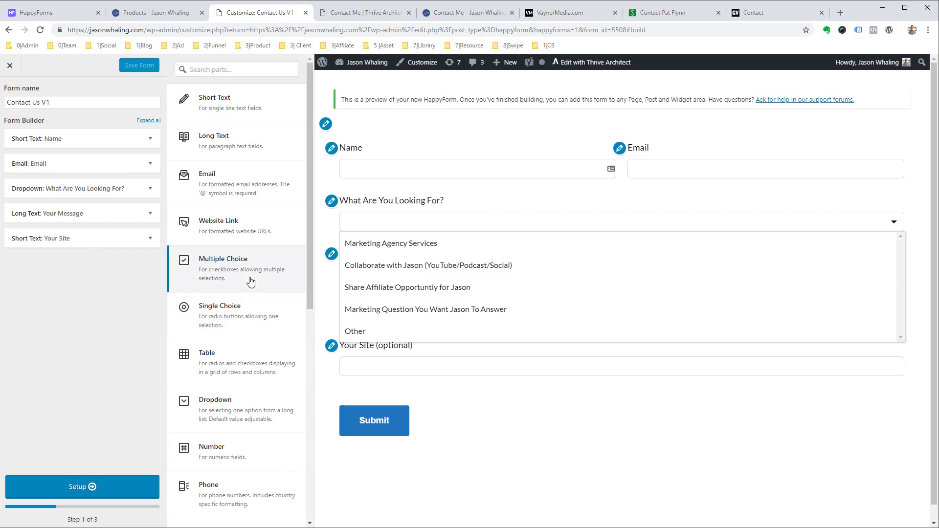
mouse_move(247, 287)
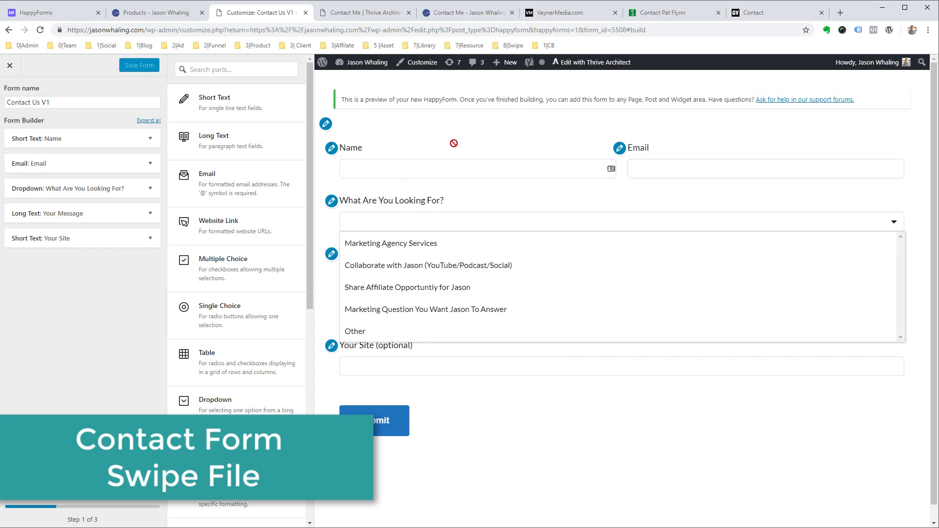
mouse_move(571, 13)
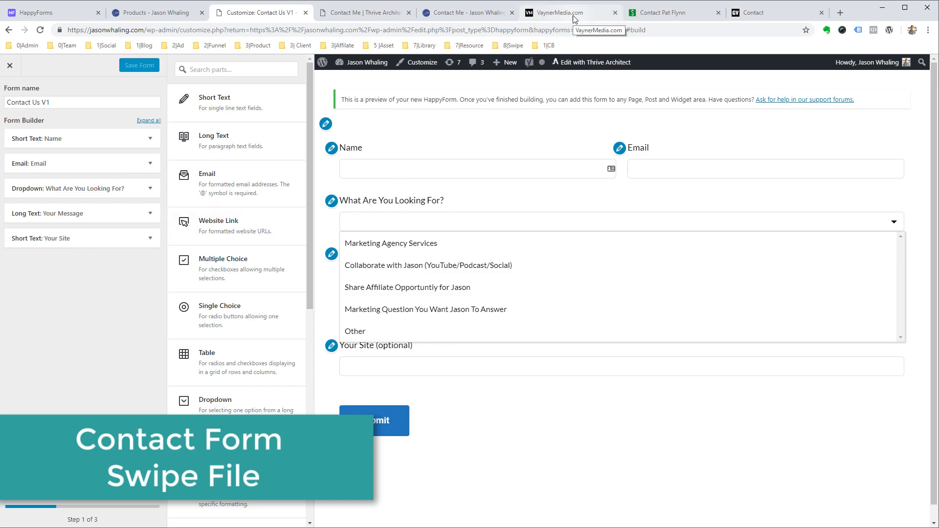
Switch to the VaynerMedia.com contact form as a design reference.
click(559, 12)
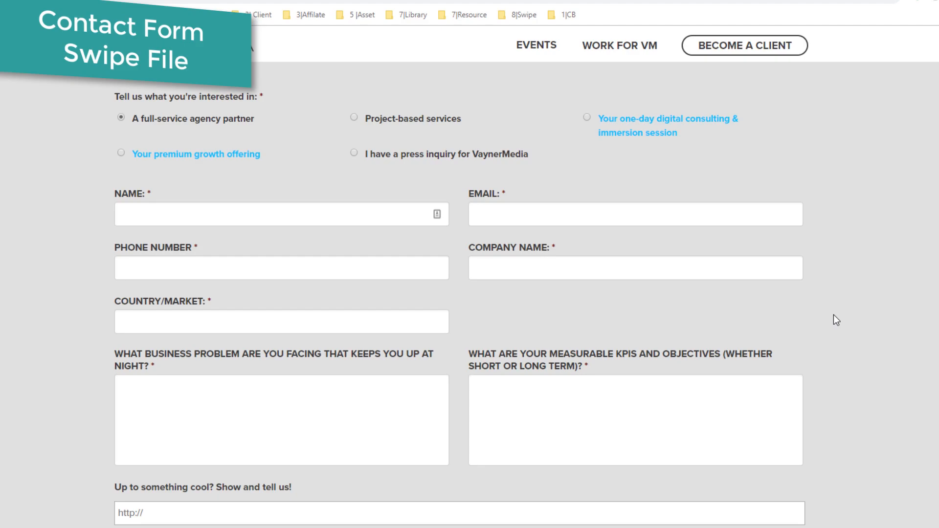
mouse_move(833, 306)
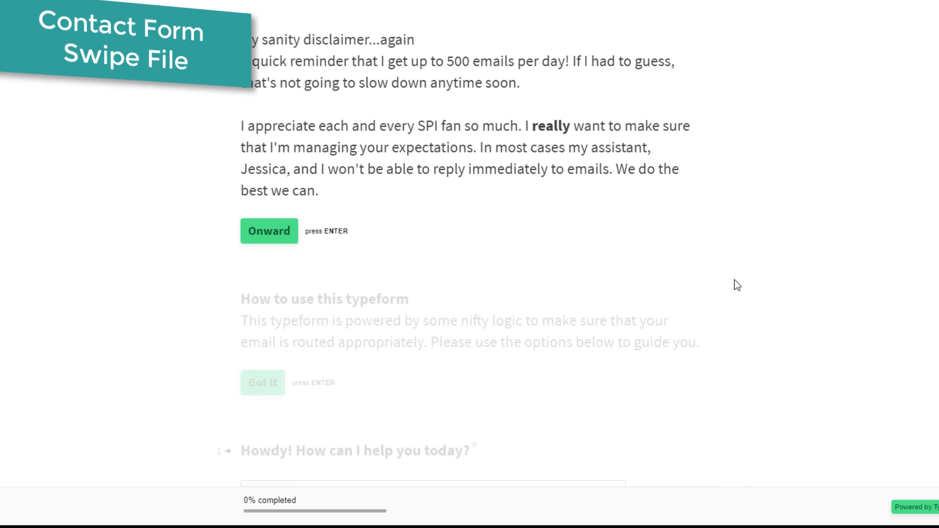
Pass the Typeform disclaimer, pick option D (collaborate on YouTube/social), and reach the name question.
click(269, 230)
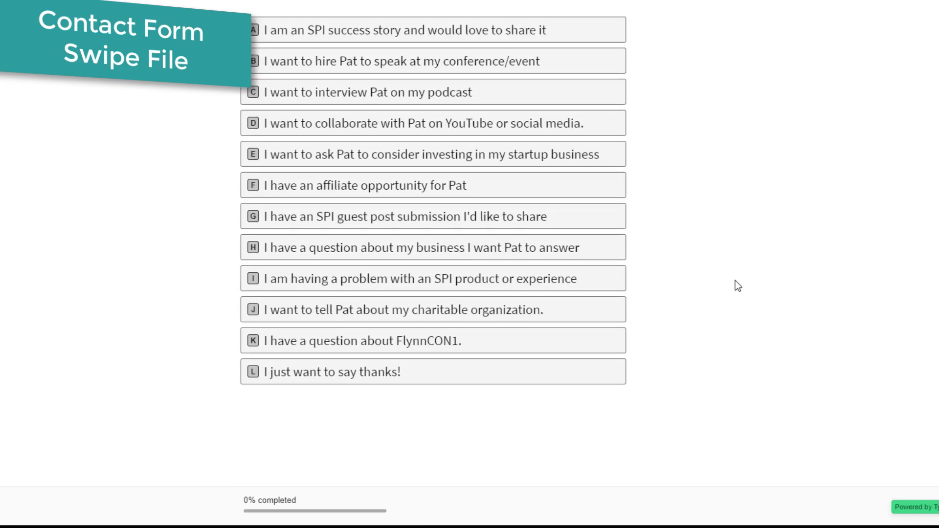
mouse_move(735, 277)
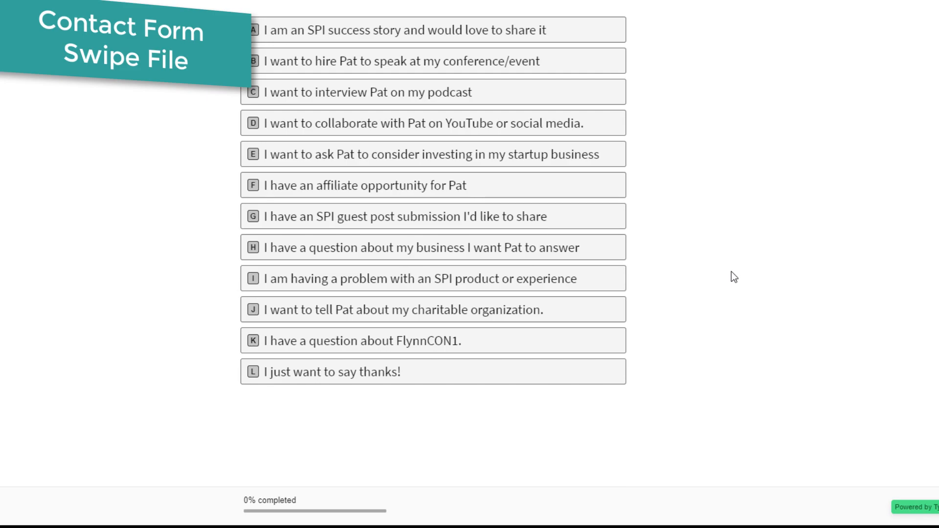
mouse_move(471, 123)
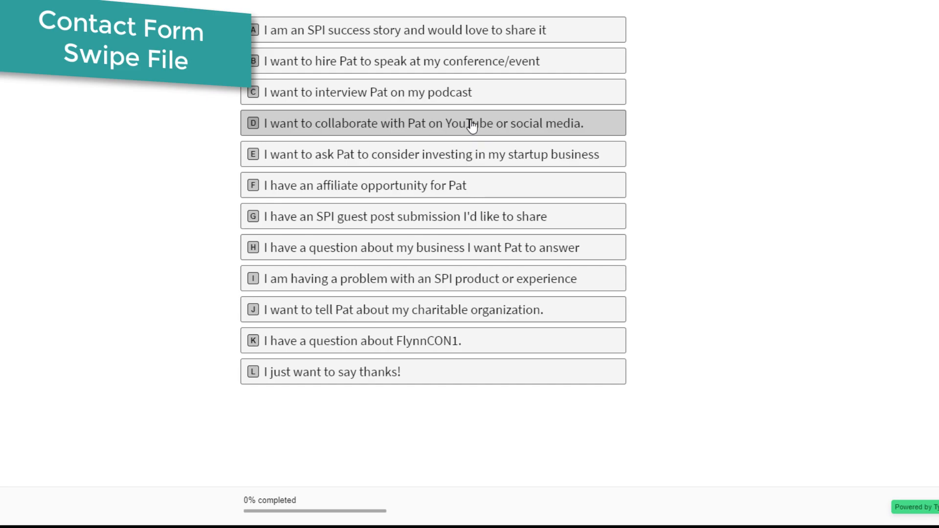
click(419, 123)
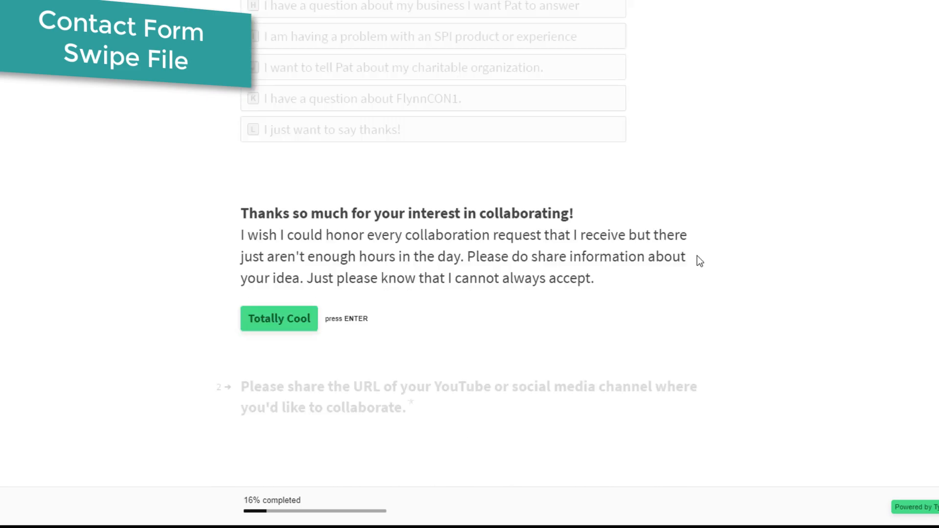
scroll(down, 3)
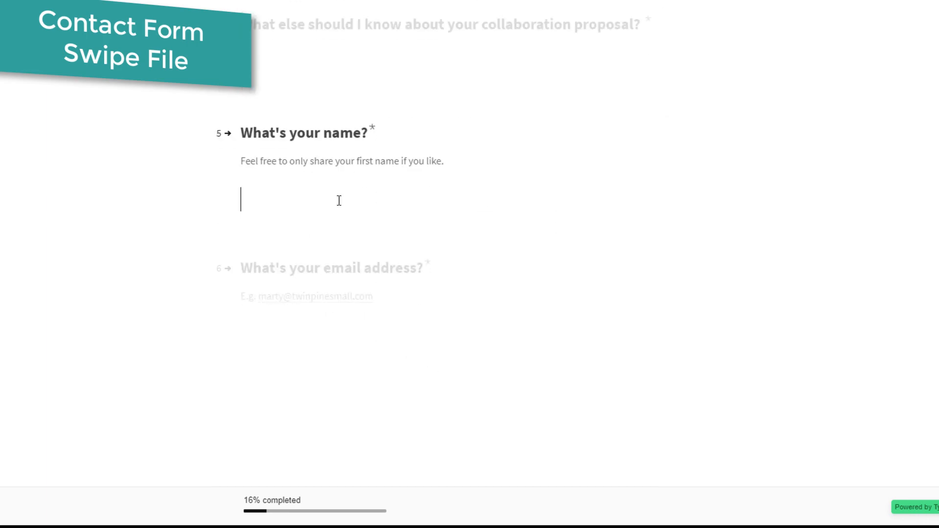
scroll(up, 3)
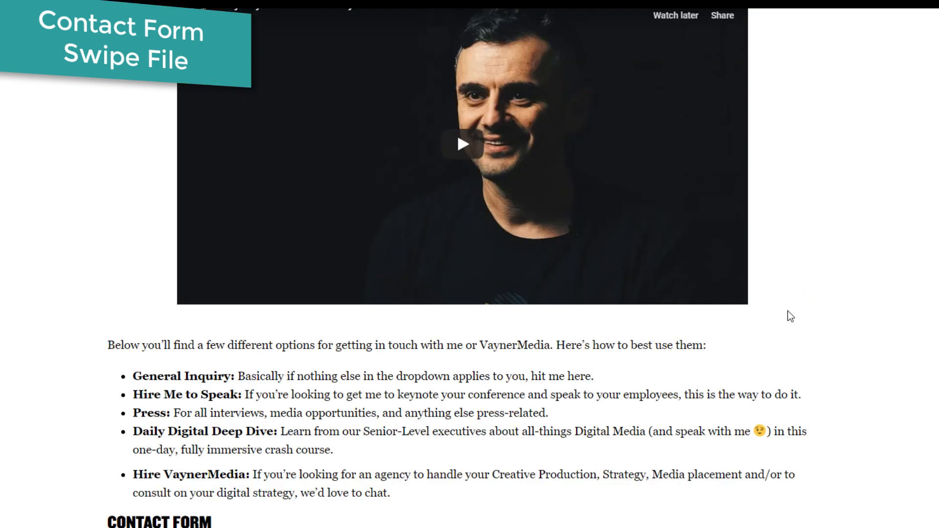
Scroll garyvaynerchuk.com's contact page down to the name, email, subject and message form.
scroll(down, 3)
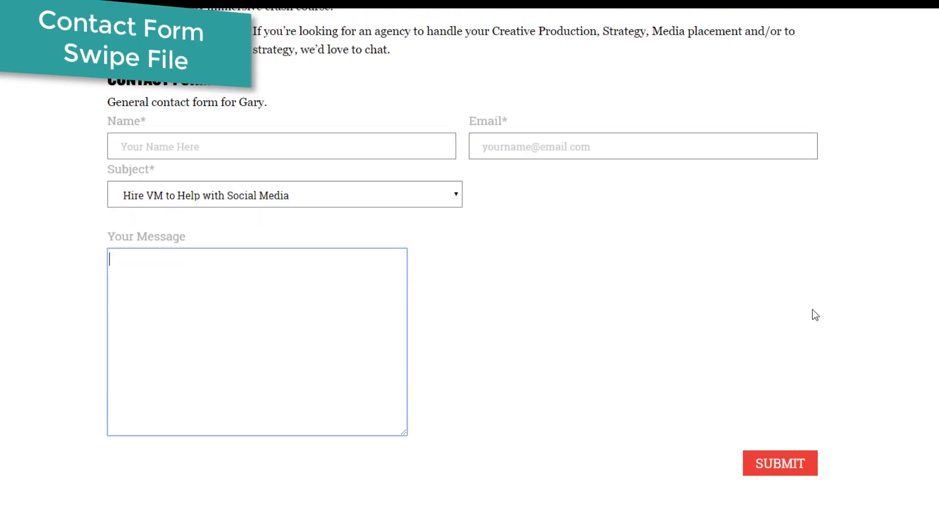
mouse_move(486, 214)
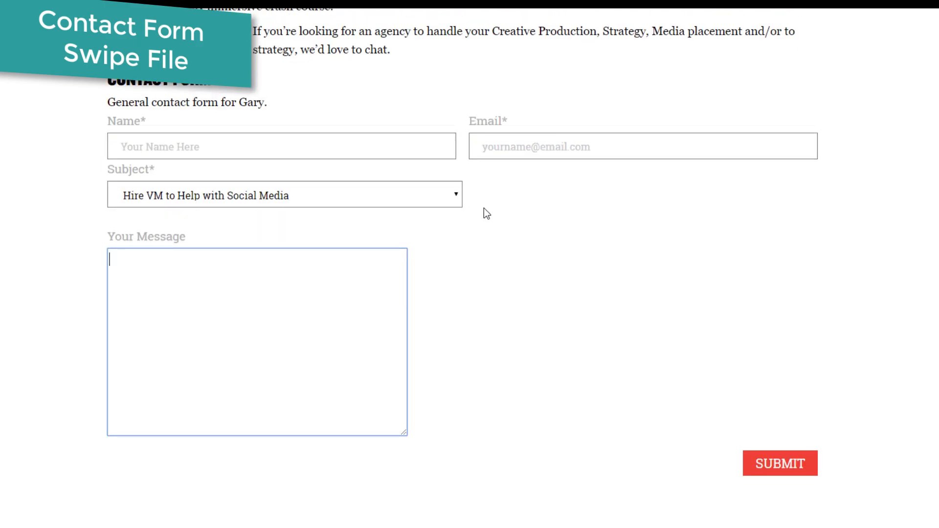
mouse_move(485, 205)
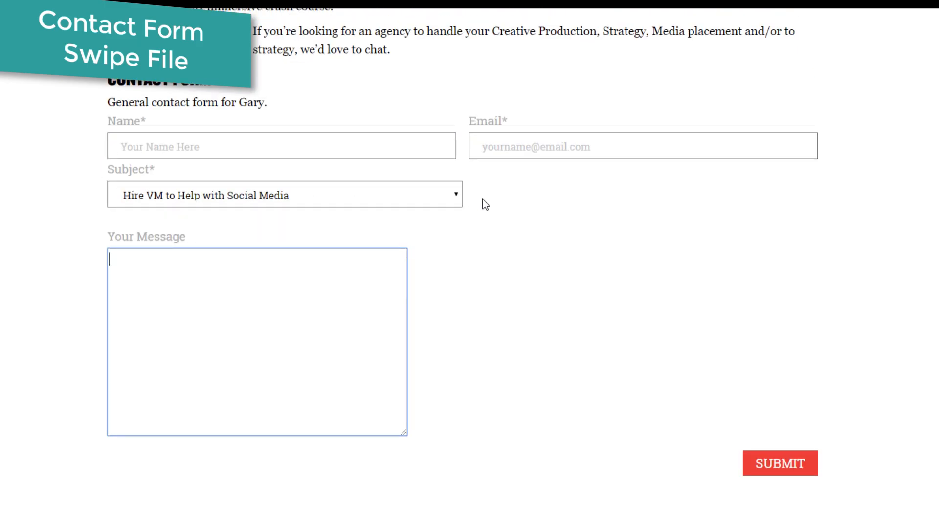
click(284, 195)
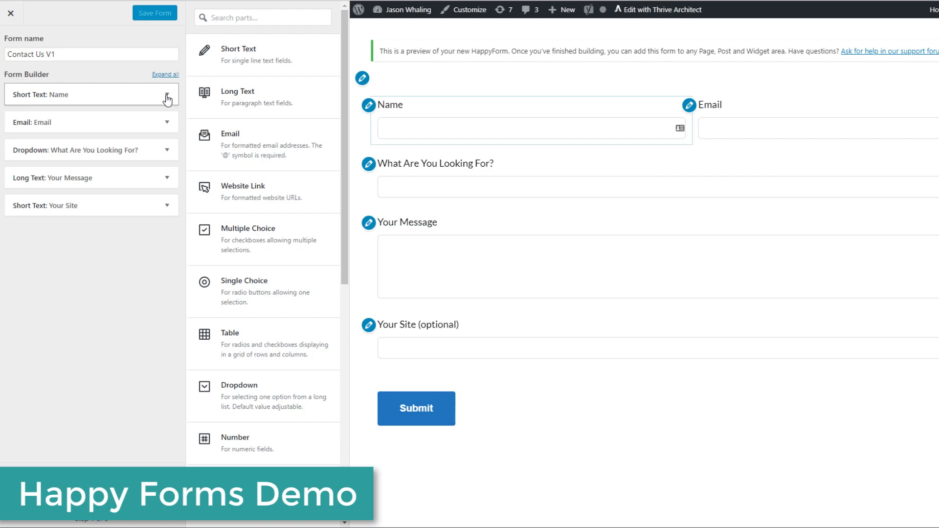
Replace Your Site with a 'Your Website (optional)' Website Link field and save.
click(154, 13)
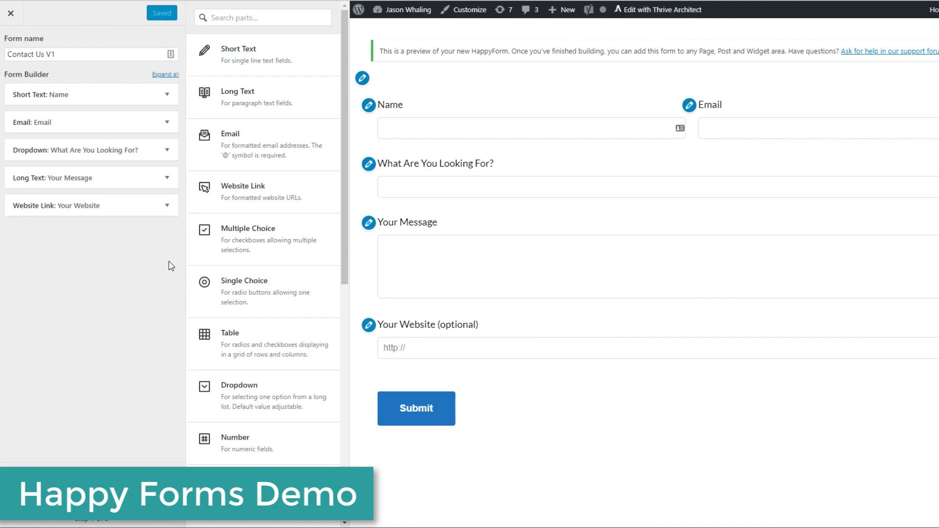
mouse_move(142, 183)
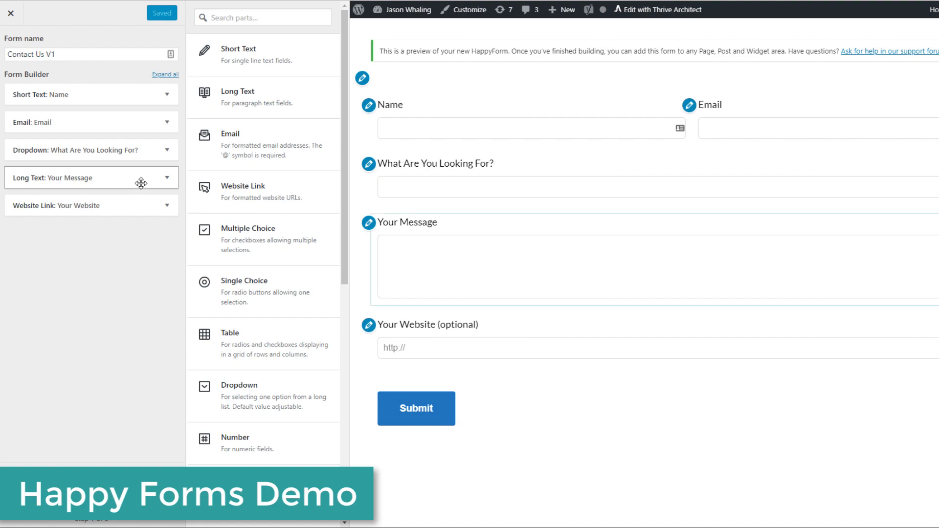
mouse_move(133, 268)
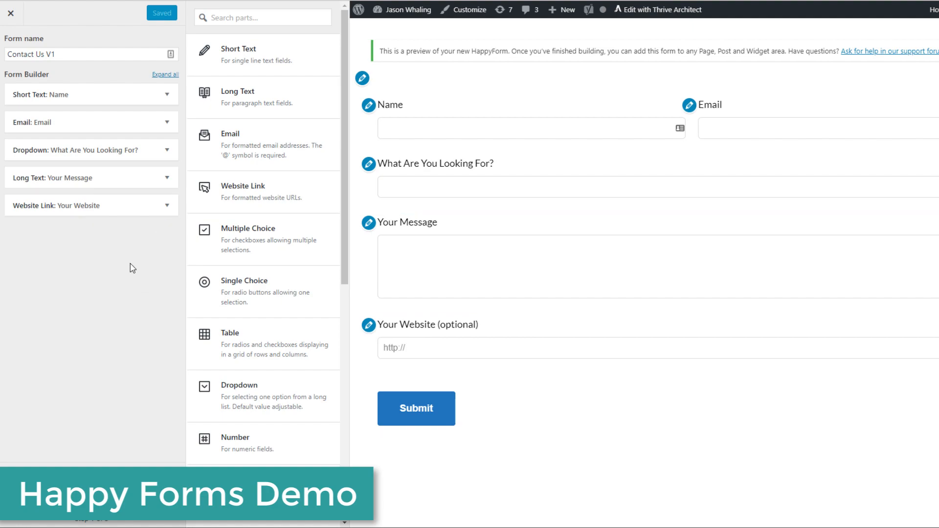
mouse_move(91, 94)
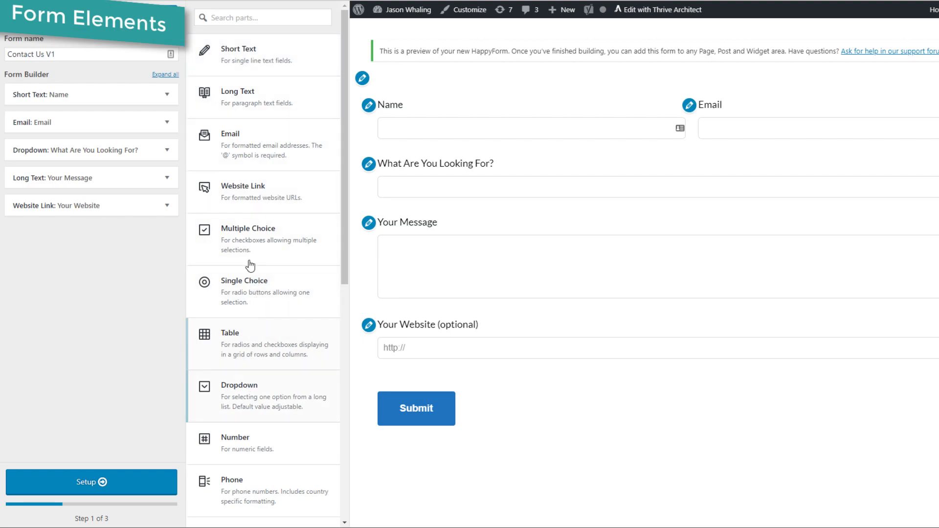
mouse_move(294, 54)
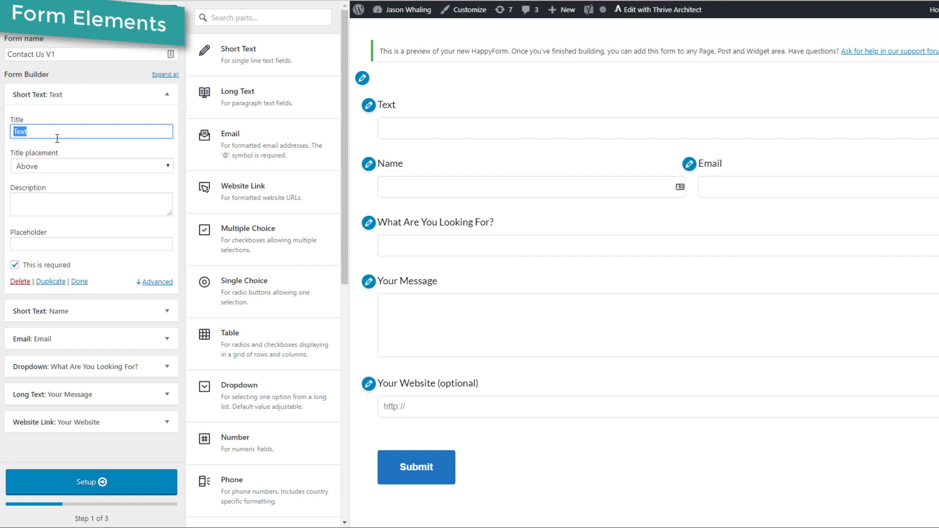
Title the new field 'Company Name' and show all part titles as placeholders.
text(Company Name)
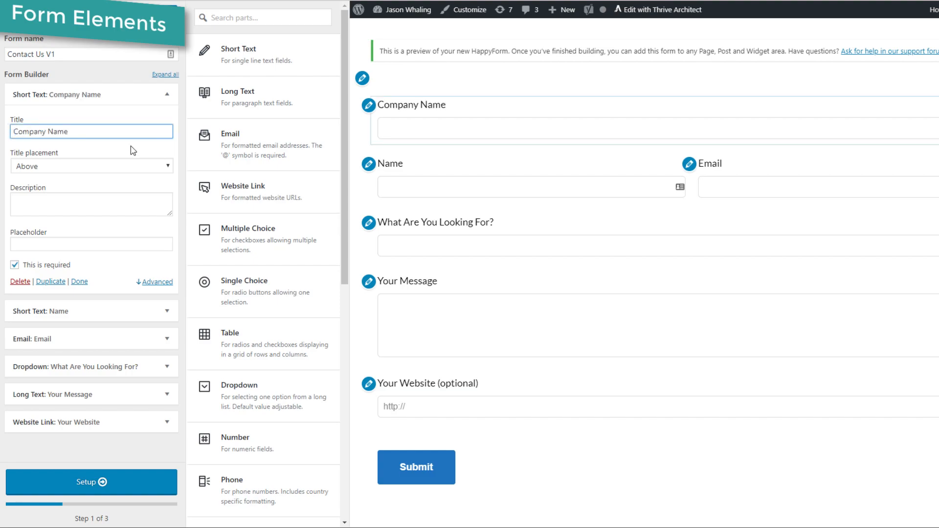
click(91, 167)
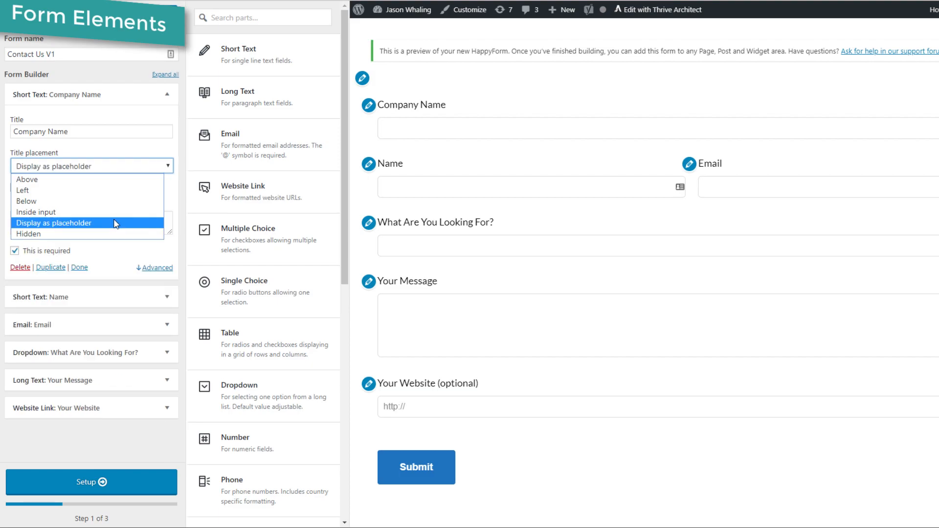
click(55, 223)
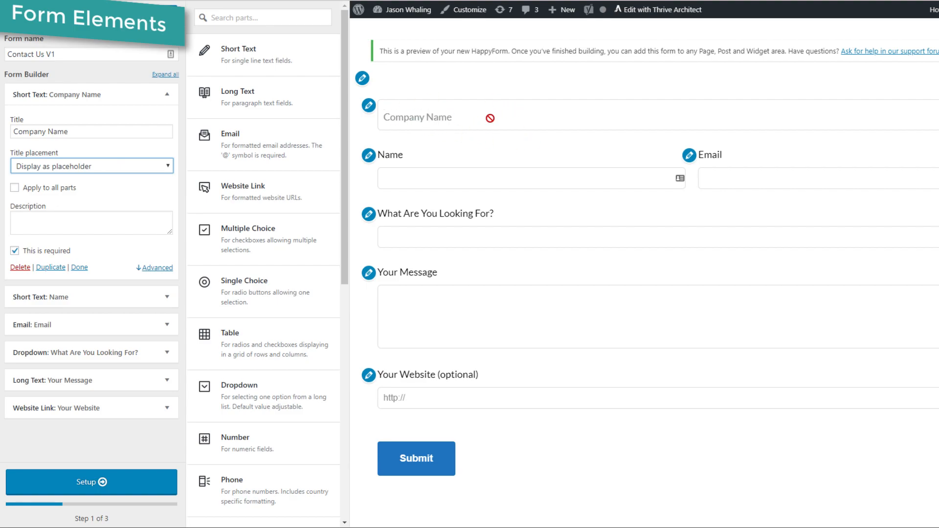
click(14, 188)
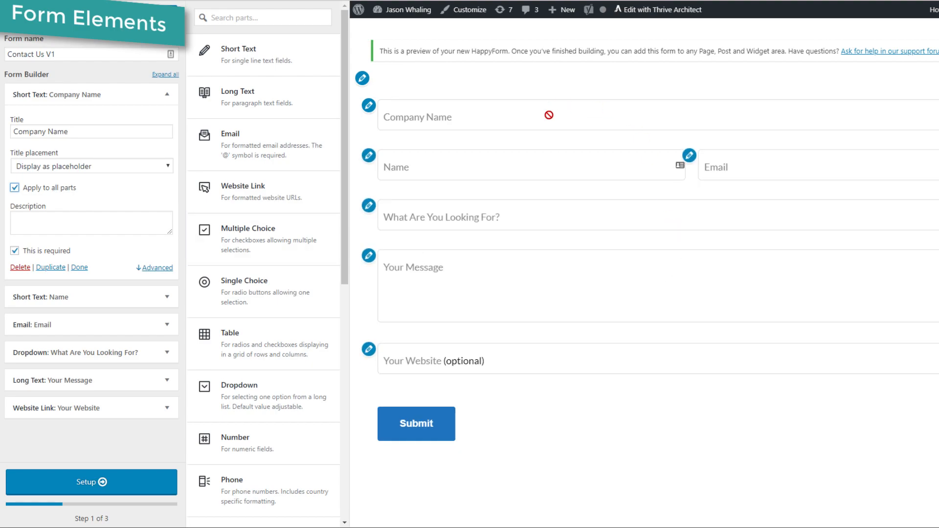
mouse_move(528, 162)
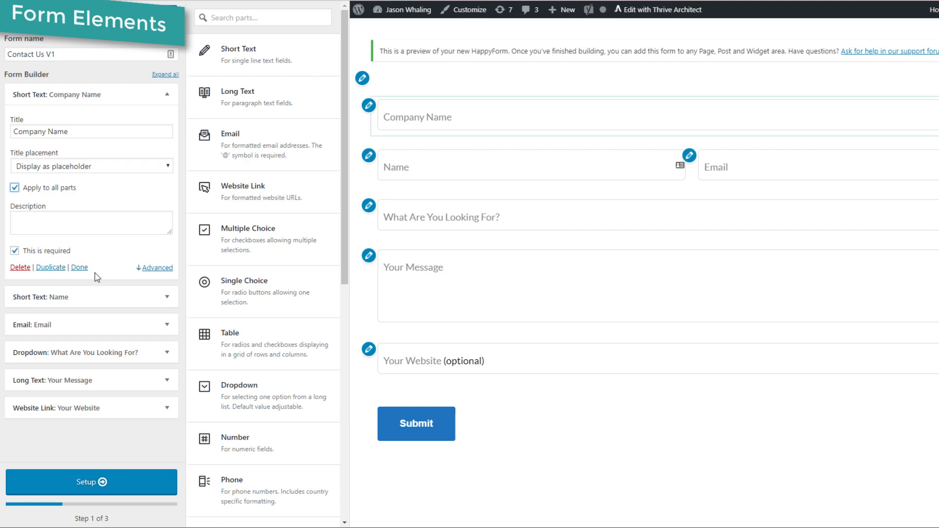
click(156, 268)
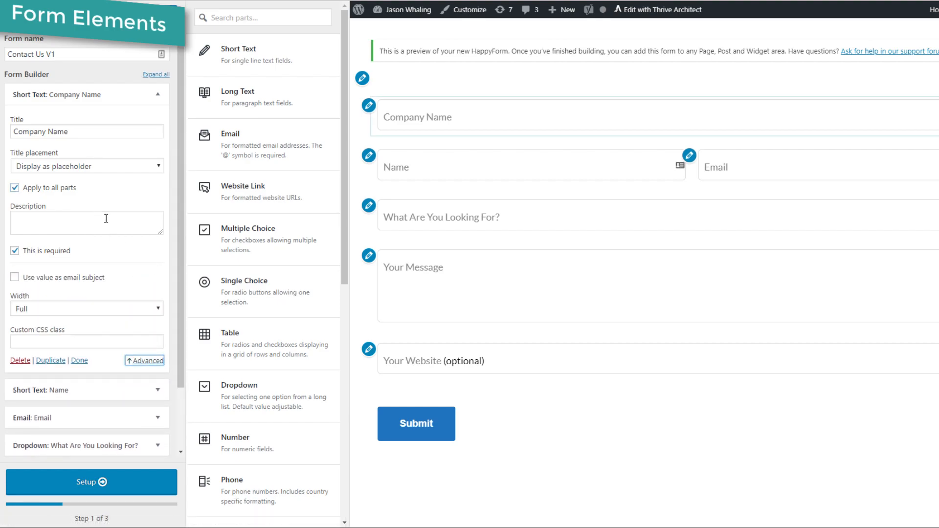
Try Auto, Half and Third widths for Company Name, then settle on Full.
scroll(down, 3)
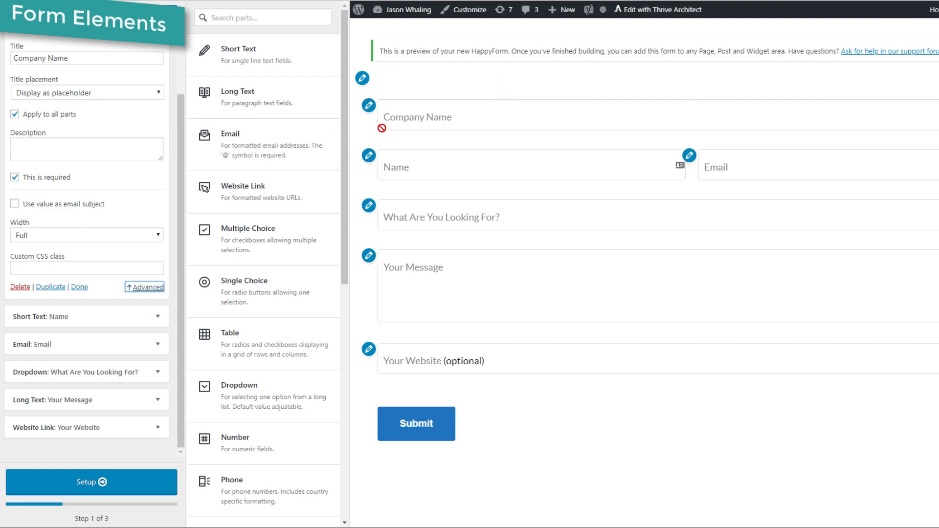
click(86, 235)
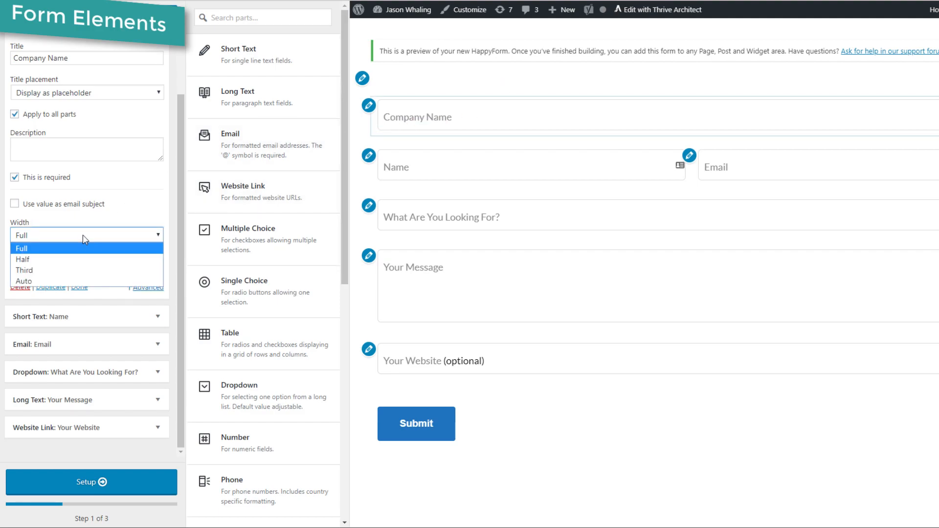
click(24, 270)
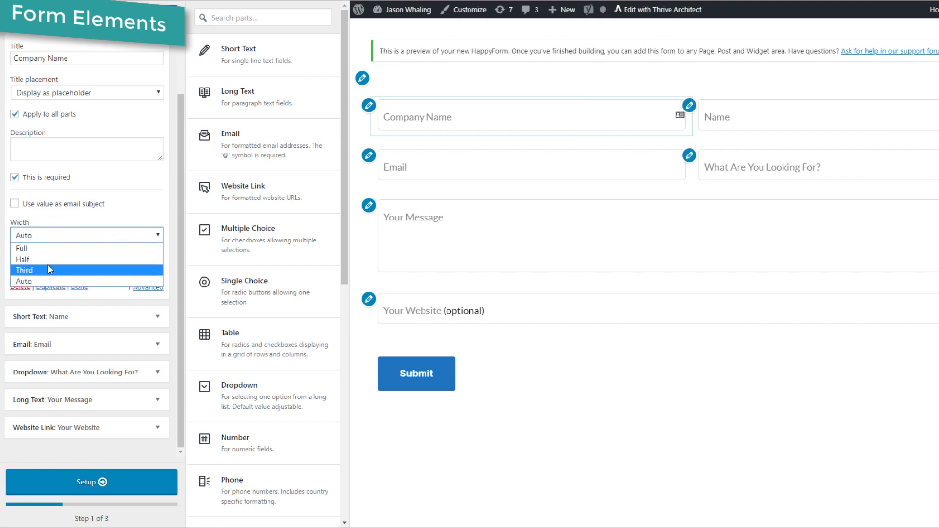
click(23, 260)
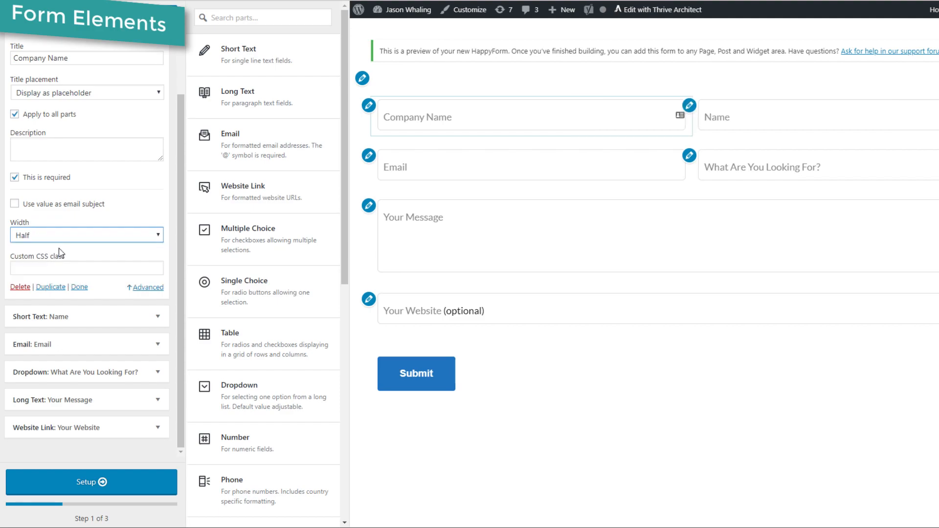
click(86, 234)
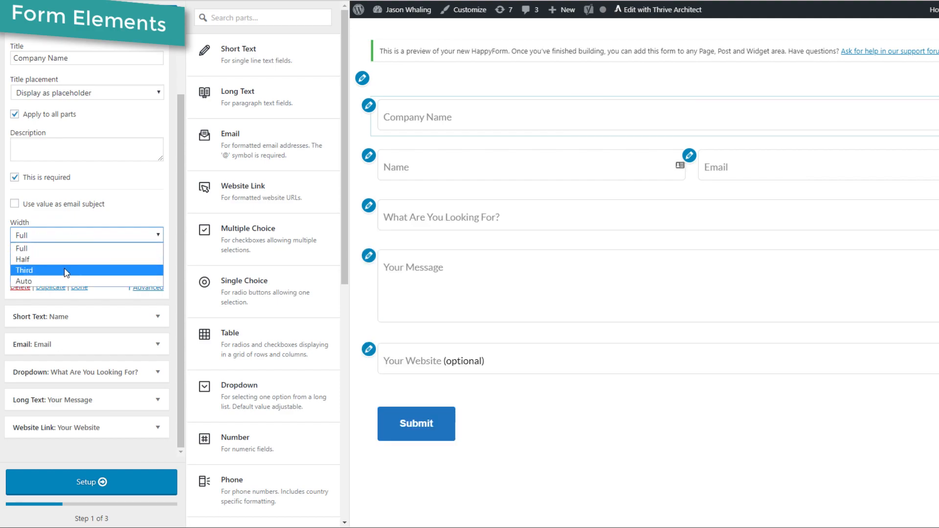
click(24, 282)
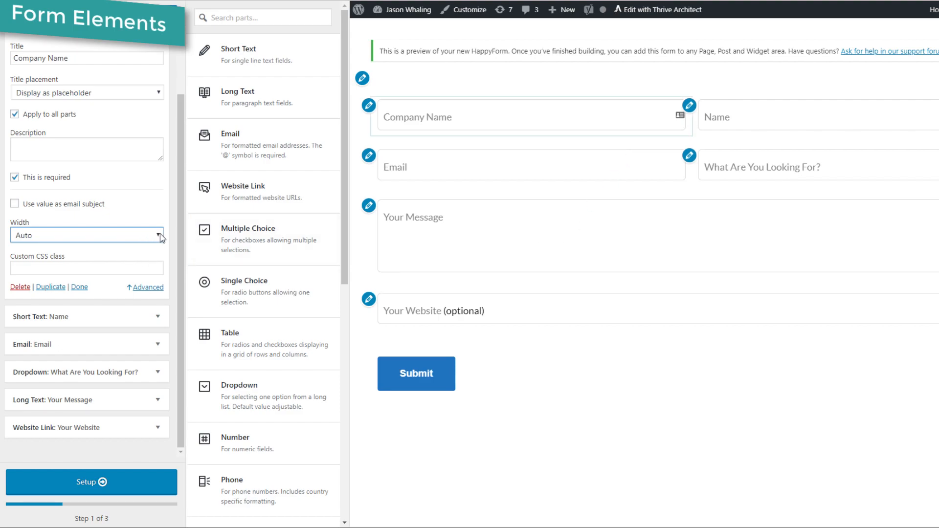
click(158, 235)
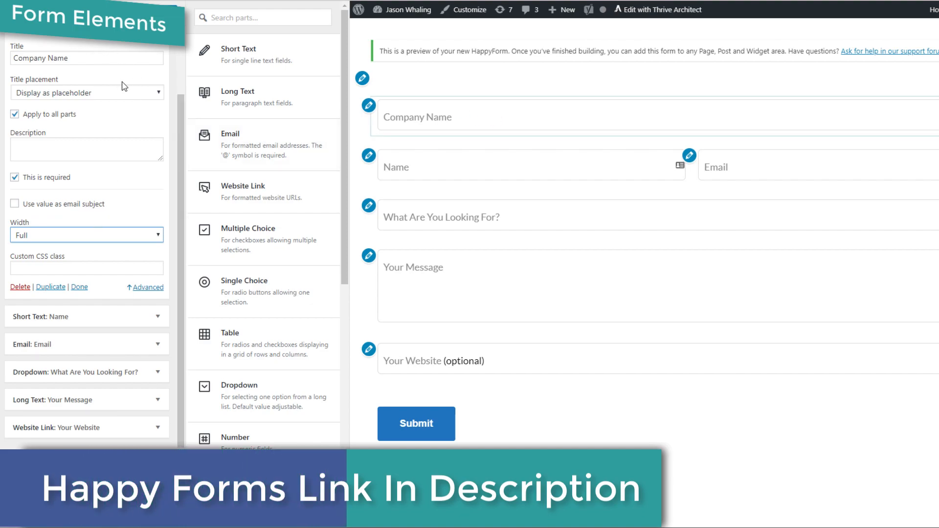
click(78, 287)
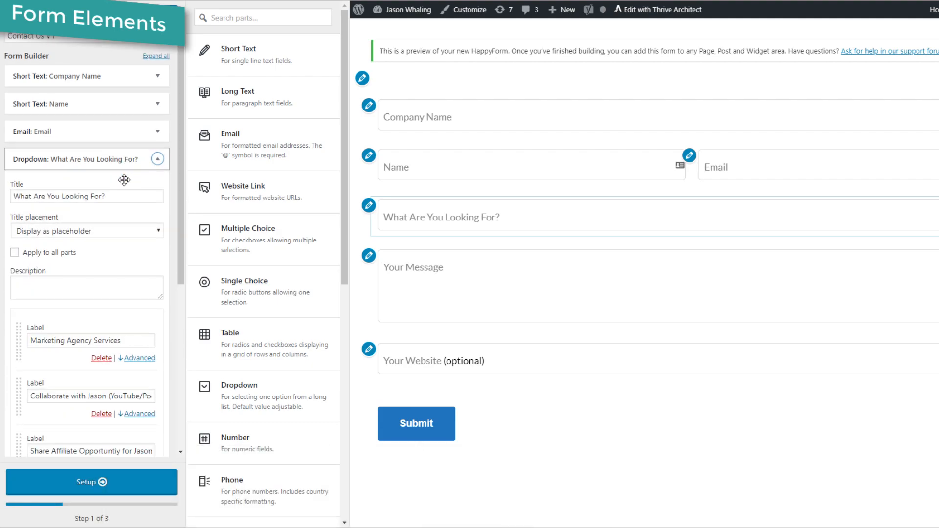
Add 'Other Number 2' as a sixth choice, then collapse the dropdown's settings.
scroll(down, 3)
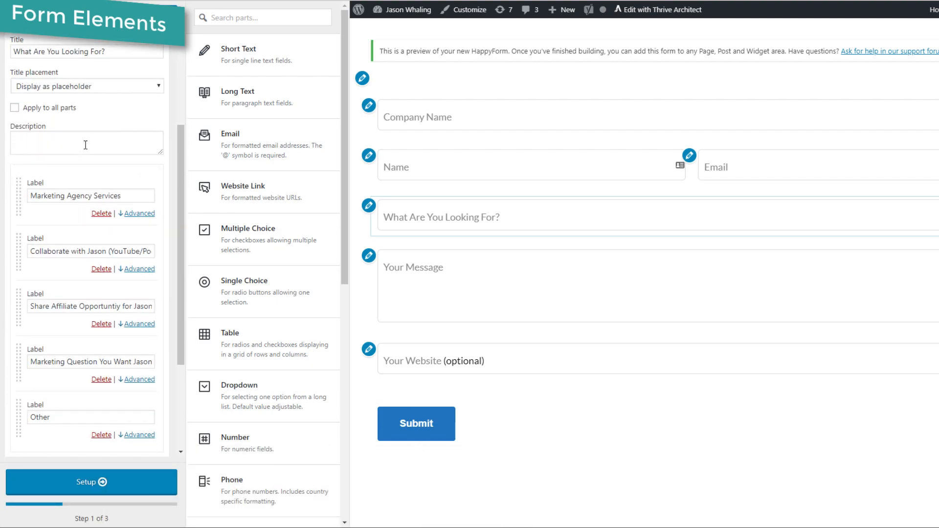
mouse_move(95, 152)
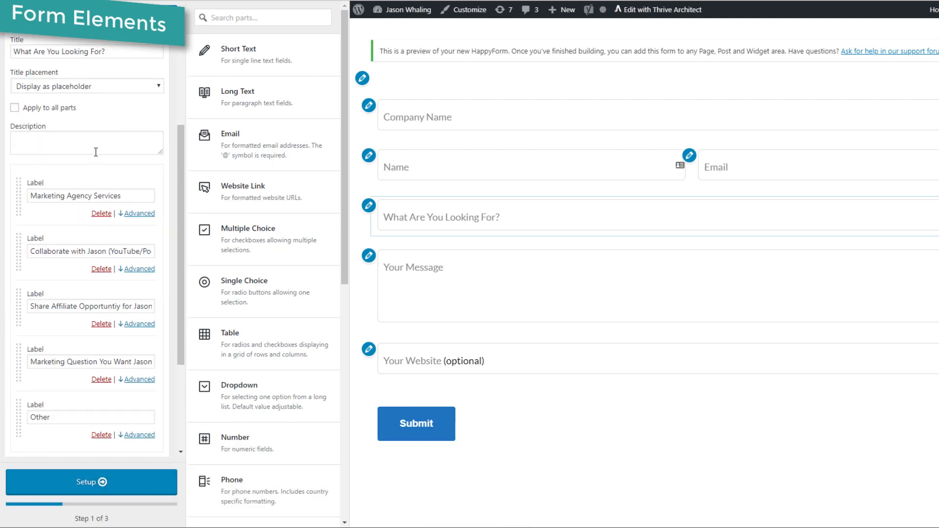
mouse_move(170, 161)
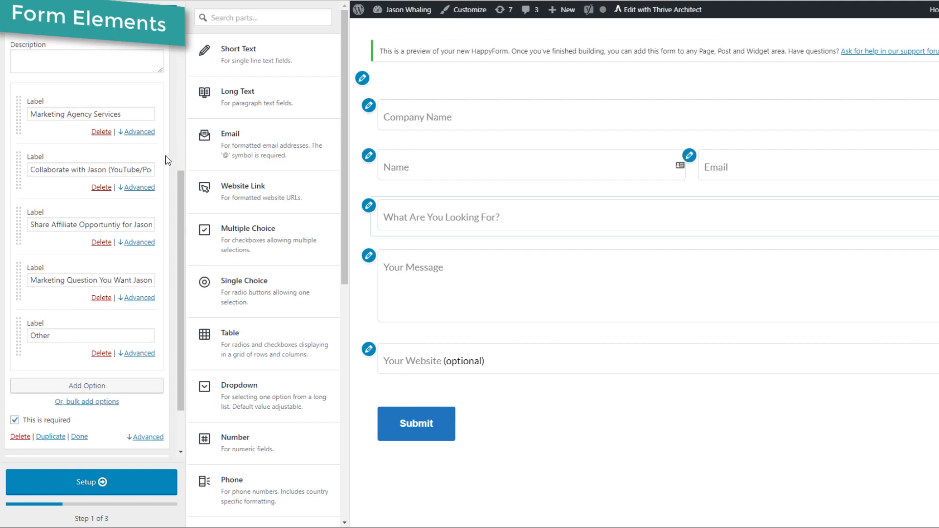
scroll(up, 3)
text(i)
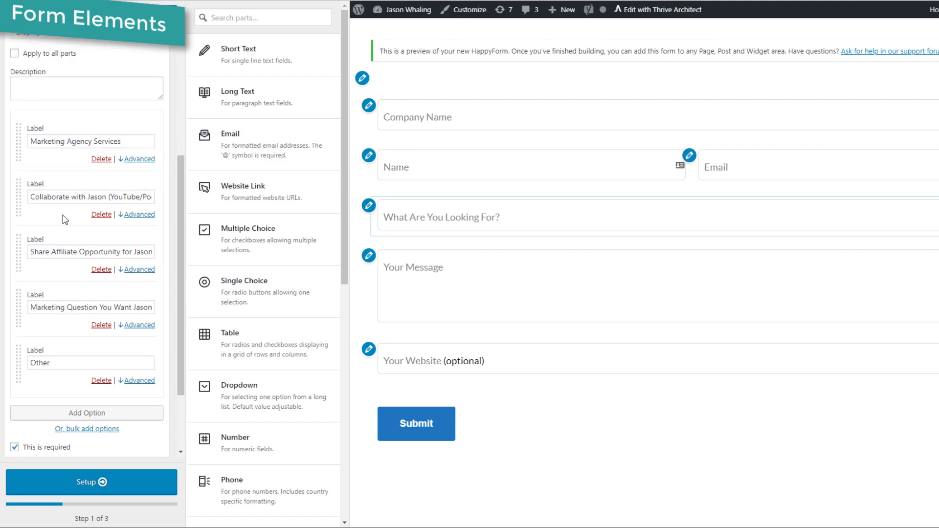
mouse_move(57, 342)
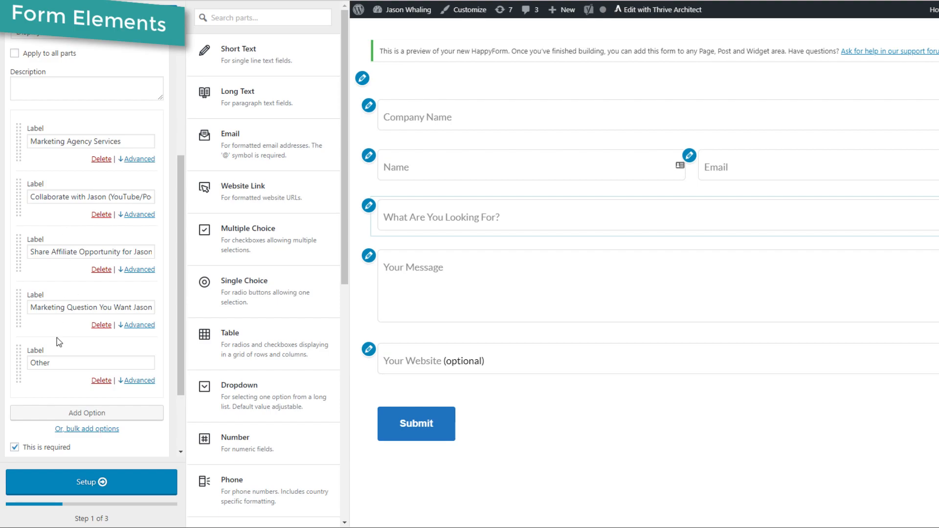
scroll(down, 3)
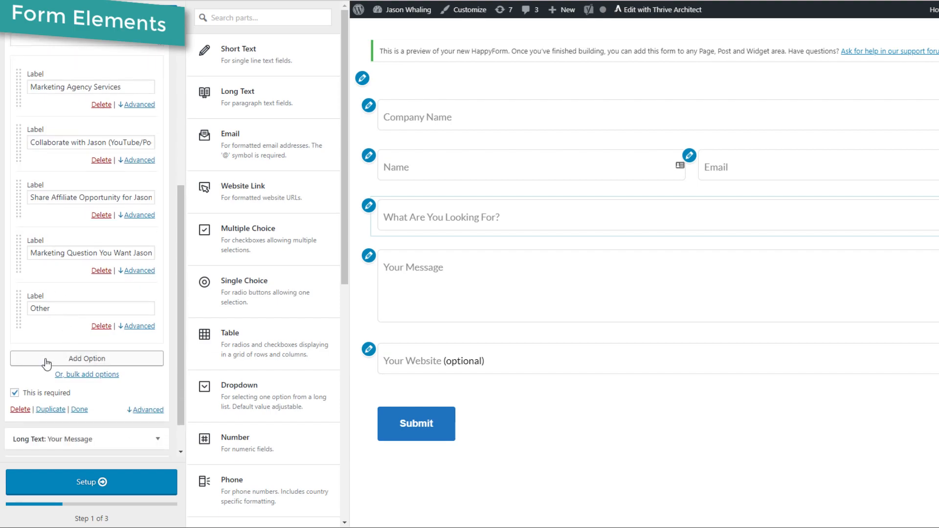
click(87, 358)
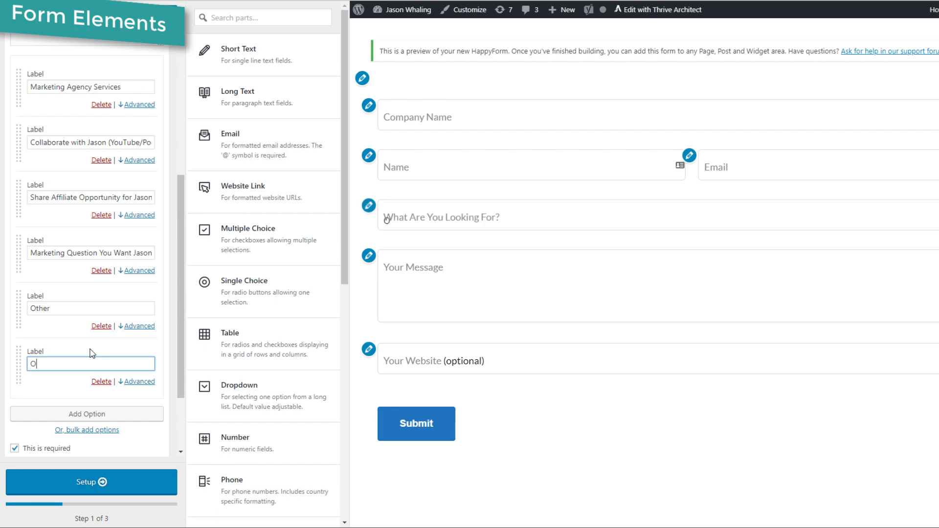
text(ther Number)
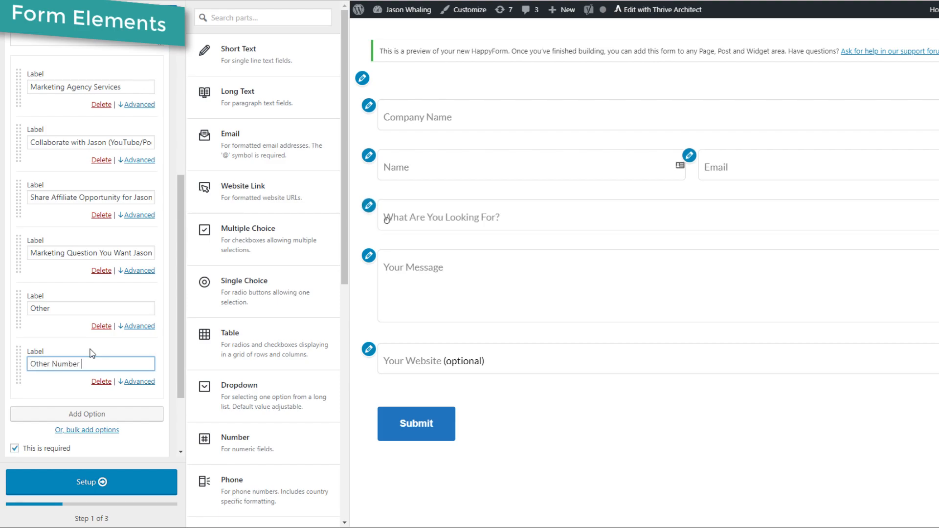
text(2)
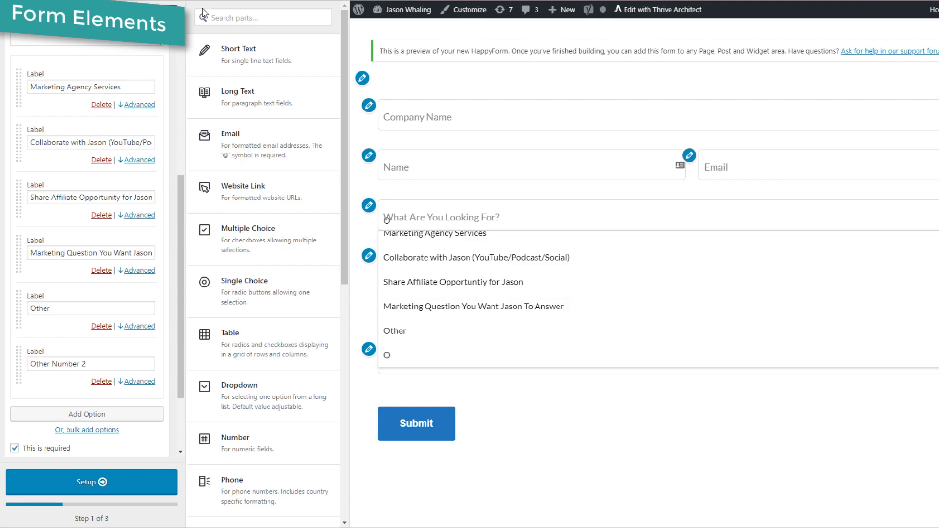
click(86, 414)
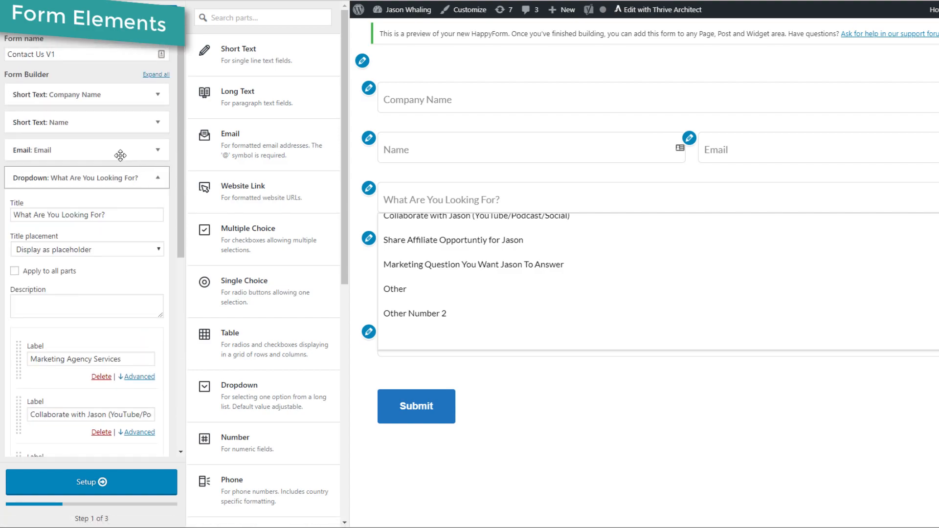
scroll(down, 3)
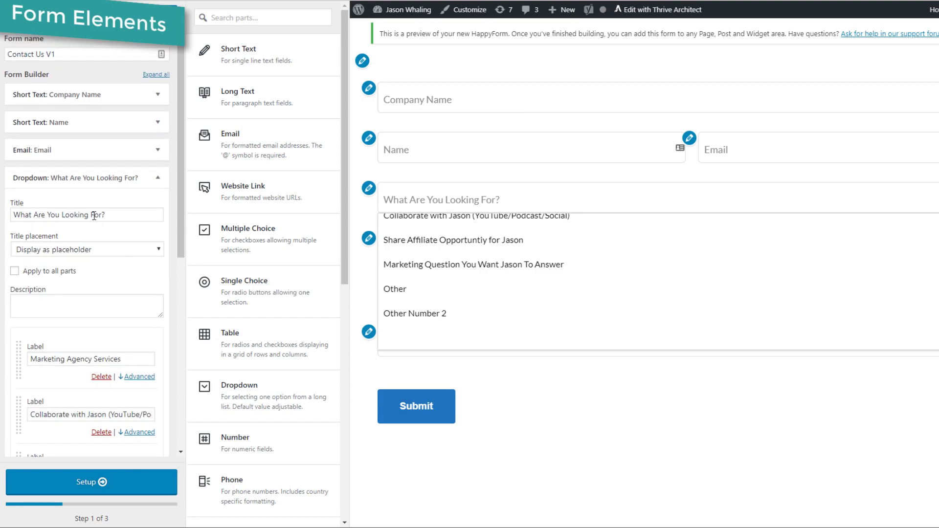
click(166, 178)
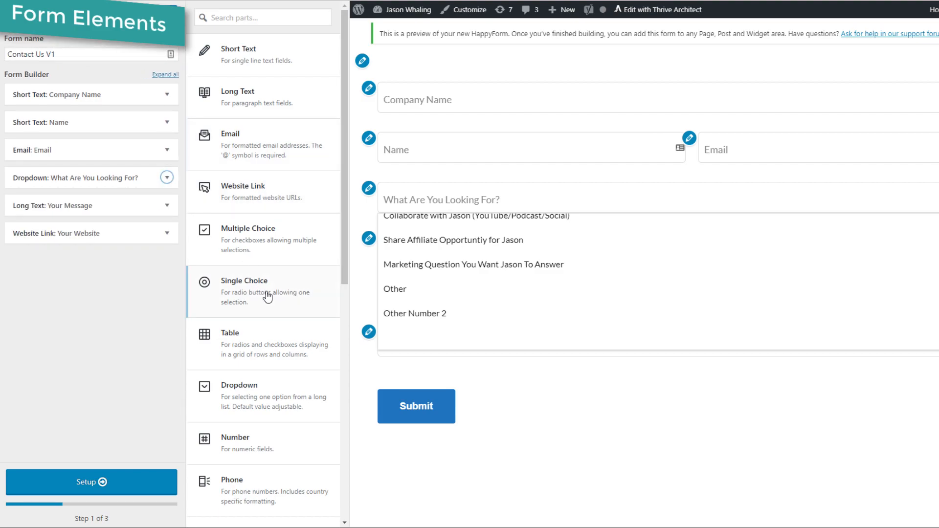
Add a Single Choice question and title it 'What Do You Want?'.
scroll(down, 3)
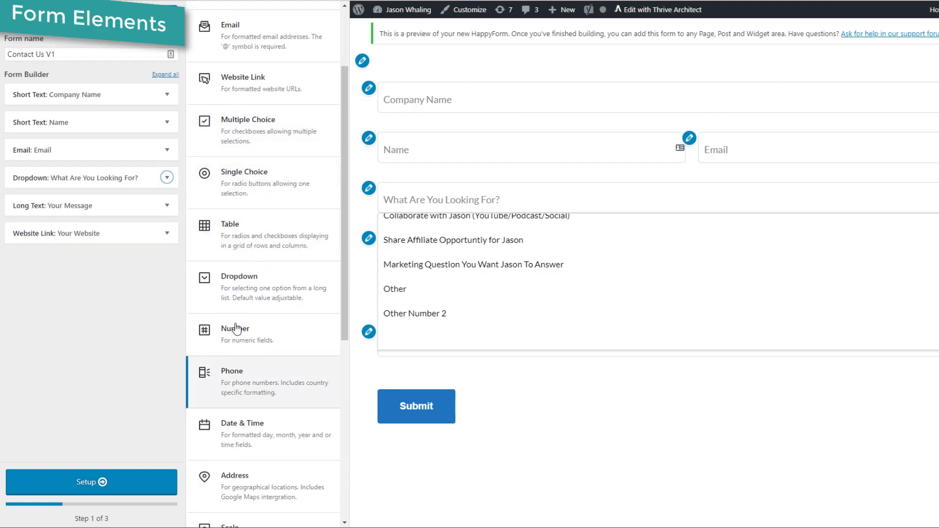
mouse_move(211, 256)
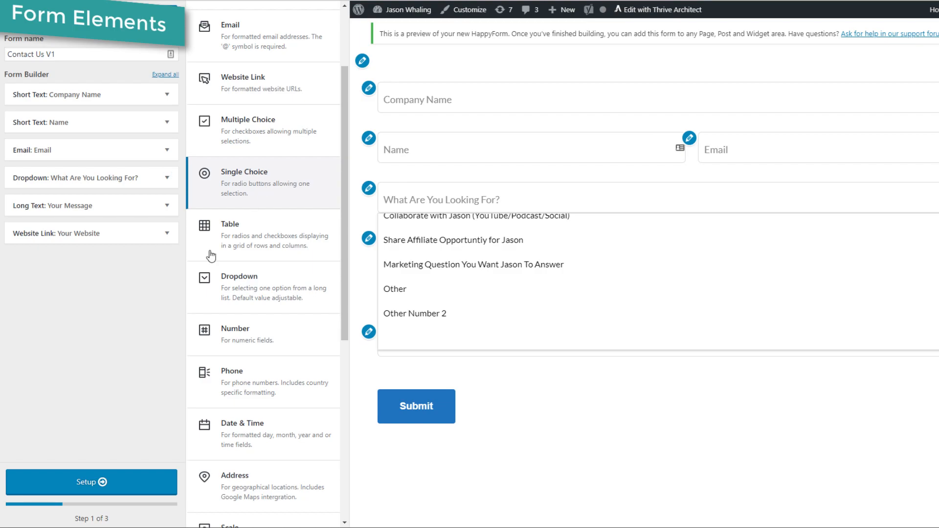
mouse_move(210, 211)
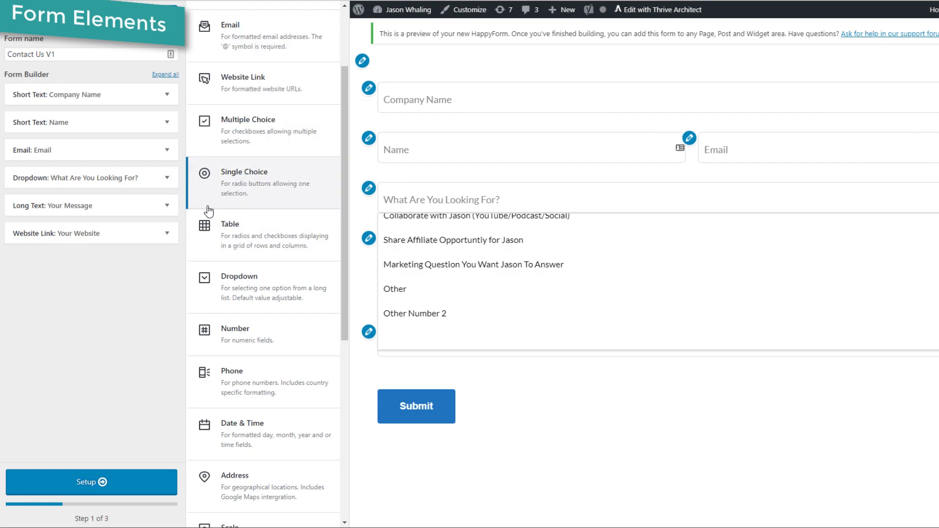
click(244, 171)
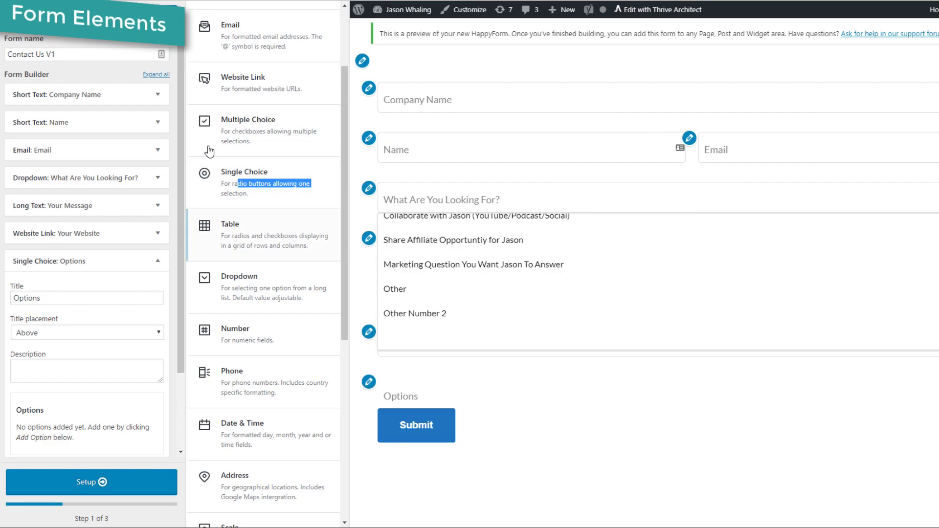
scroll(down, 3)
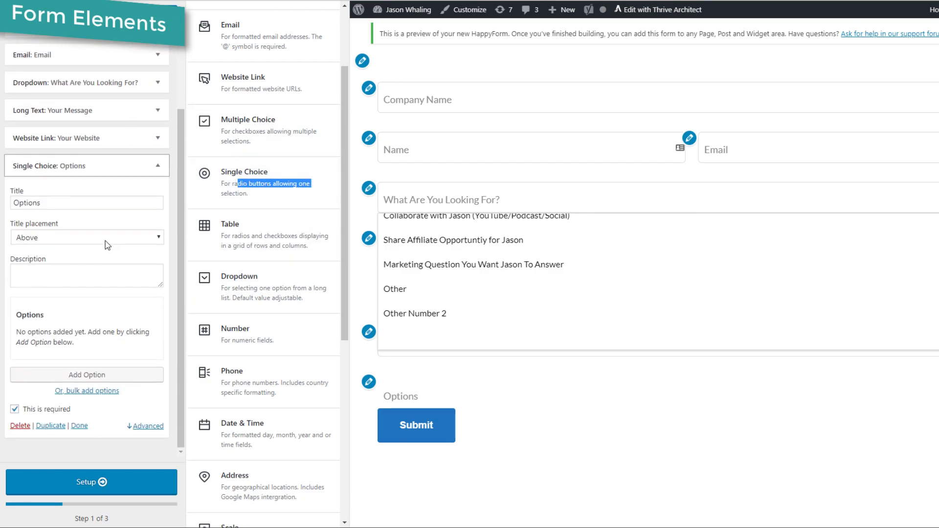
triple_click(87, 202)
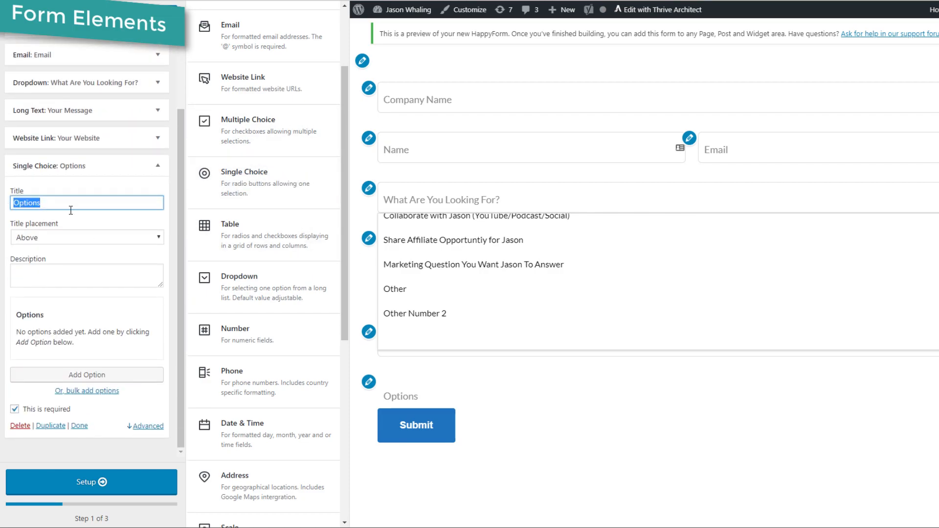
text(What Do You Want?)
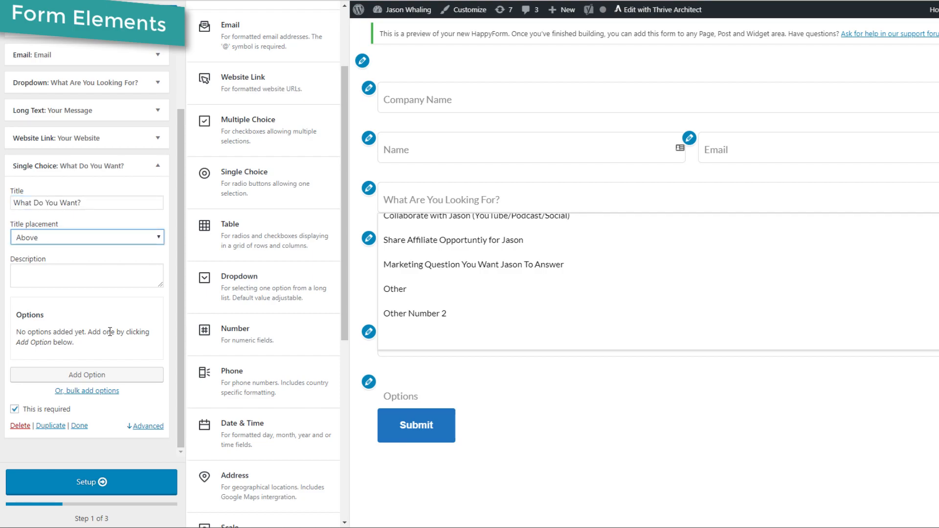
Add options Op 1 and a second option, then test selecting them in the preview.
click(86, 374)
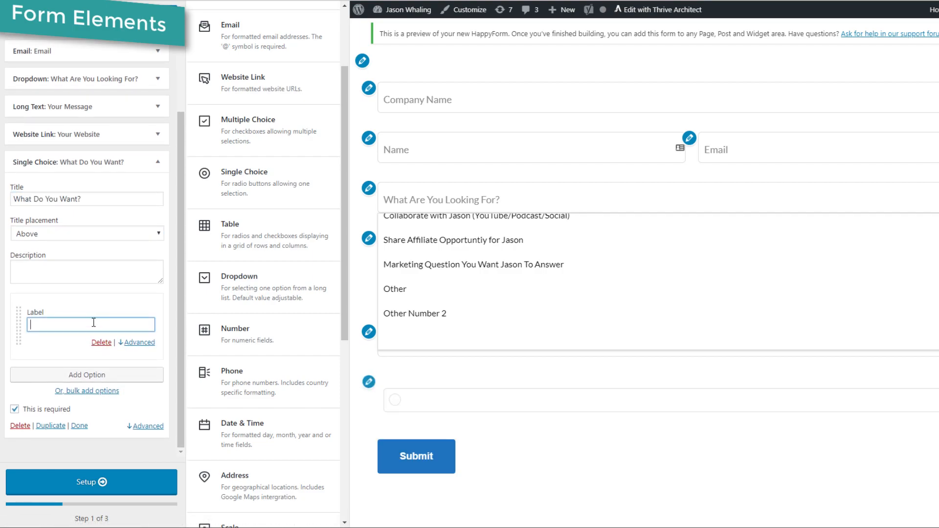
text(Op 1)
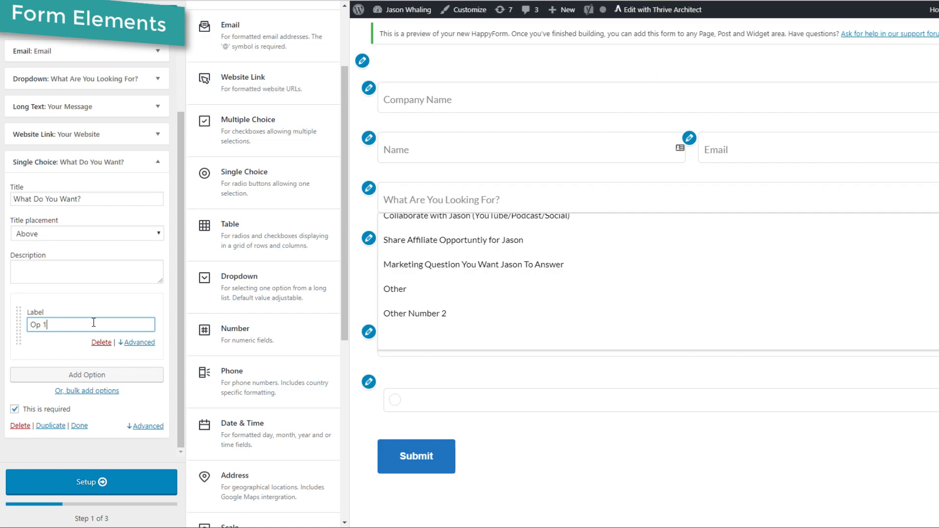
click(86, 374)
text(Op 3)
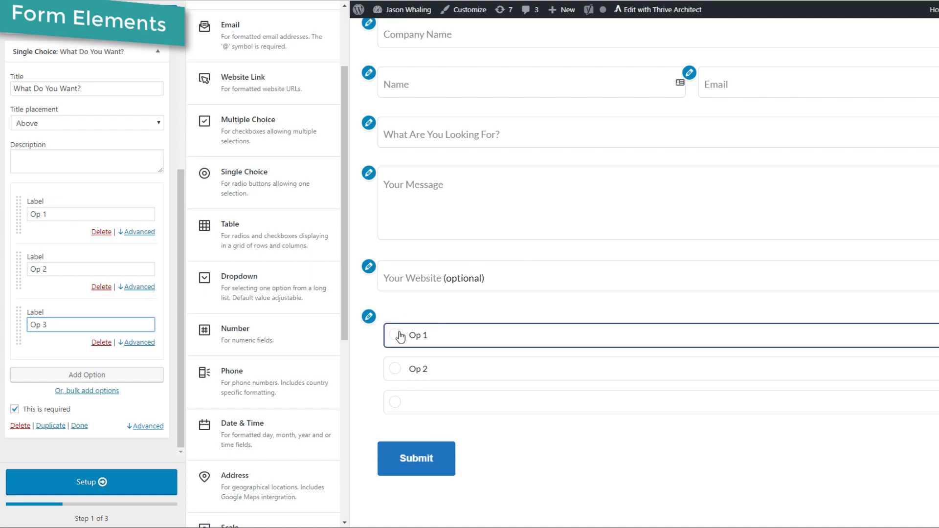
click(395, 369)
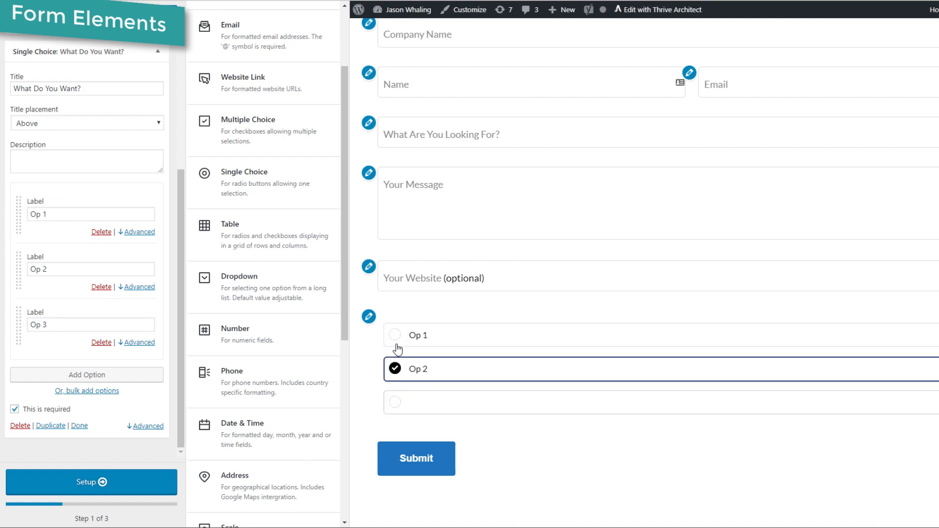
click(395, 402)
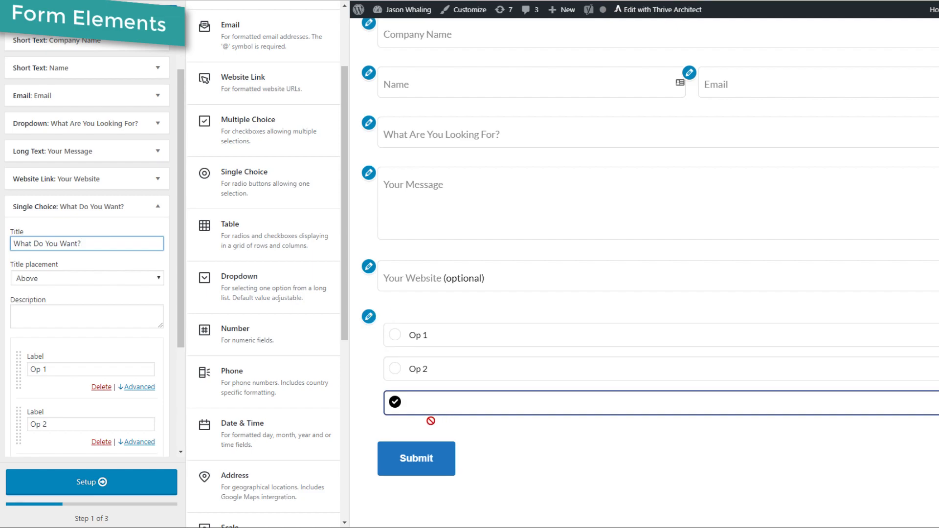
mouse_move(474, 404)
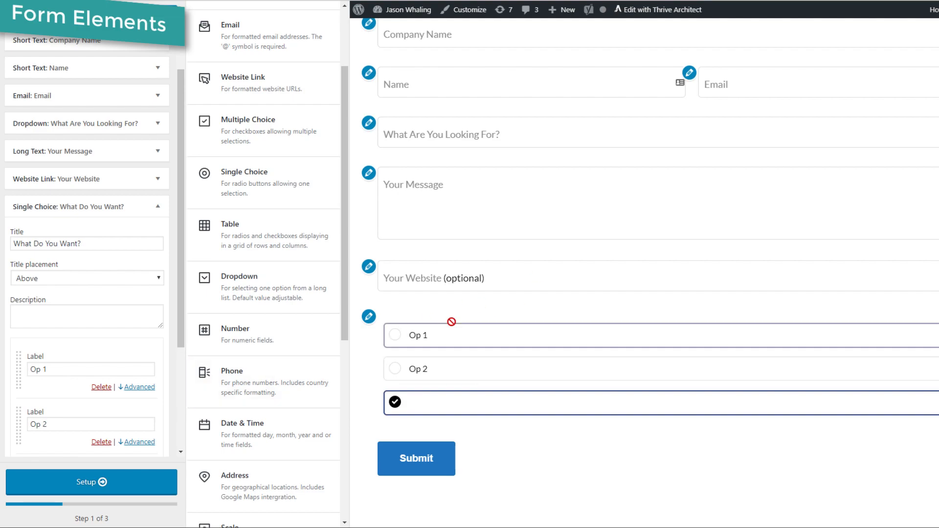
Collapse the What Do You Want? single choice question's settings.
scroll(down, 3)
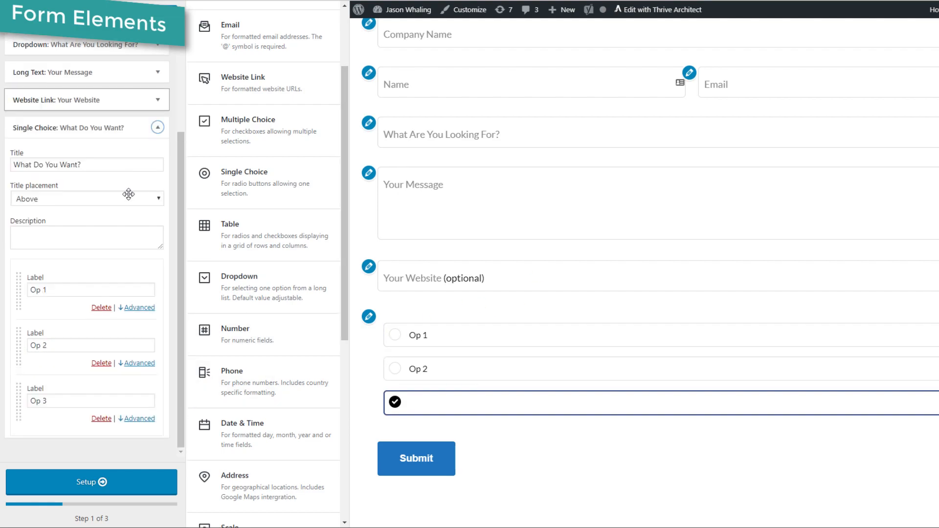
click(158, 127)
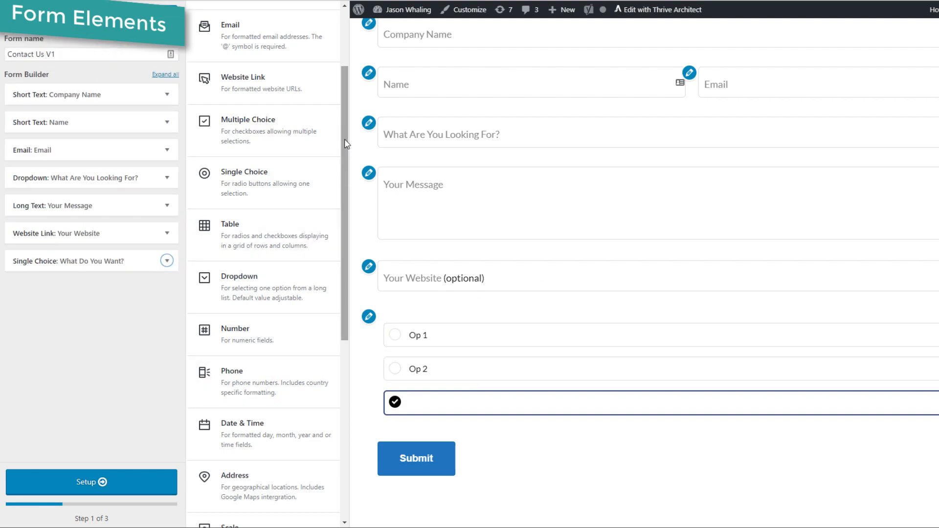
scroll(down, 3)
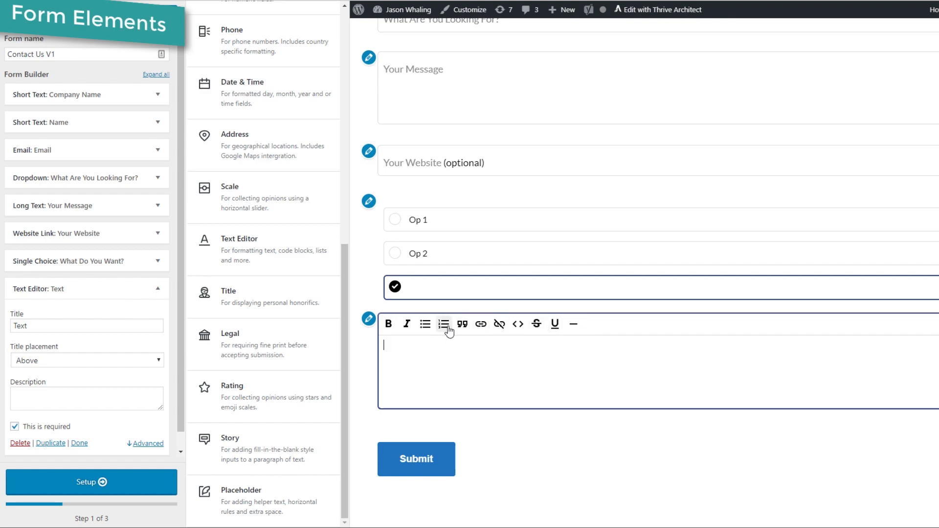
mouse_move(450, 402)
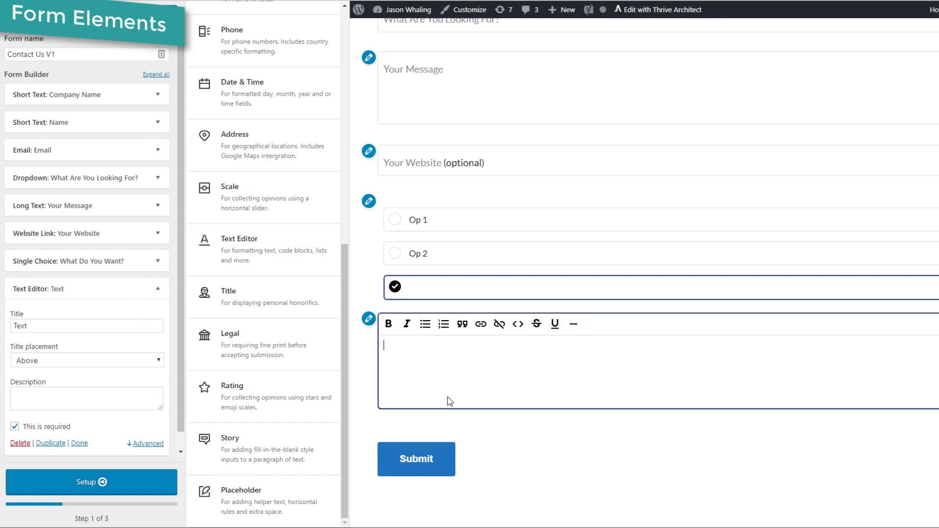
mouse_move(454, 381)
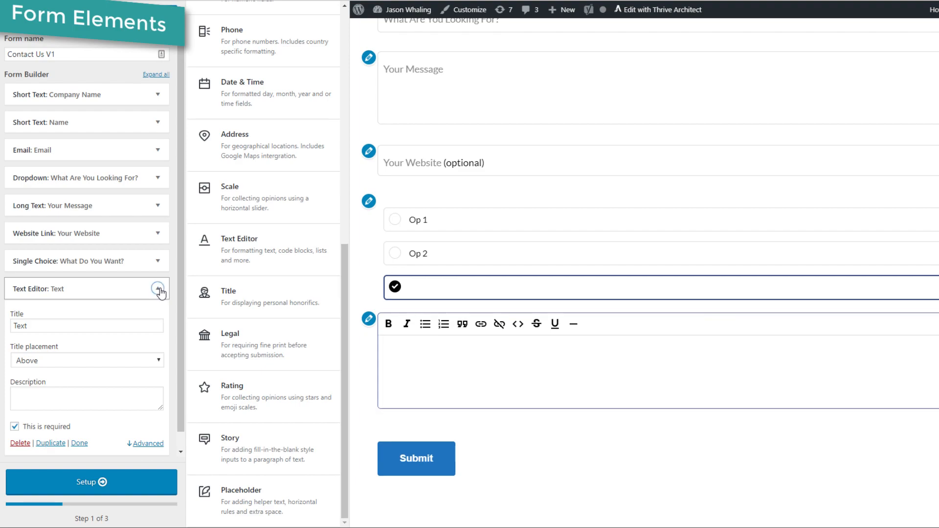
Collapse the Text Editor field and title the Rating question 'How Is The Content'.
click(160, 293)
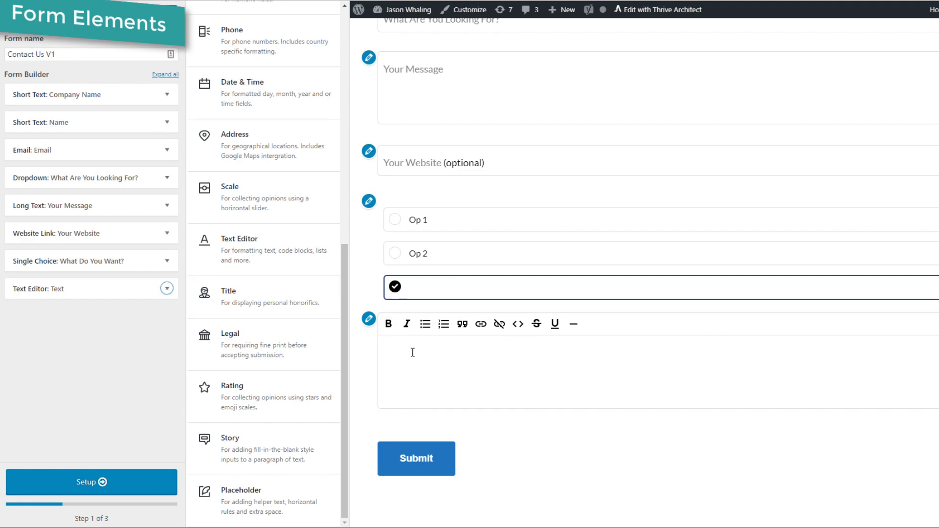
mouse_move(317, 345)
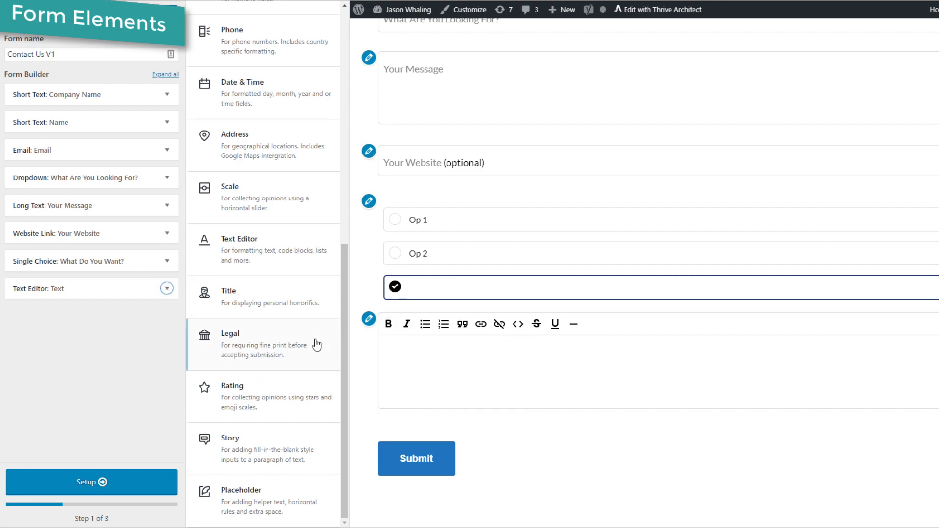
scroll(up, 3)
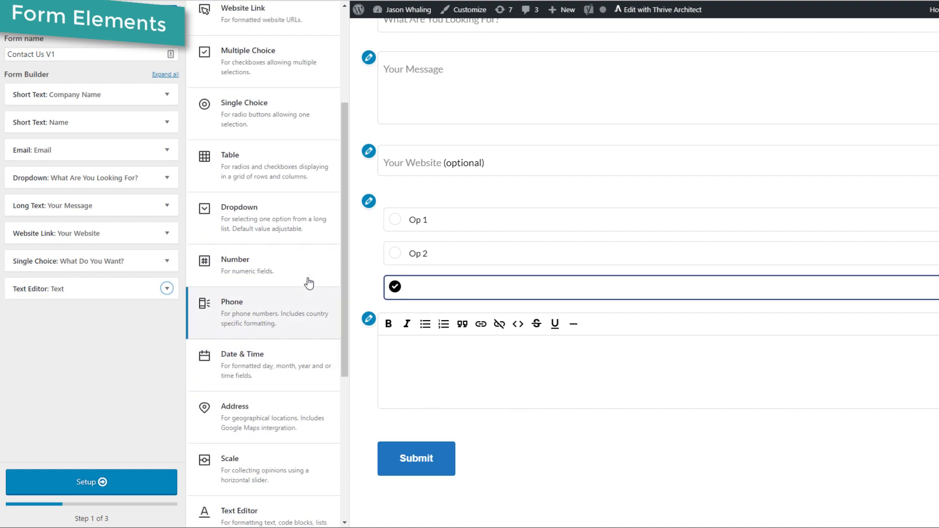
scroll(up, 3)
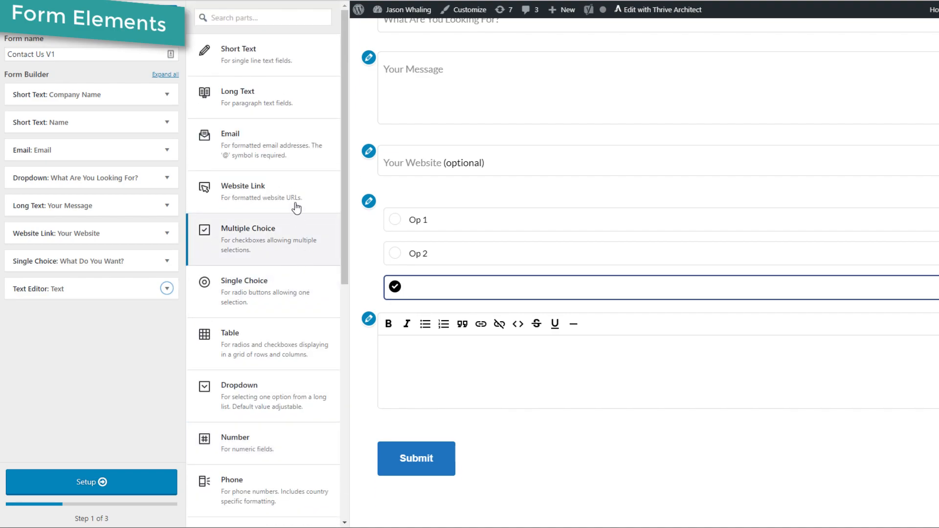
scroll(down, 3)
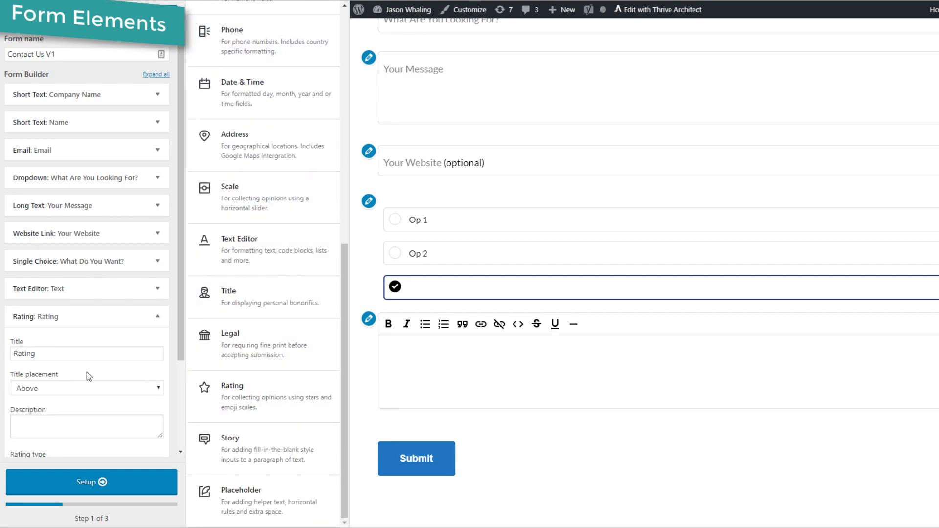
scroll(down, 3)
text(H)
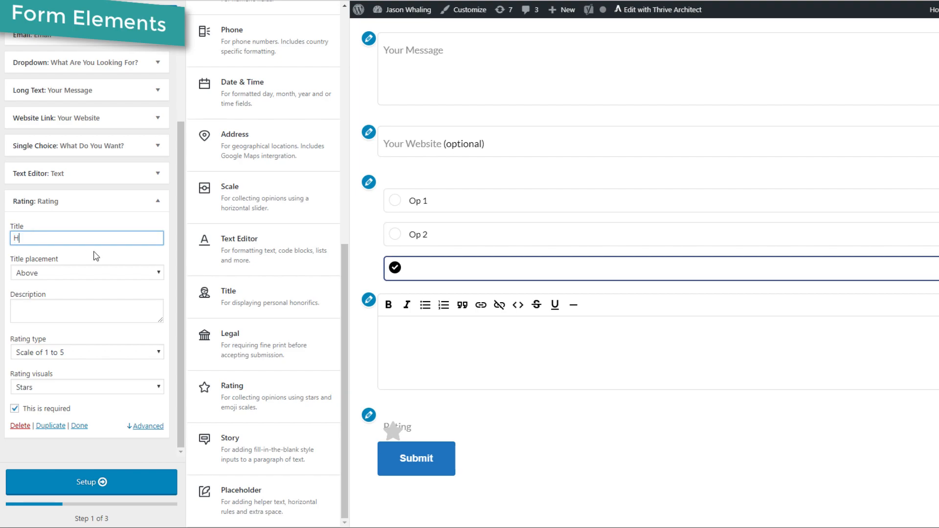
text(ow Is The Content)
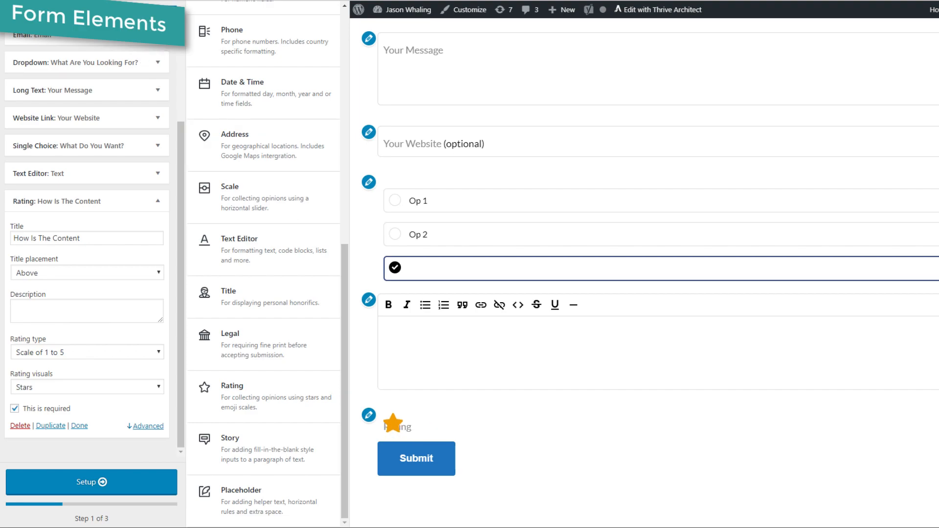
scroll(up, 3)
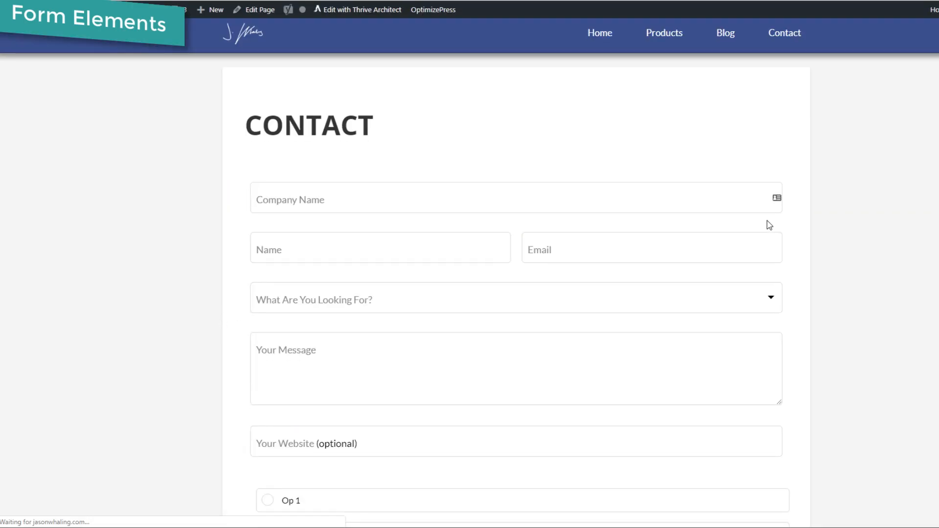
Scroll through the live Contact page form and expand the What Are You Looking For? dropdown.
scroll(down, 3)
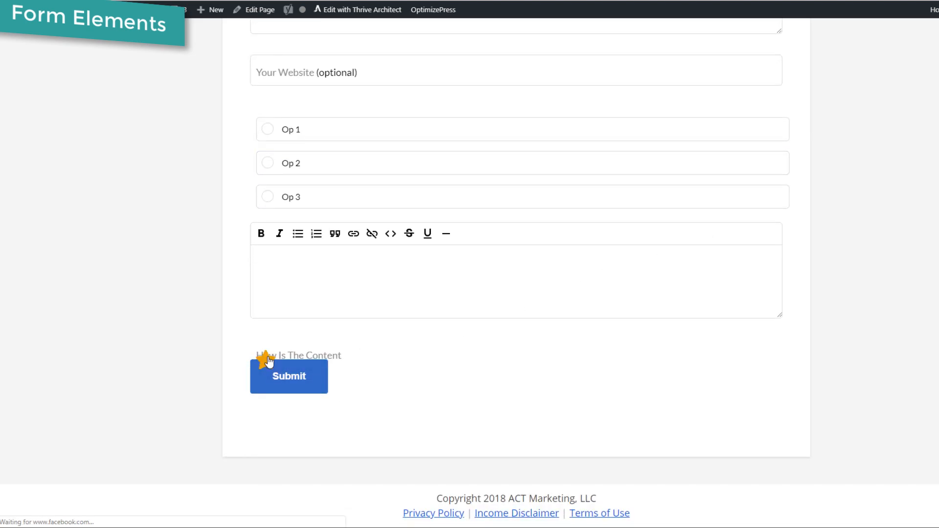
mouse_move(265, 360)
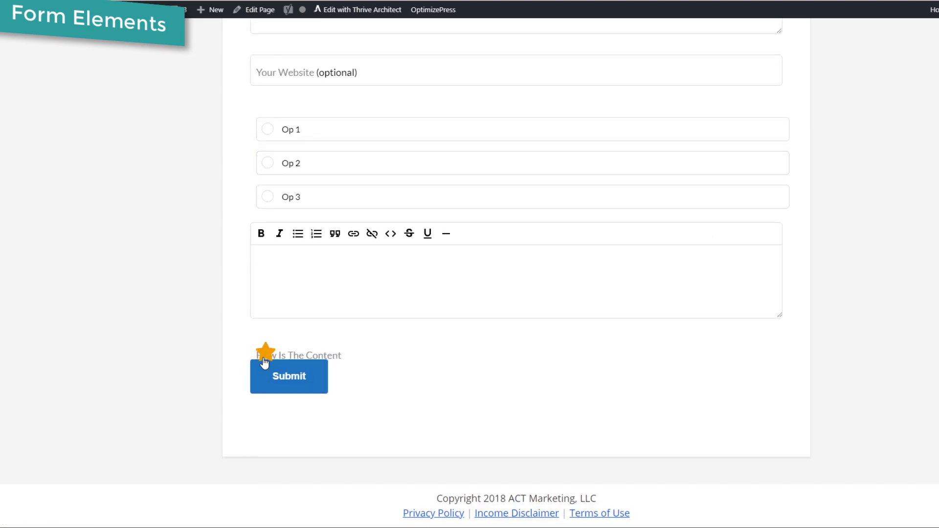
scroll(up, 3)
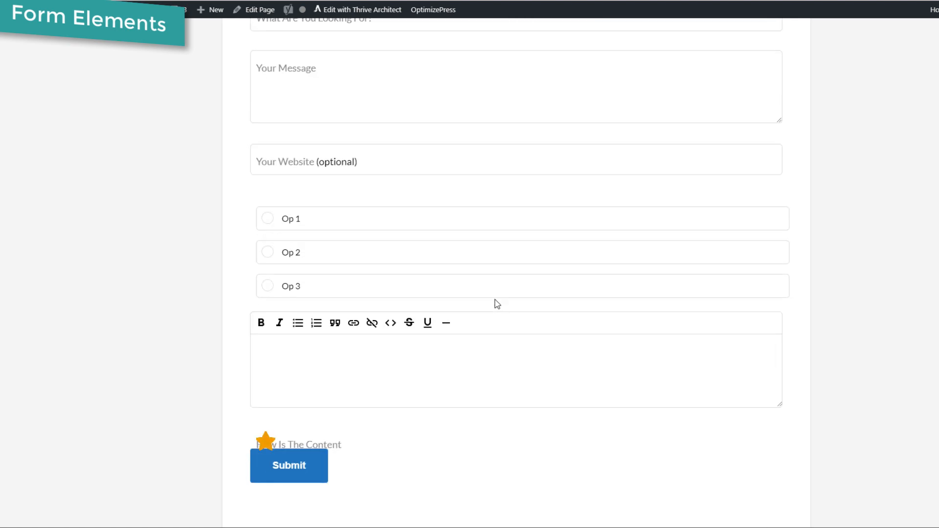
scroll(up, 3)
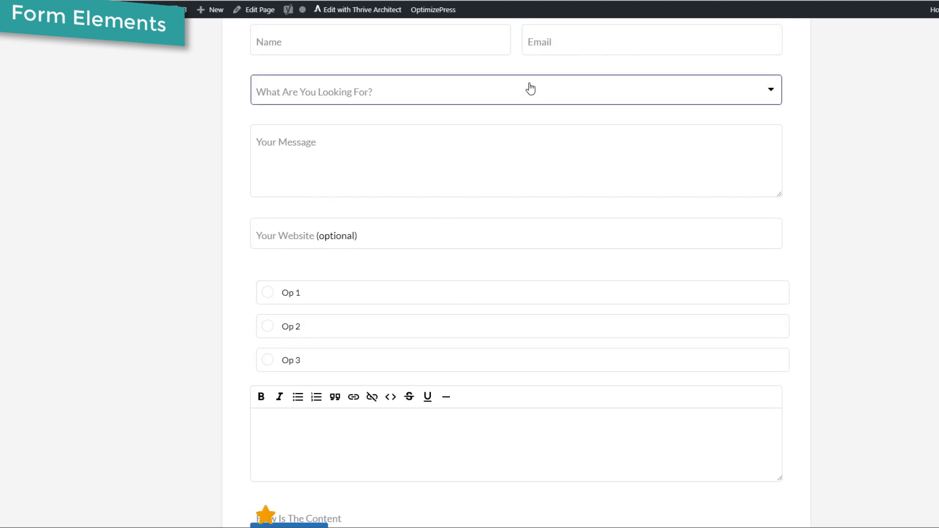
click(516, 91)
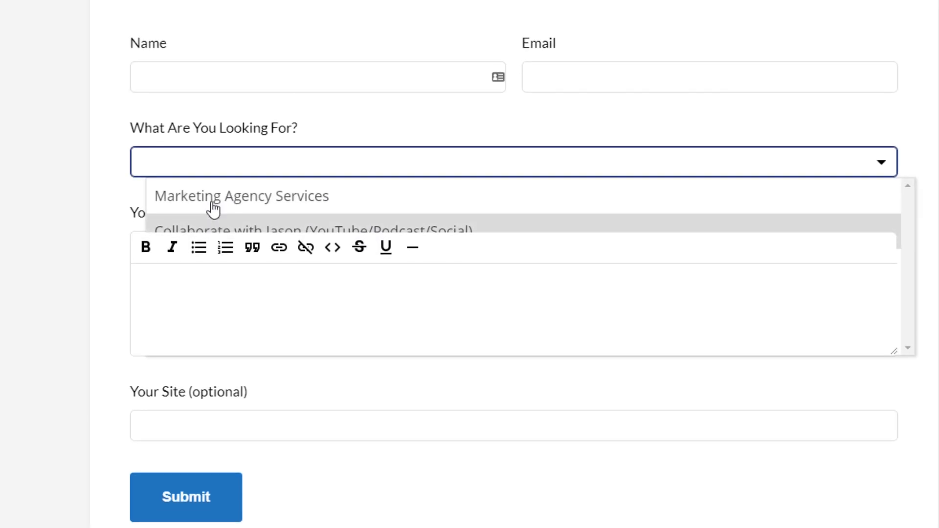
Pick Marketing Agency Services in the dropdown and enter 'asdf' in the form.
click(242, 196)
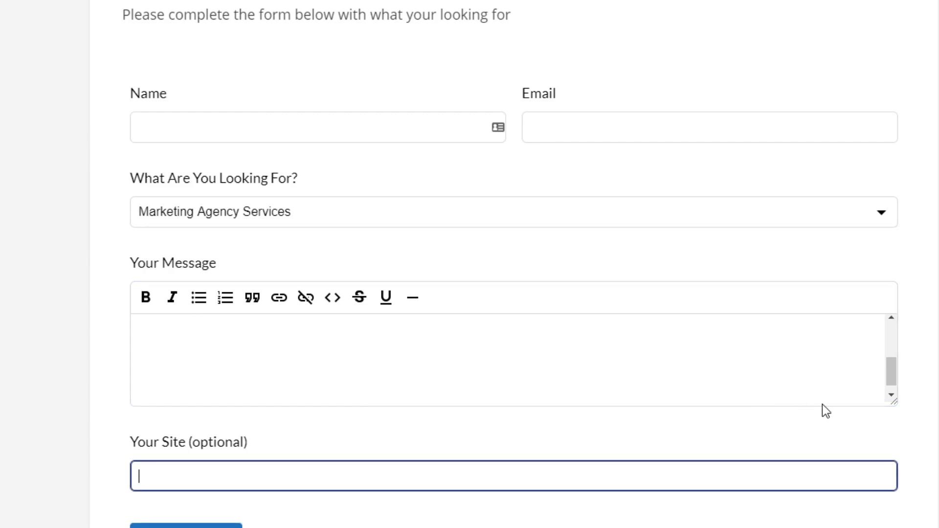
text(asdf)
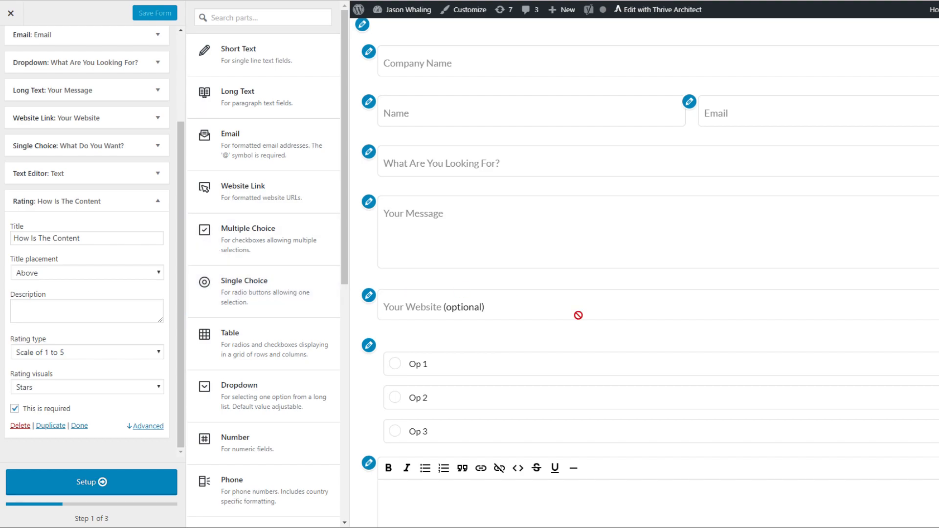
Delete the How Is The Content rating, text editor and What Do You Want? fields.
scroll(down, 3)
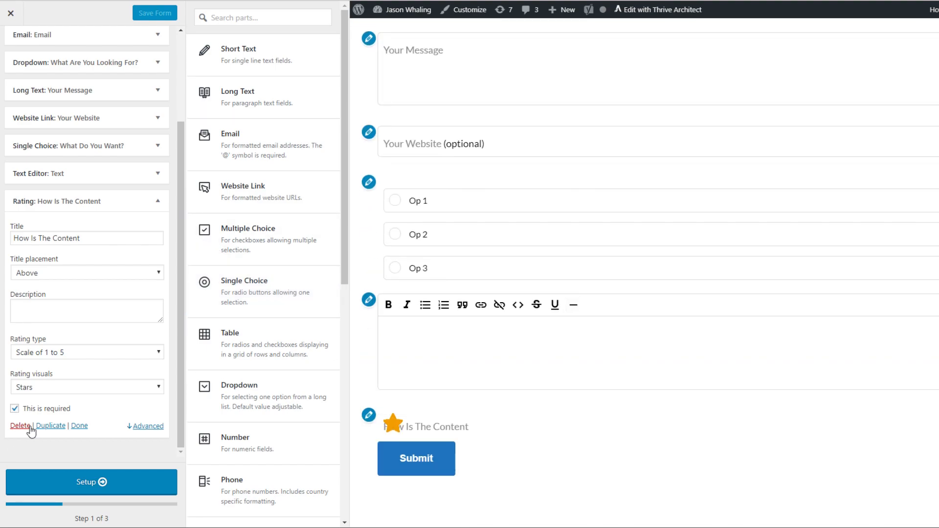
click(14, 409)
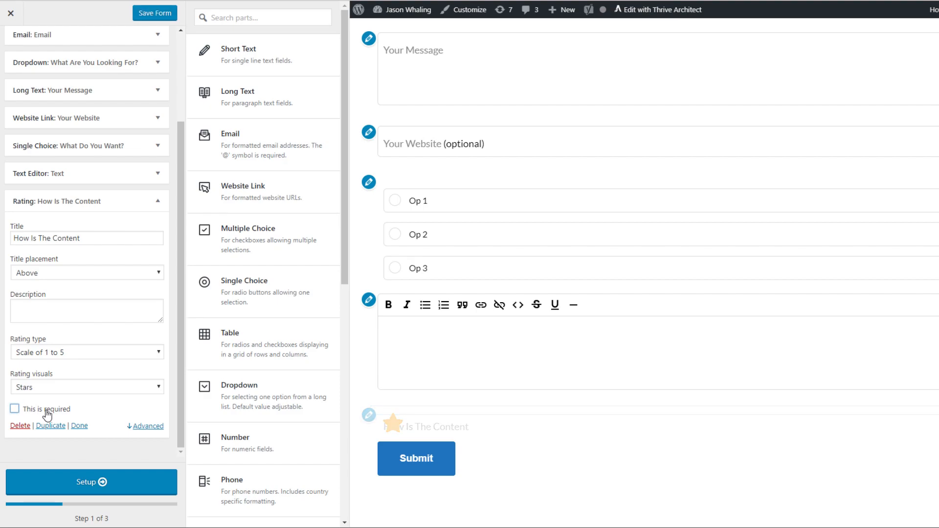
click(78, 426)
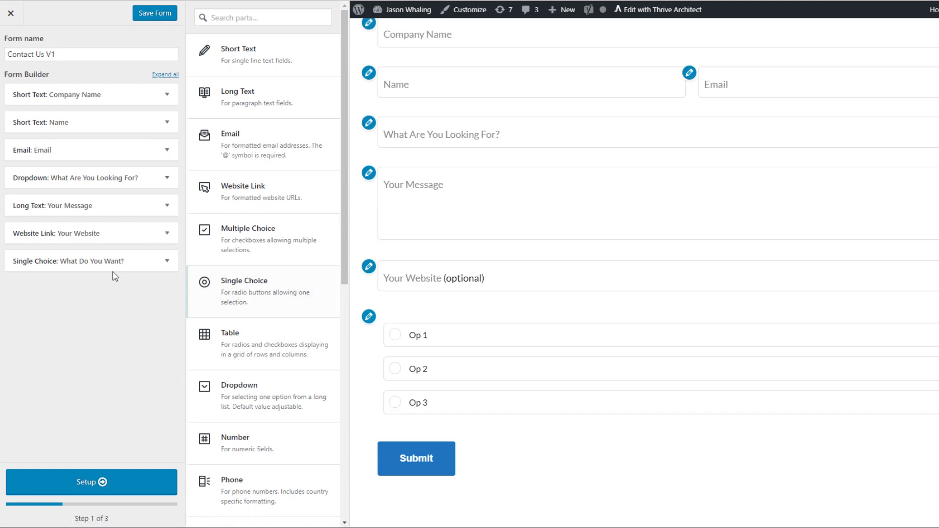
click(155, 13)
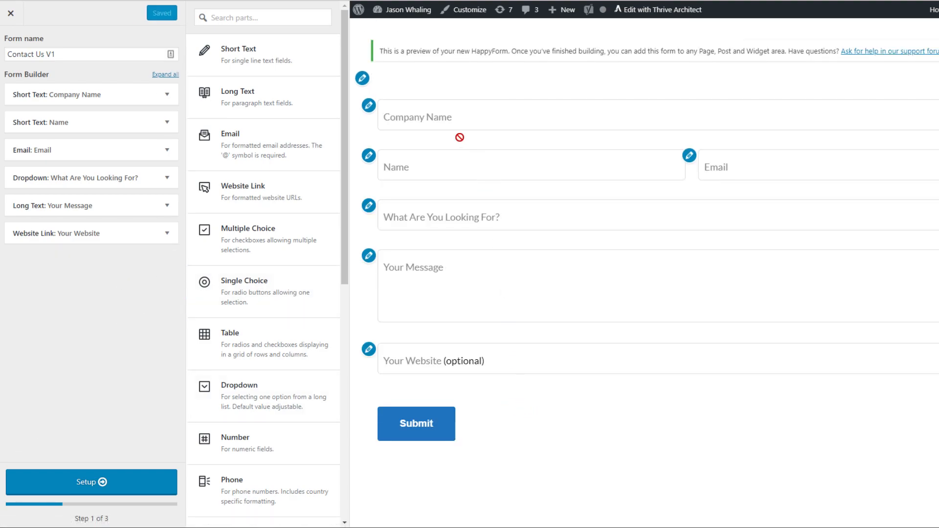
mouse_move(463, 259)
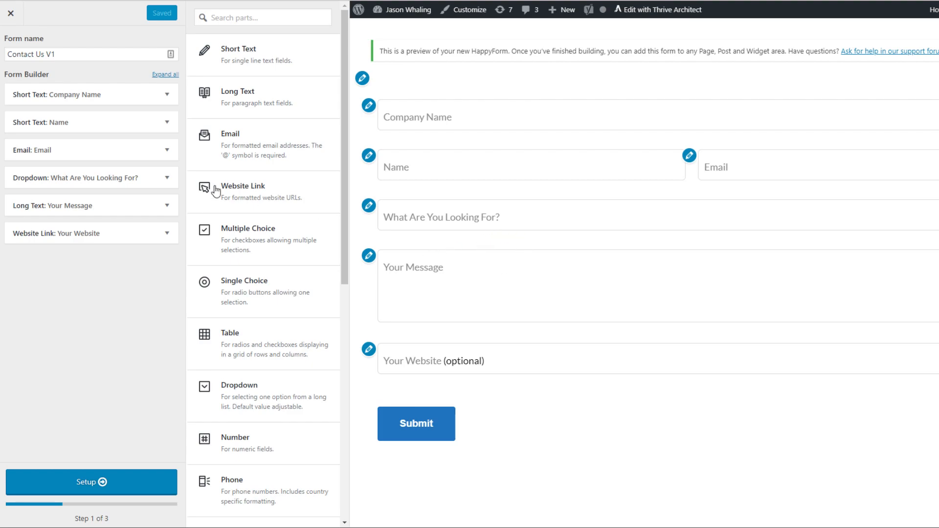
Remove the Company Name field and advance to the Setup step.
click(78, 94)
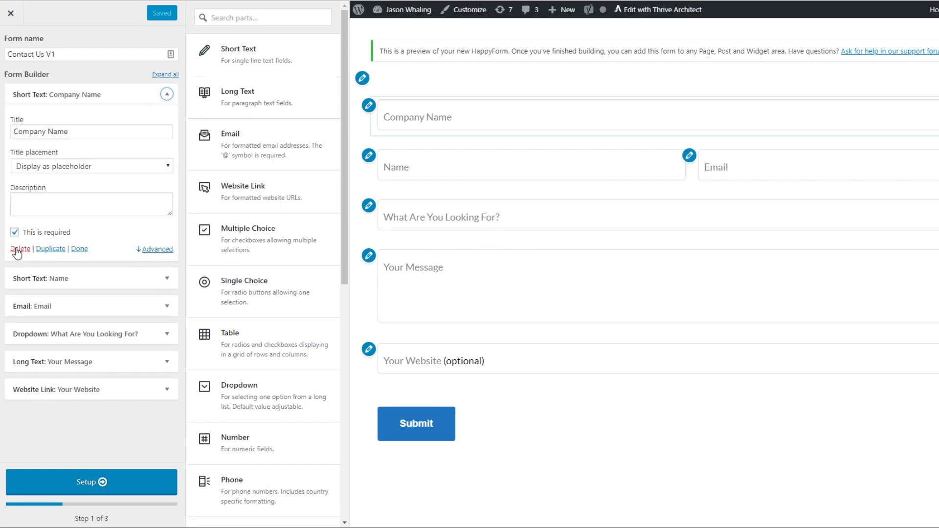
click(19, 249)
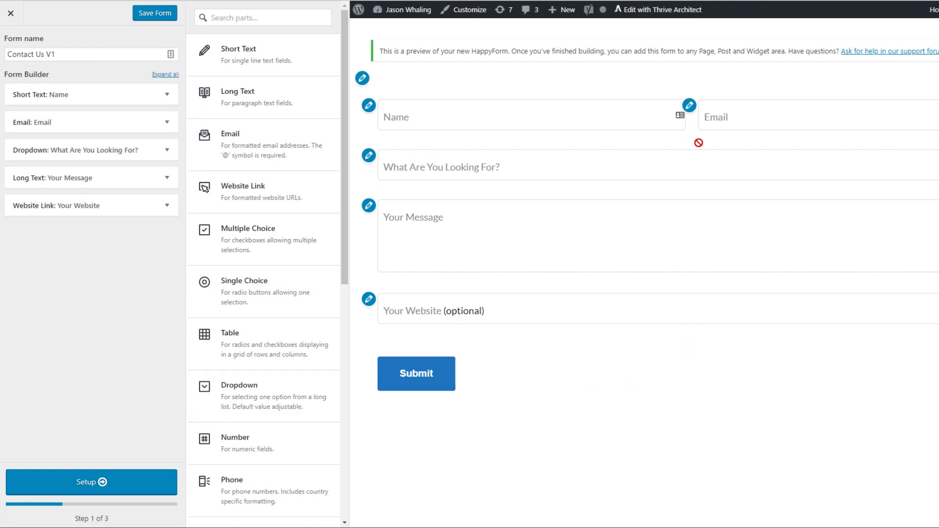
click(91, 483)
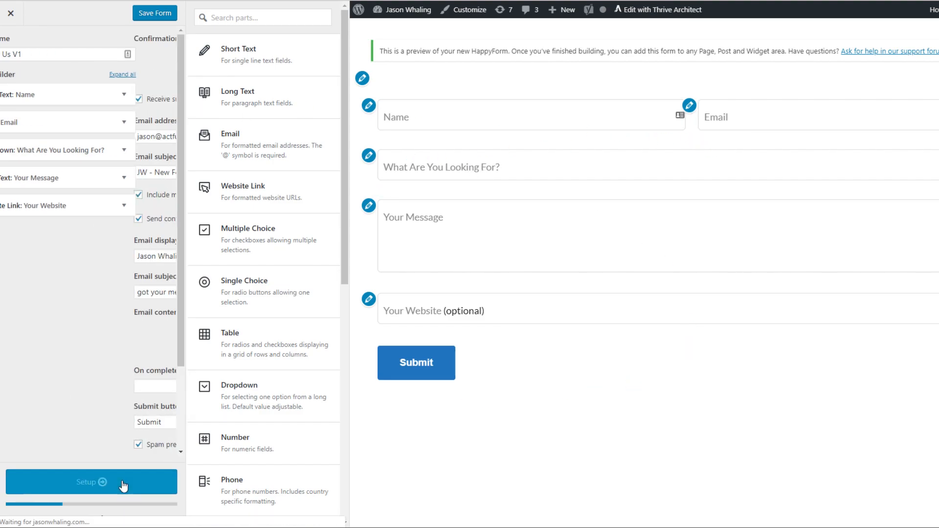
Fill in confirmation message, submission alert and confirmation email fields, then advance to Style.
click(91, 482)
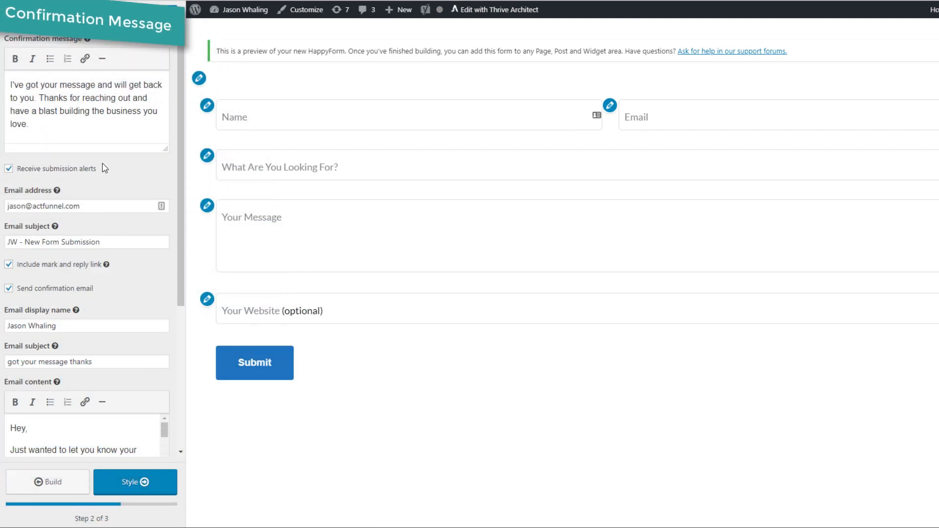
double_click(58, 168)
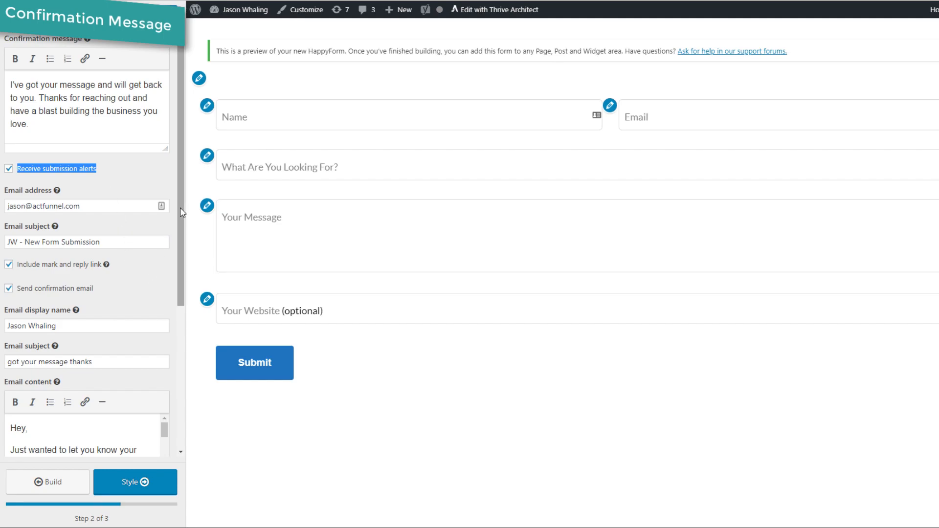
scroll(down, 3)
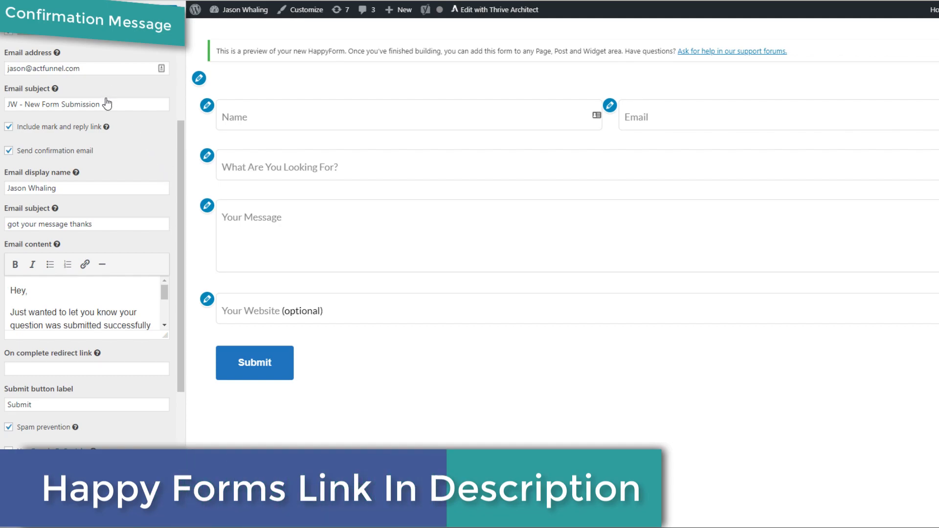
click(86, 368)
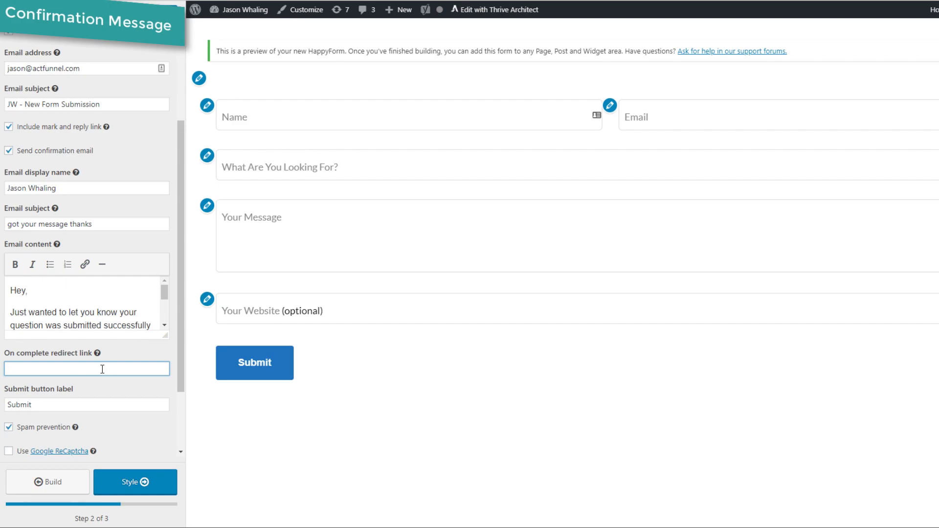
mouse_move(249, 368)
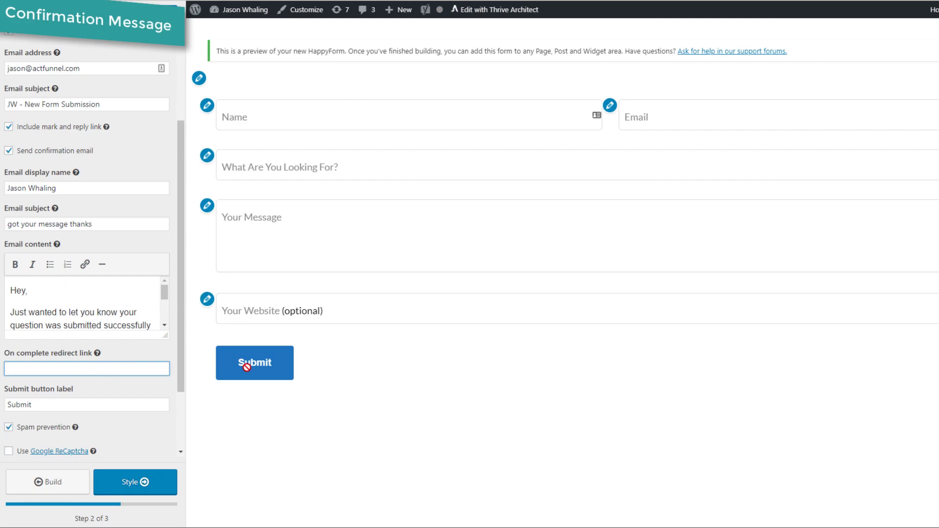
scroll(up, 3)
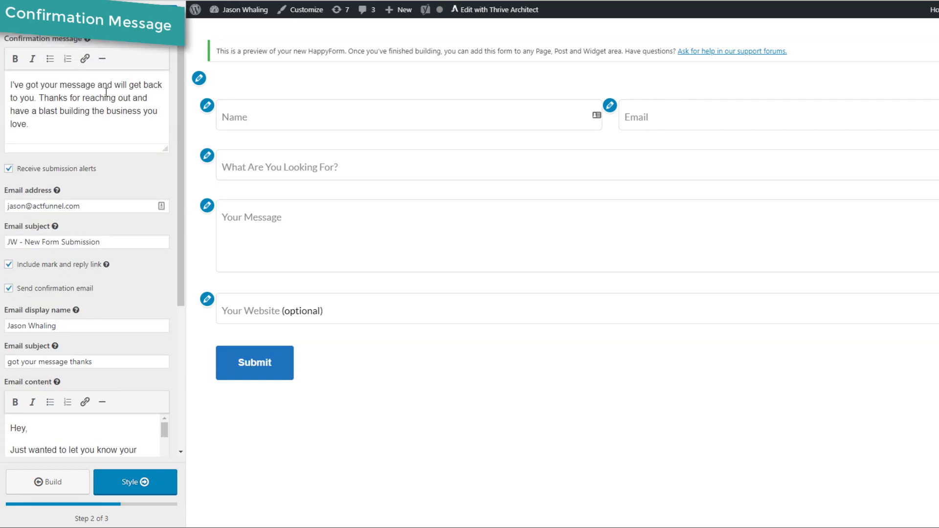
mouse_move(136, 483)
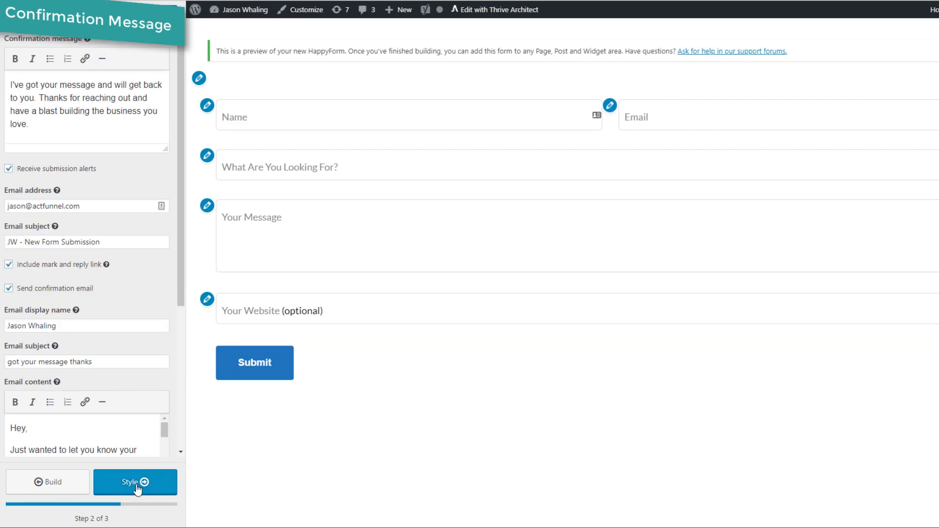
mouse_move(180, 258)
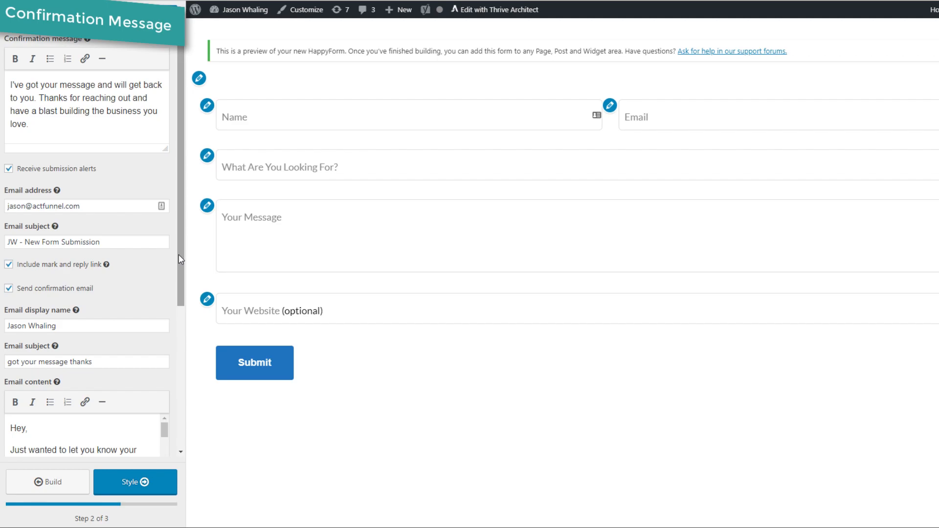
scroll(down, 3)
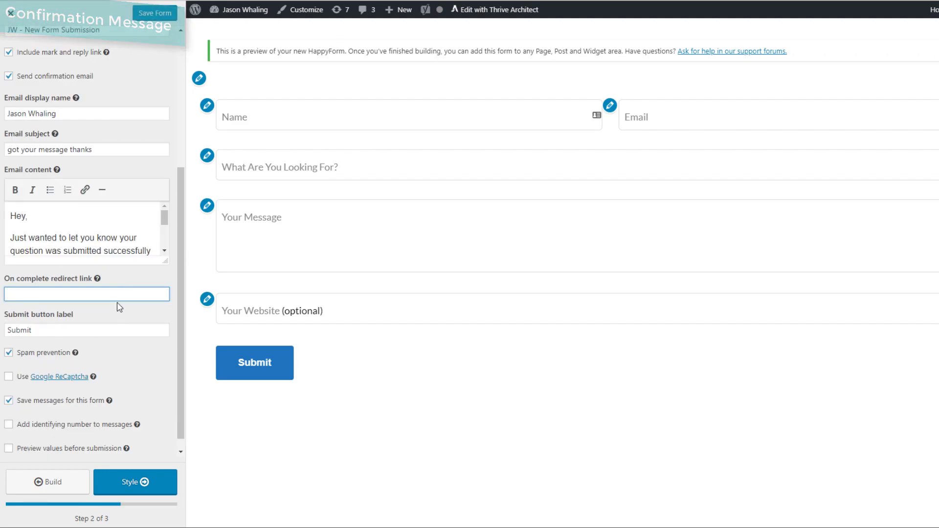
click(135, 482)
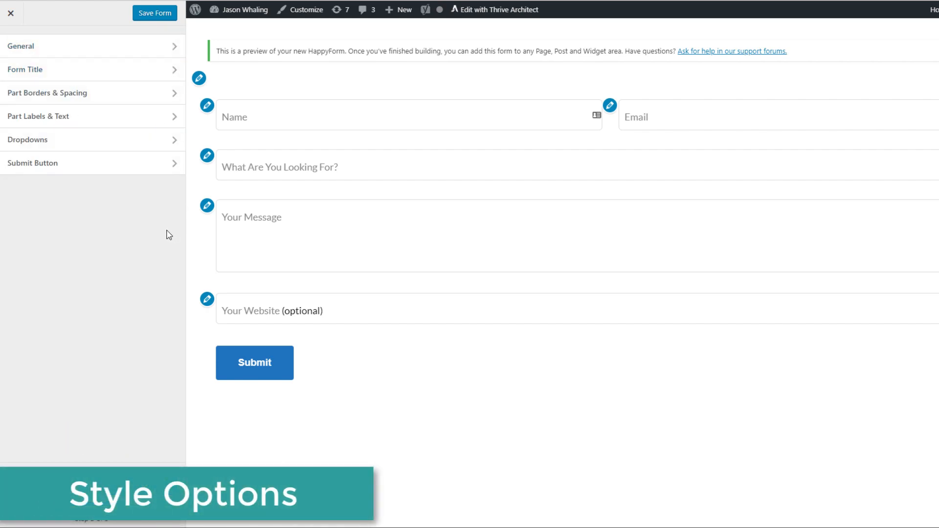
mouse_move(76, 263)
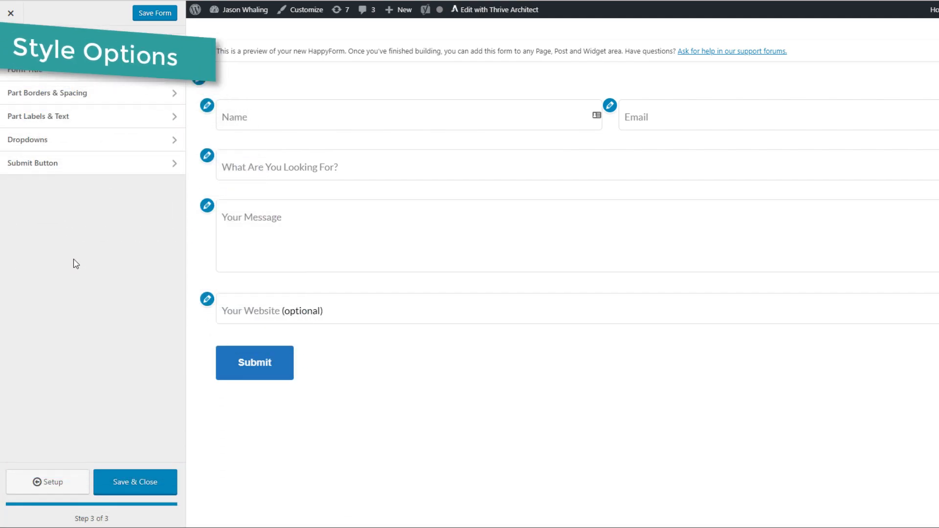
scroll(up, 3)
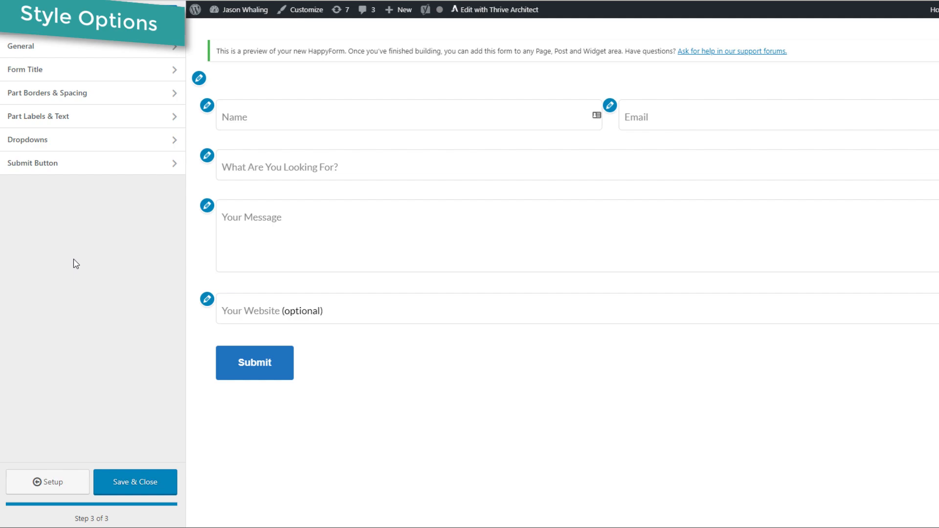
mouse_move(107, 51)
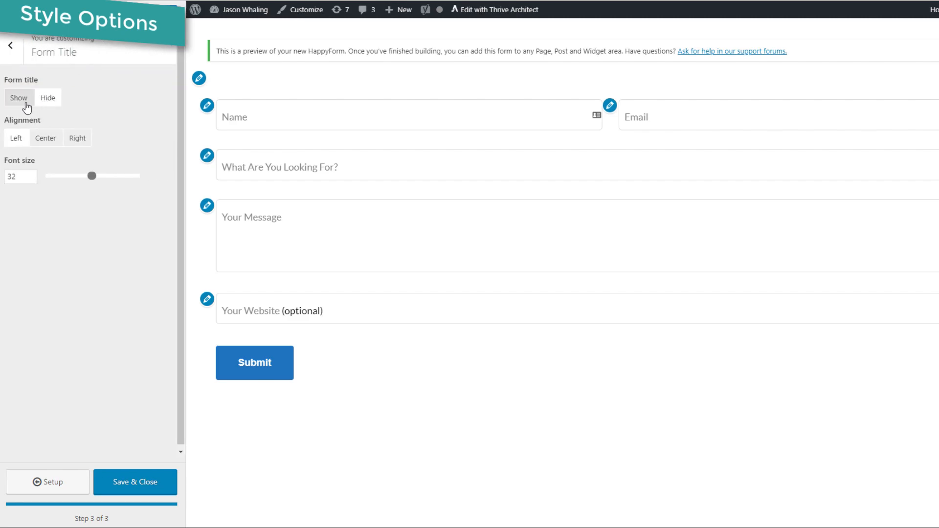
Show the Contact Us V1 form title, hide it again, and return to style categories.
click(18, 96)
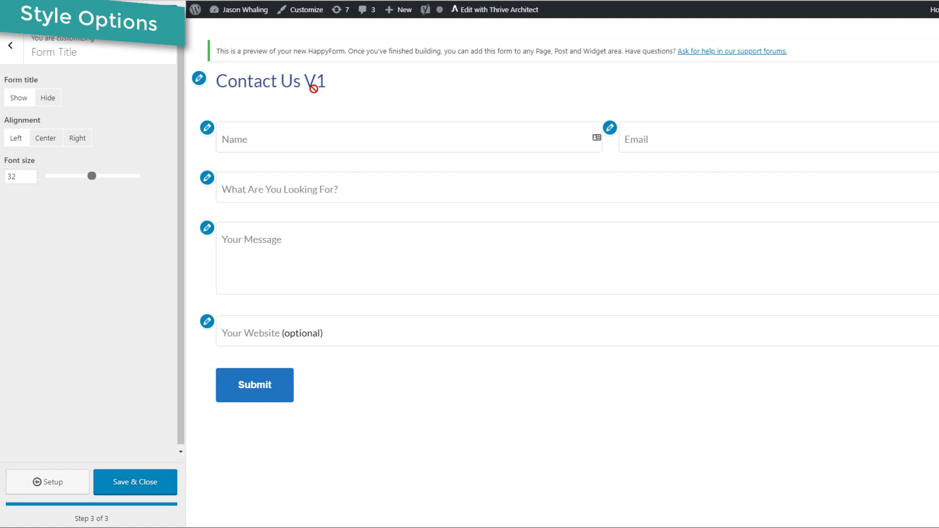
mouse_move(47, 98)
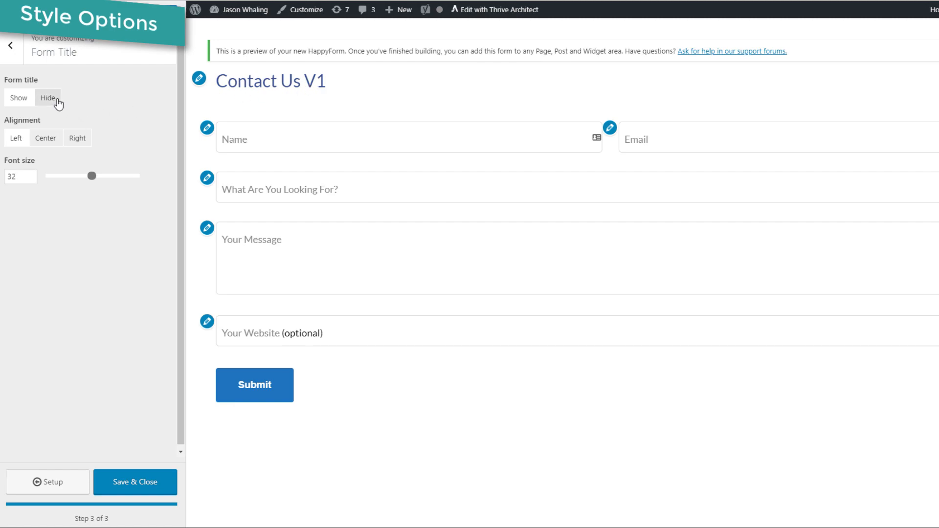
click(48, 98)
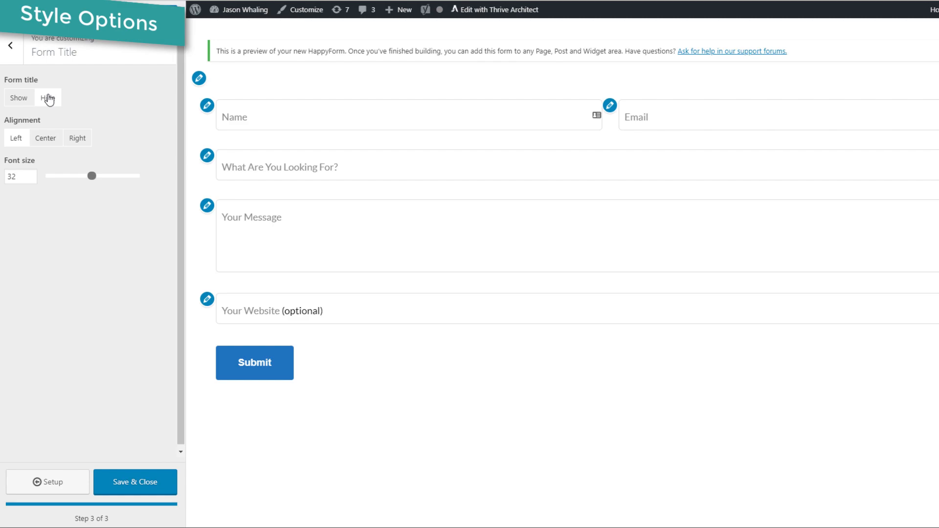
click(10, 46)
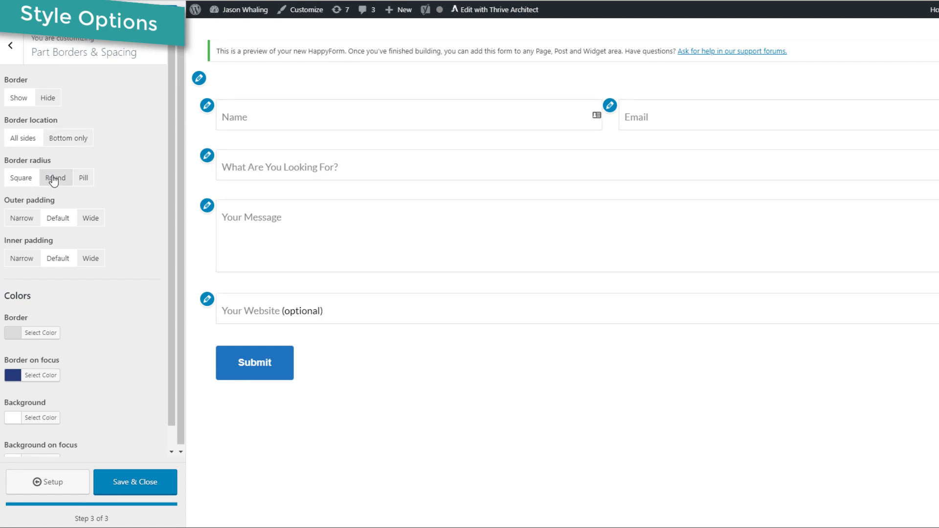
Set part border radius Round, outer padding Default and inner padding Wide.
click(20, 177)
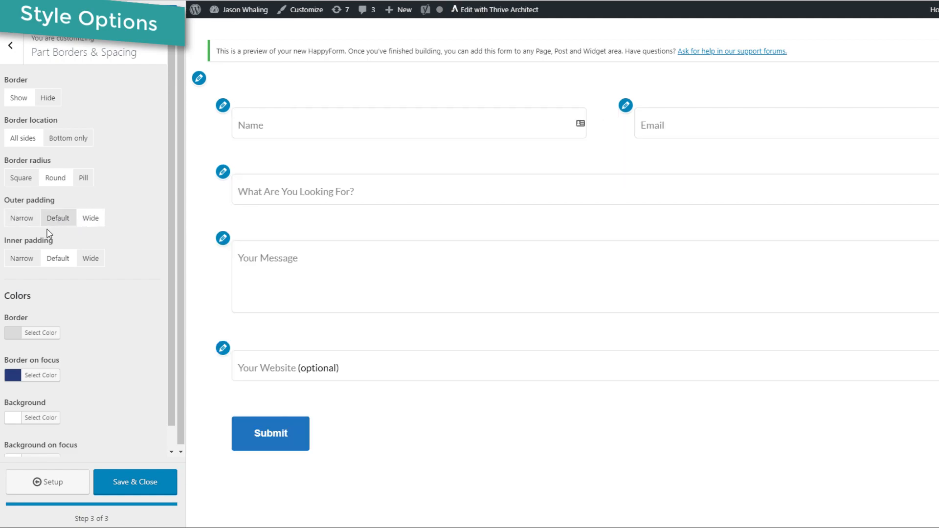
click(90, 259)
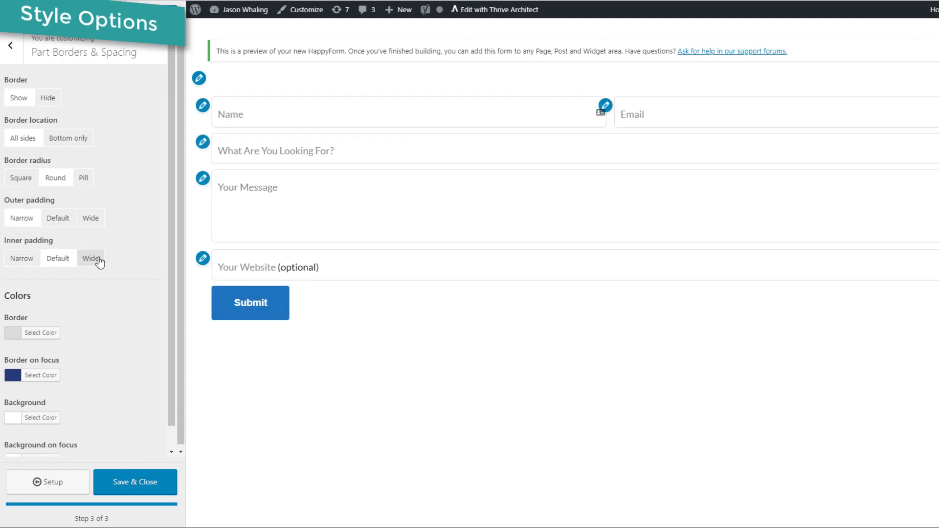
click(90, 258)
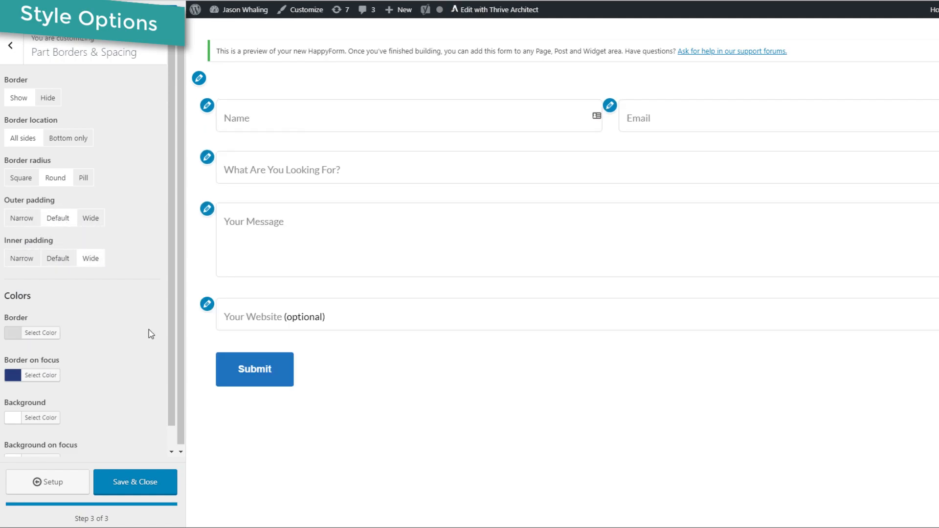
click(10, 45)
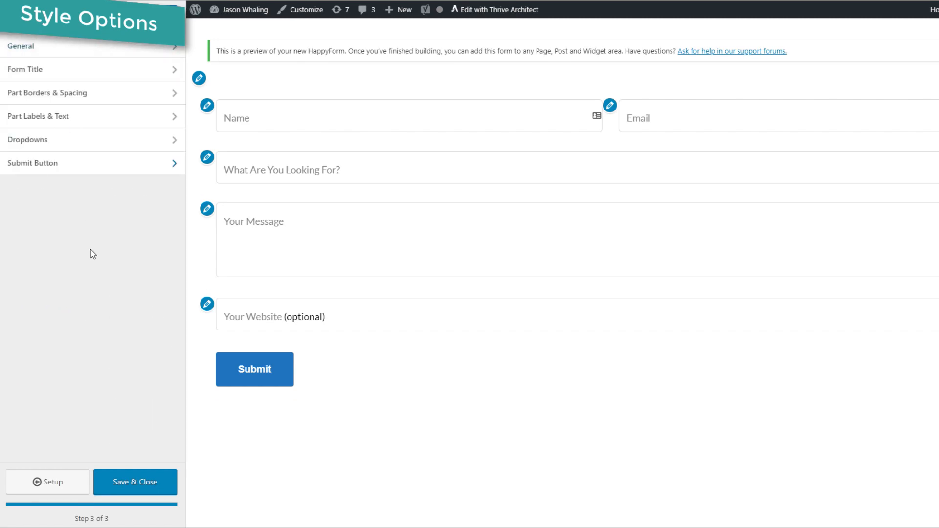
mouse_move(98, 283)
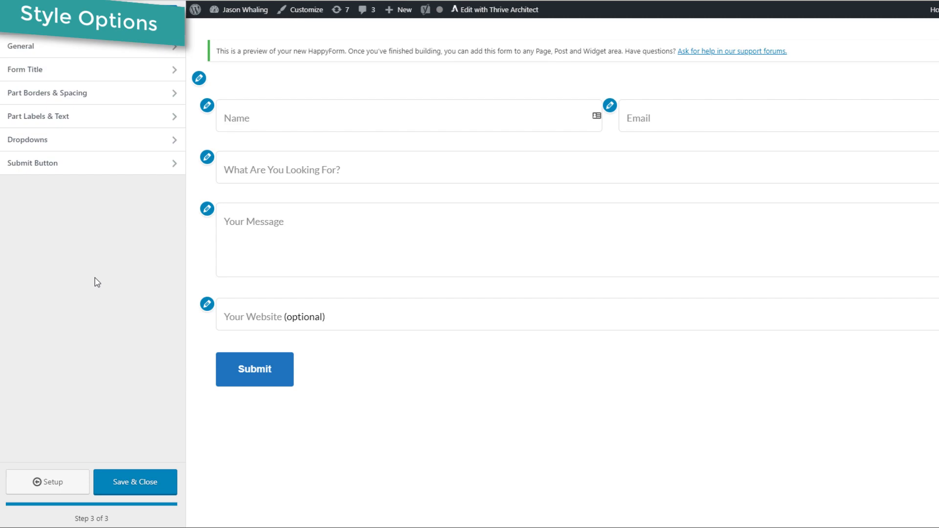
mouse_move(65, 147)
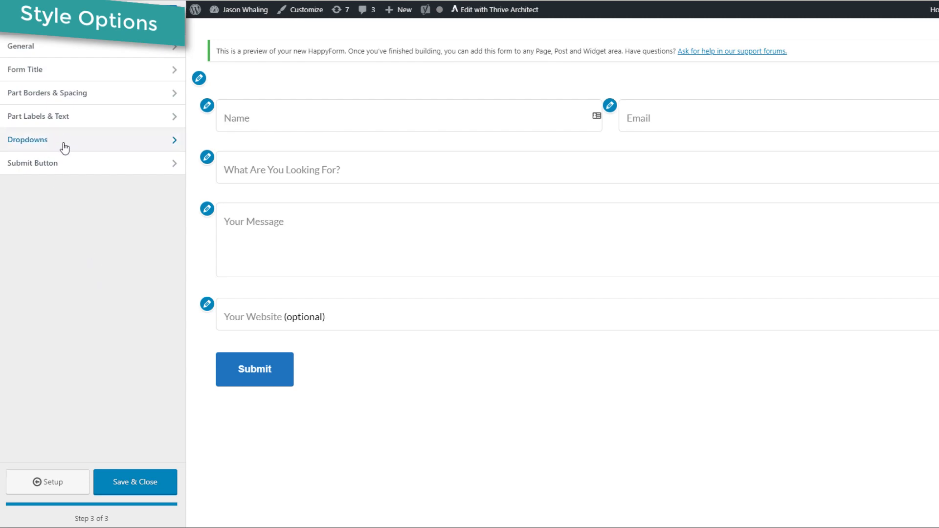
Try blue dropdown item backgrounds, reset dropdown colours to default, and preview Submit Button styles.
click(64, 139)
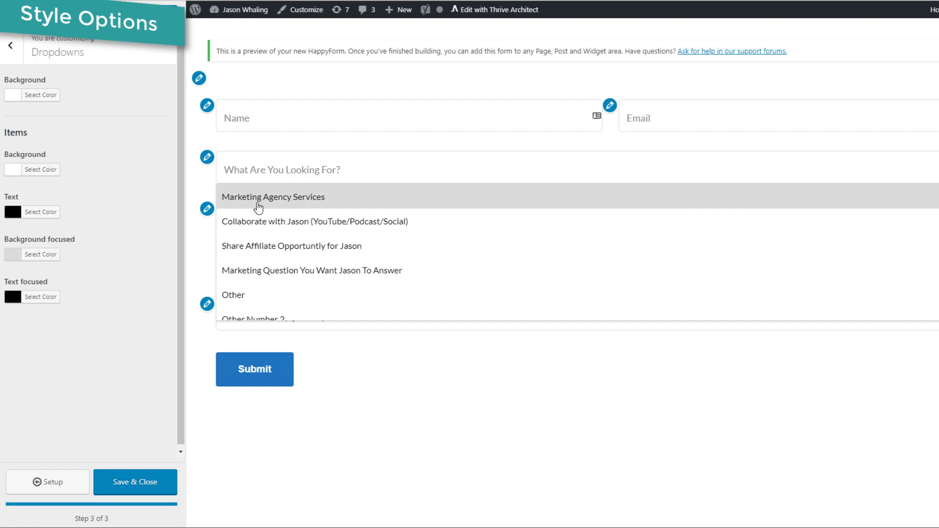
click(41, 170)
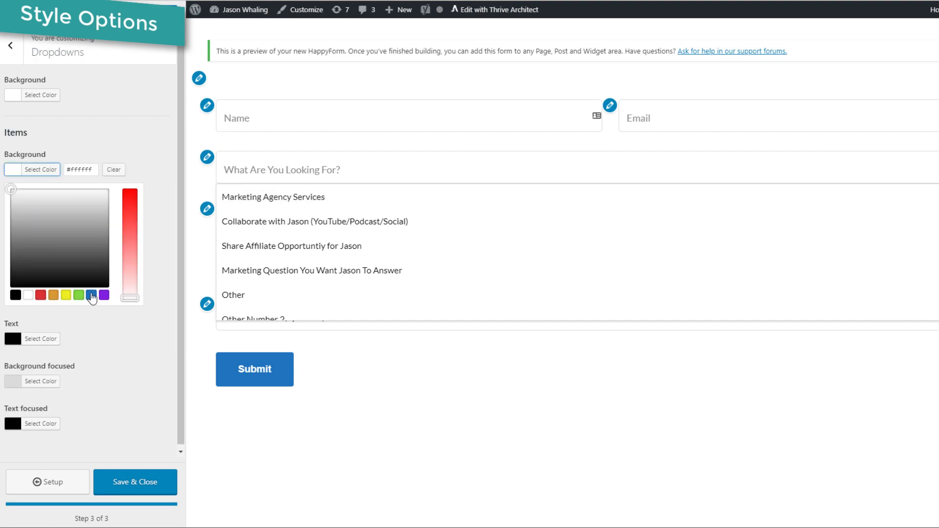
click(91, 295)
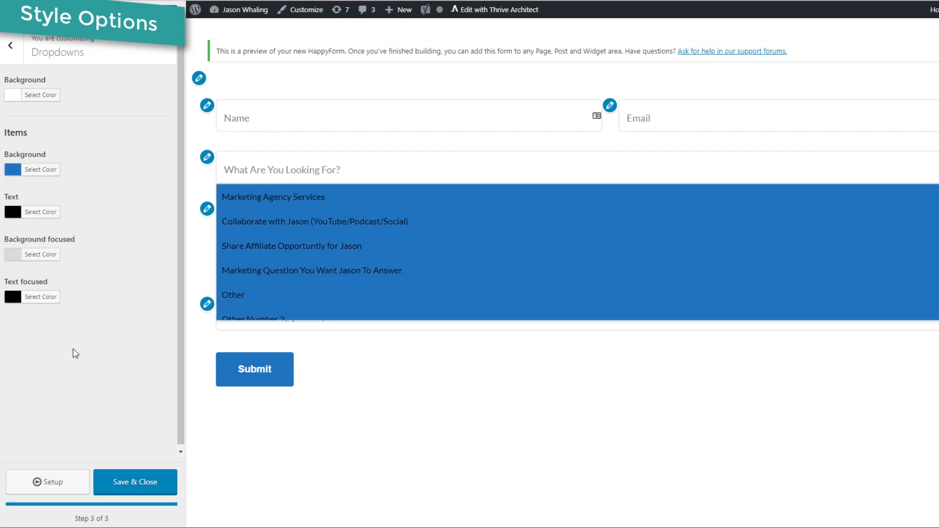
click(40, 211)
text(#ffffff)
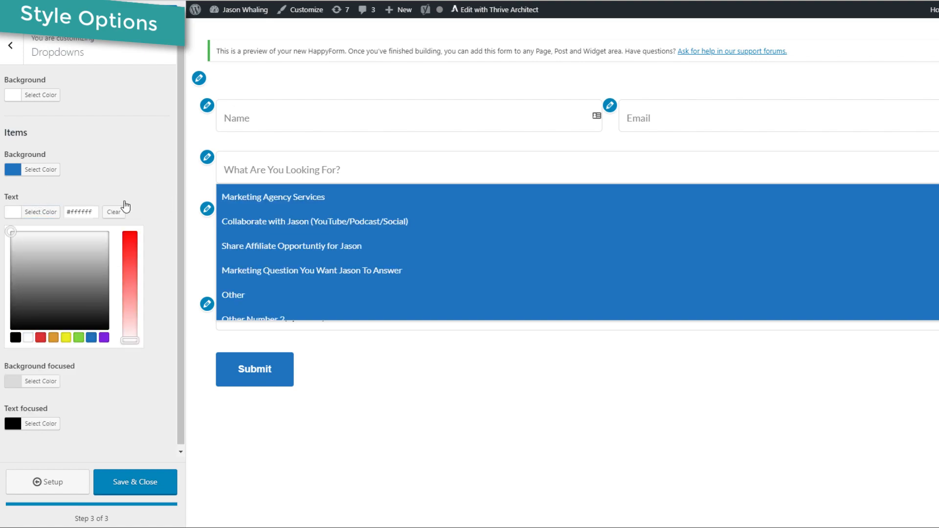
click(41, 170)
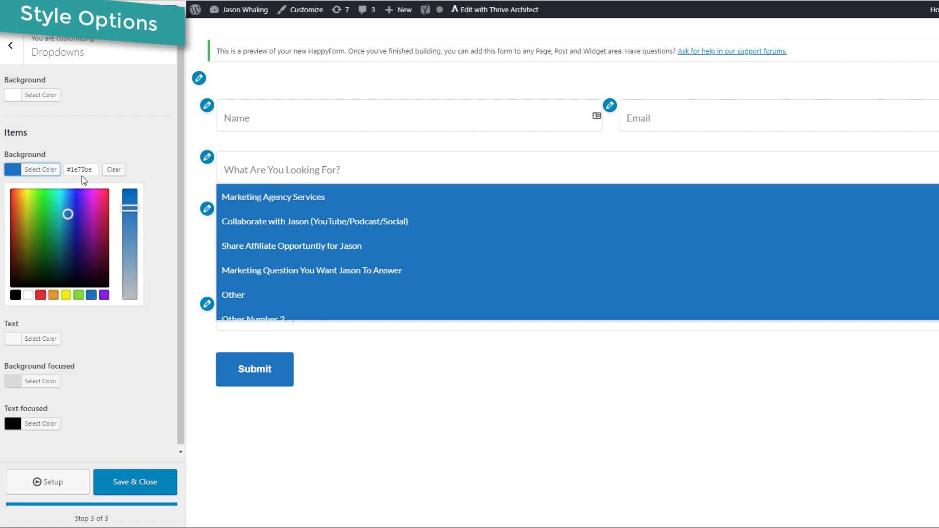
click(113, 170)
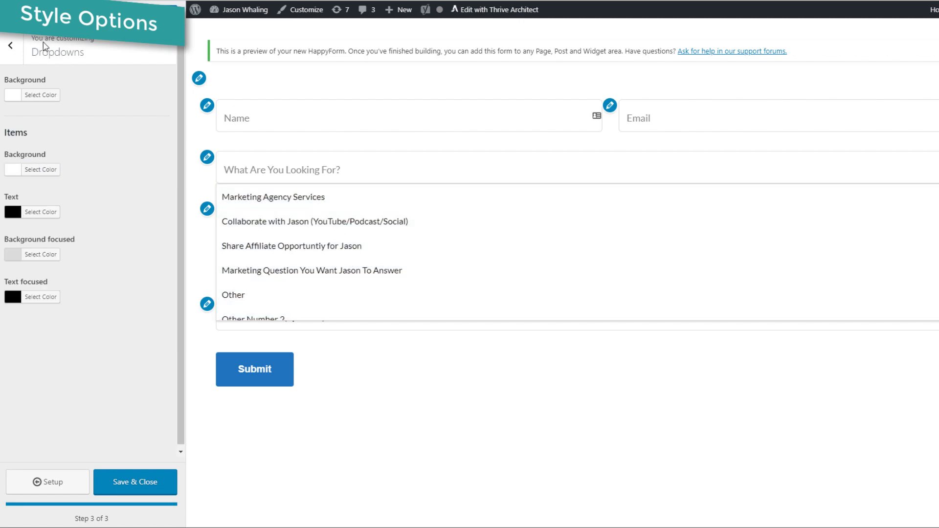
click(254, 370)
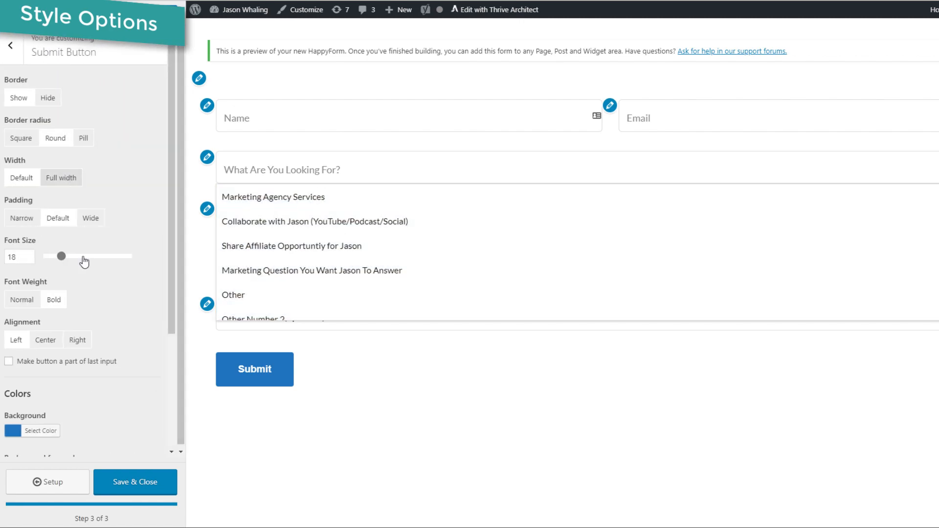
click(11, 46)
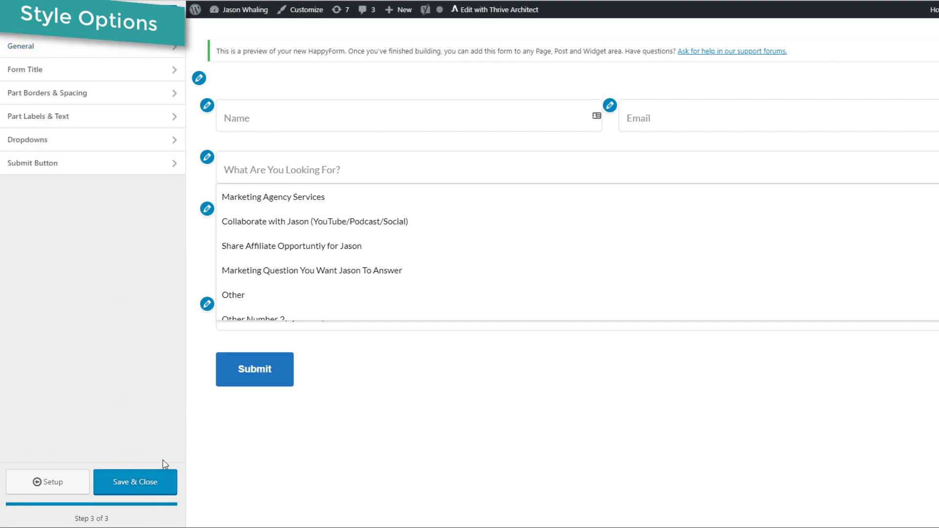
Review the updated Name, Email, dropdown, message, website and Submit fields on the live Contact page.
click(135, 482)
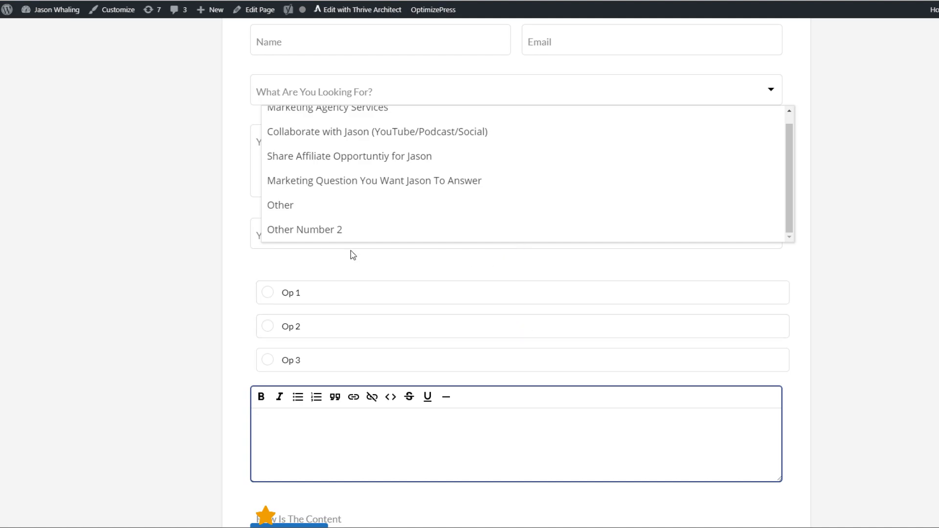
scroll(up, 3)
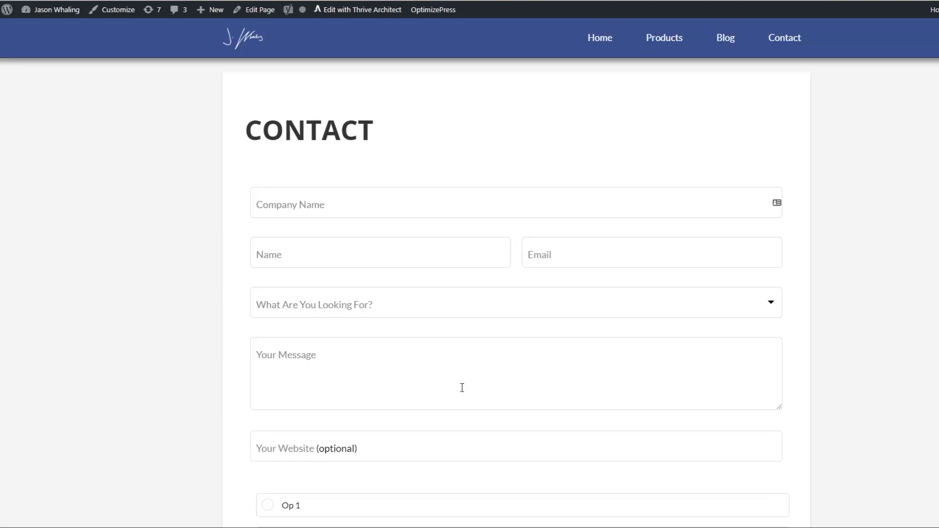
mouse_move(344, 216)
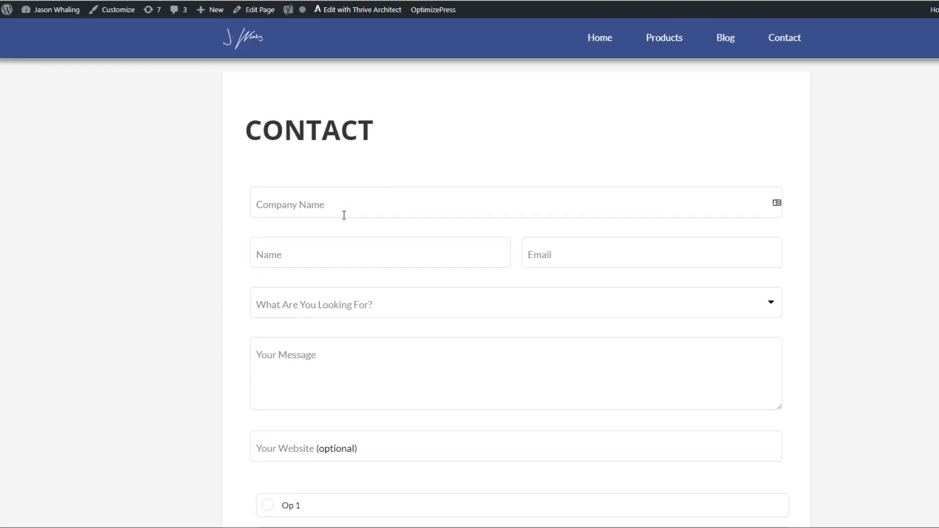
scroll(down, 3)
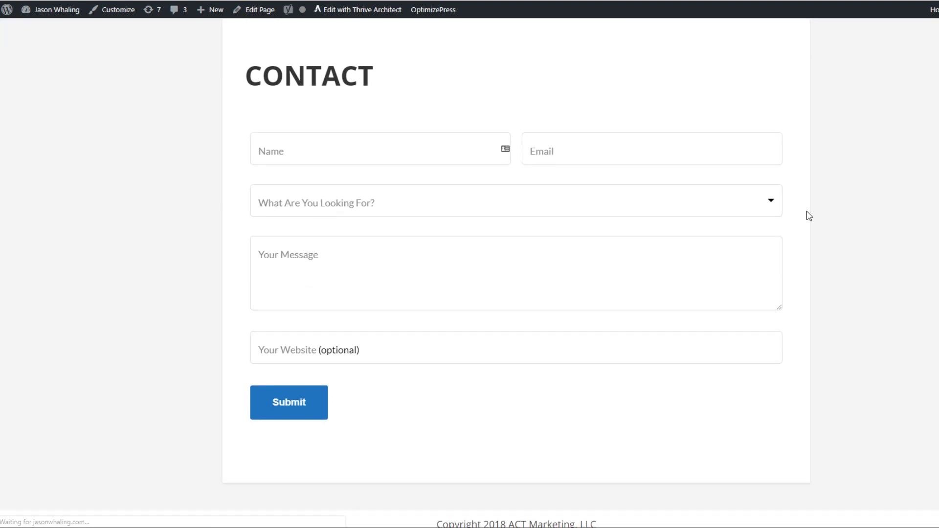
scroll(up, 3)
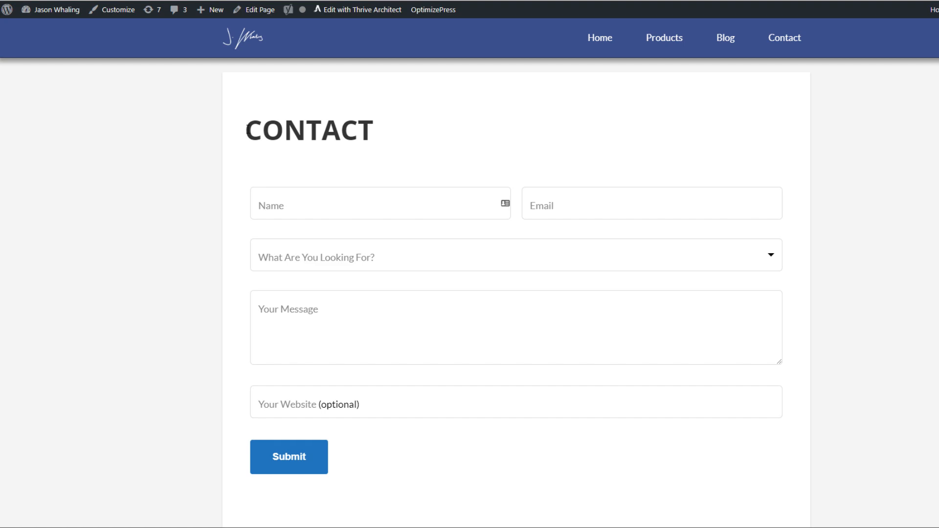
double_click(309, 130)
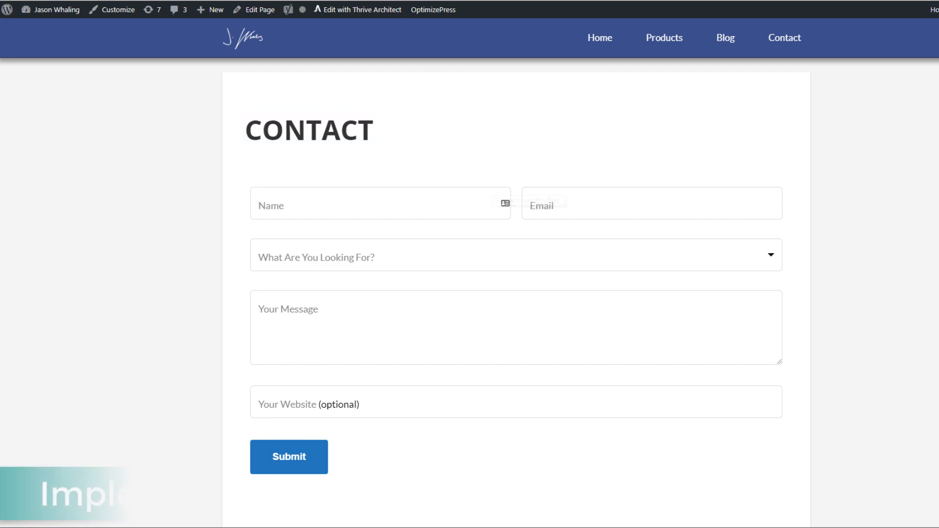
click(362, 10)
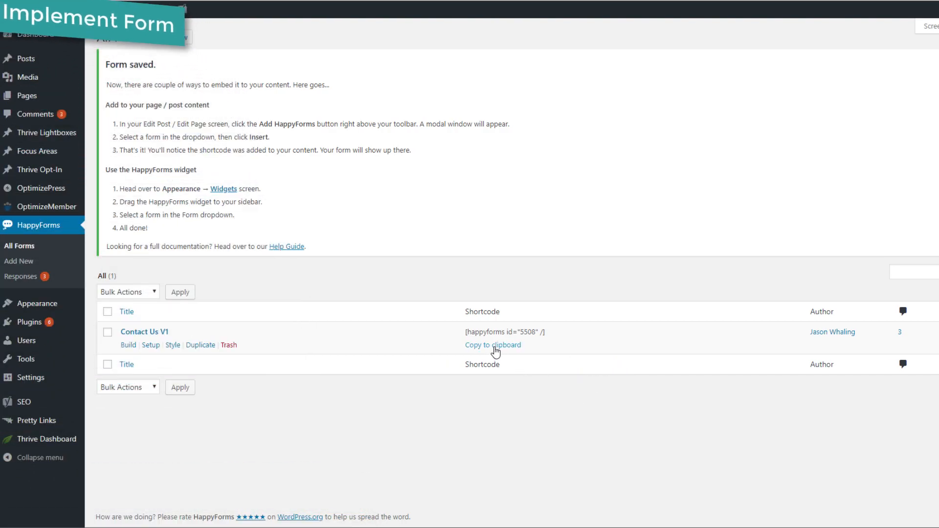
mouse_move(367, 63)
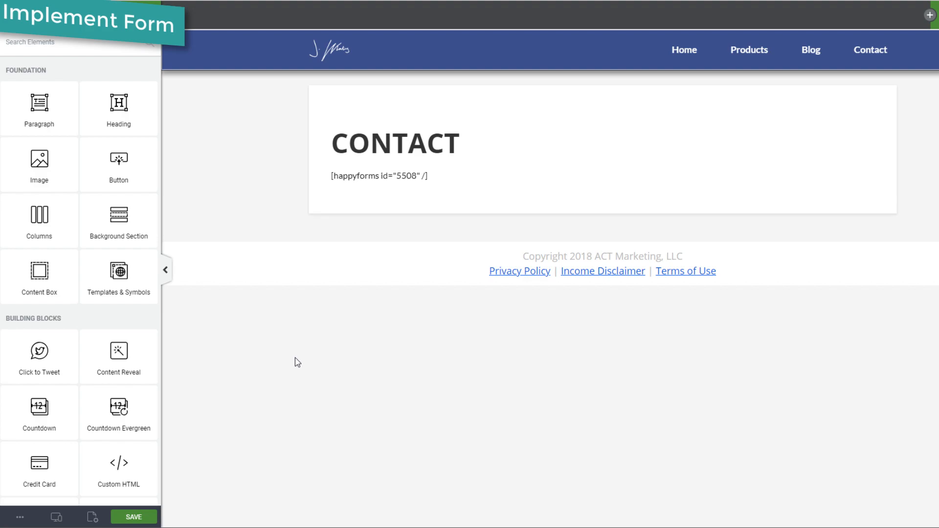
Place a Custom HTML block below the content box holding [happyforms id="5508" /].
scroll(down, 3)
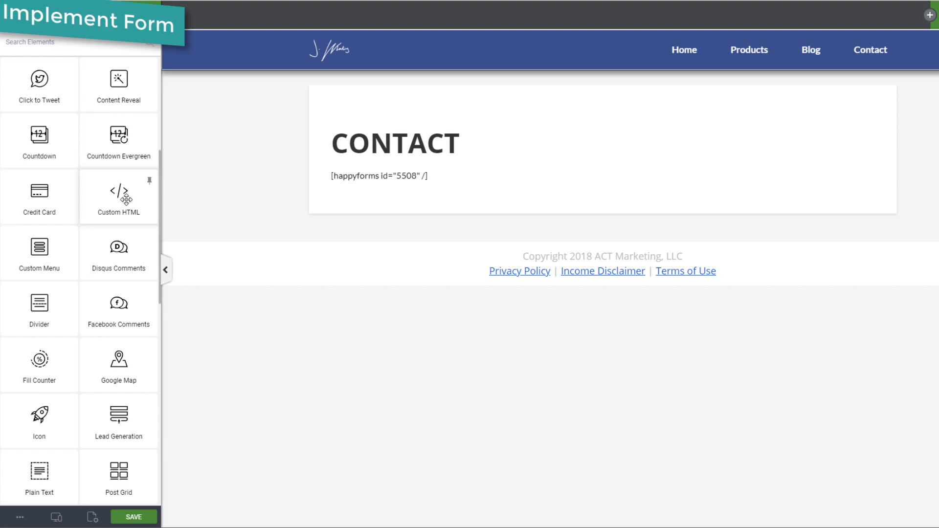
click(379, 176)
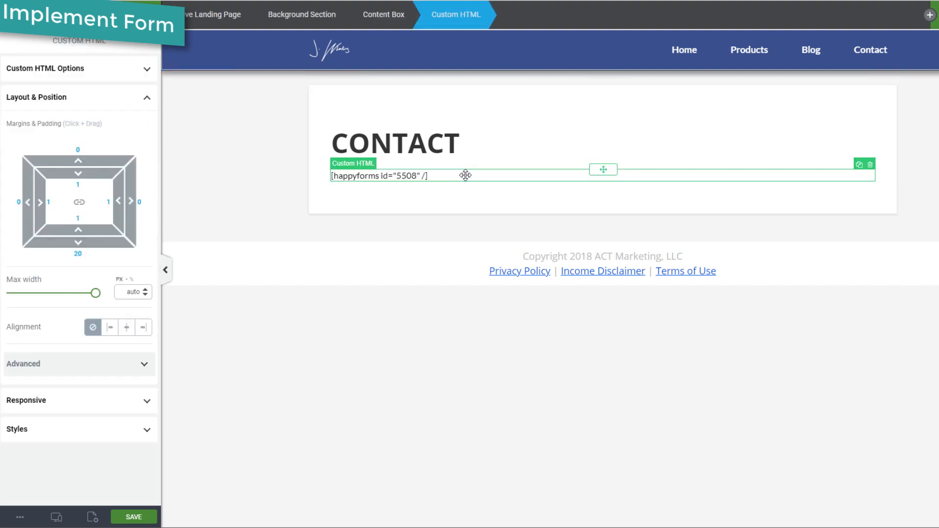
mouse_move(454, 176)
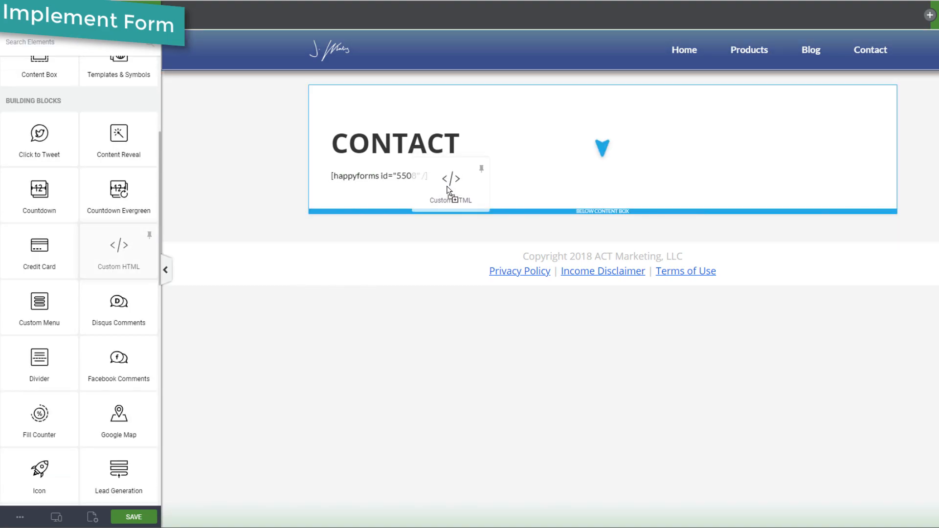
click(450, 179)
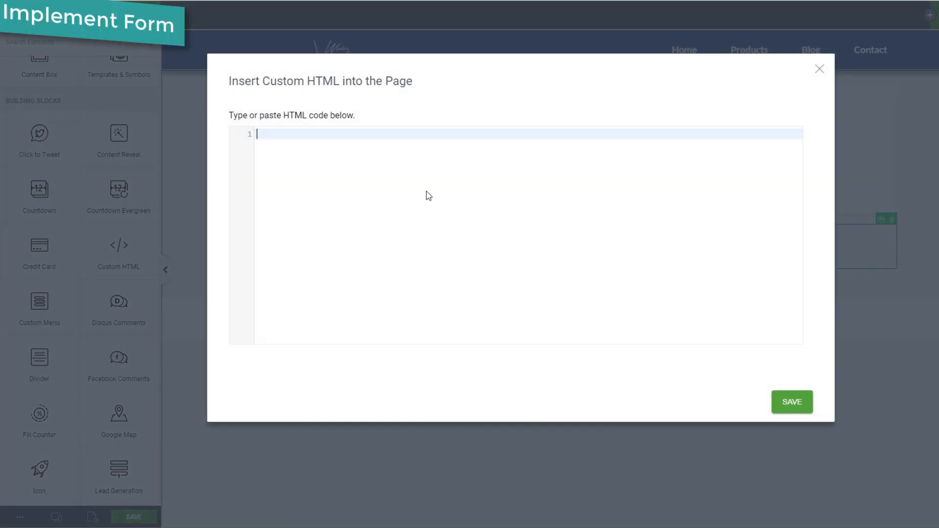
mouse_move(371, 186)
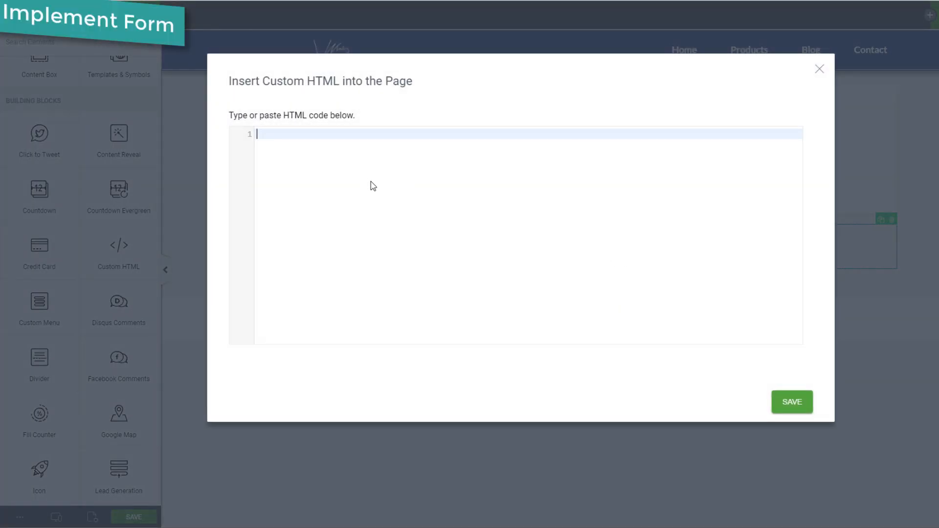
text([happyforms id="5508" /])
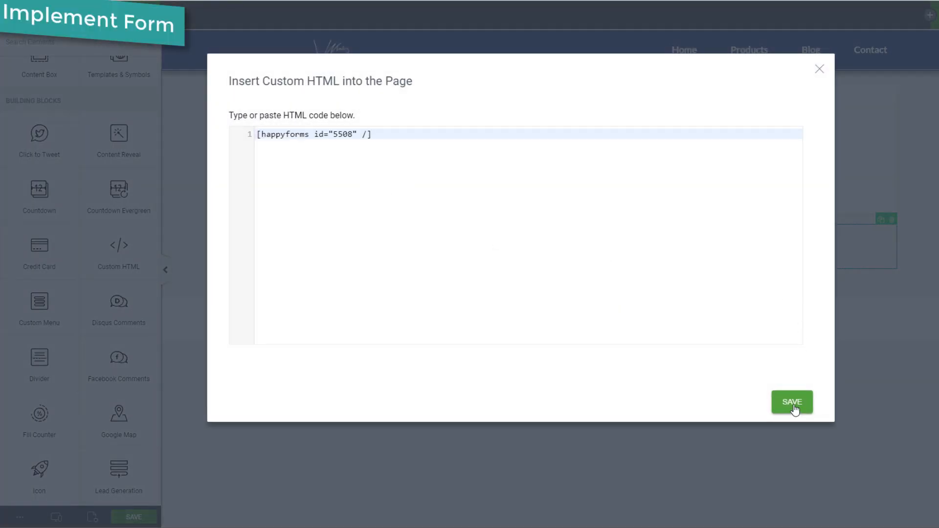
click(791, 402)
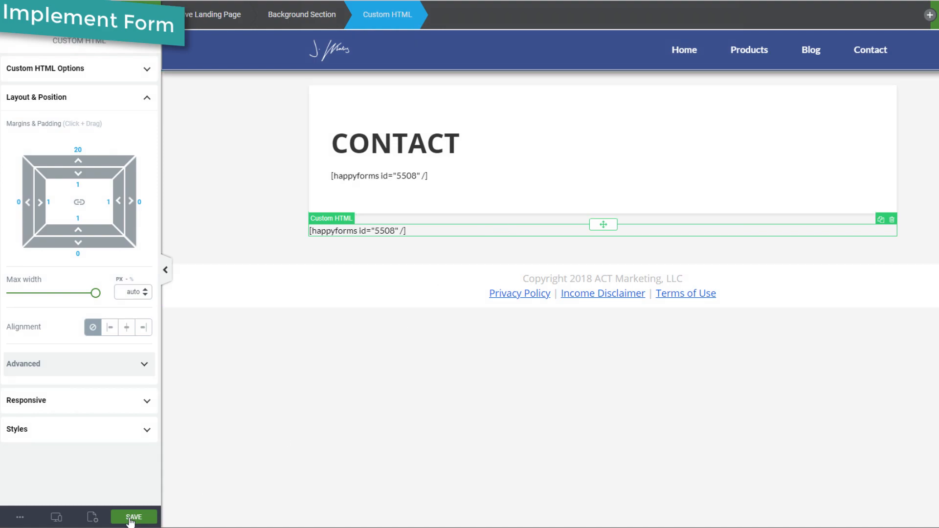
Save the Contact page and submit the embedded form empty to check validation.
click(134, 518)
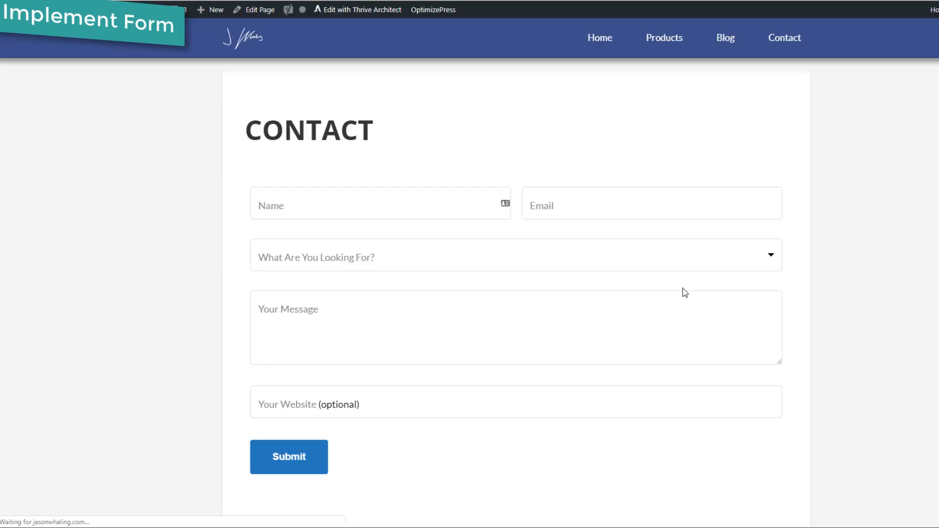
scroll(down, 3)
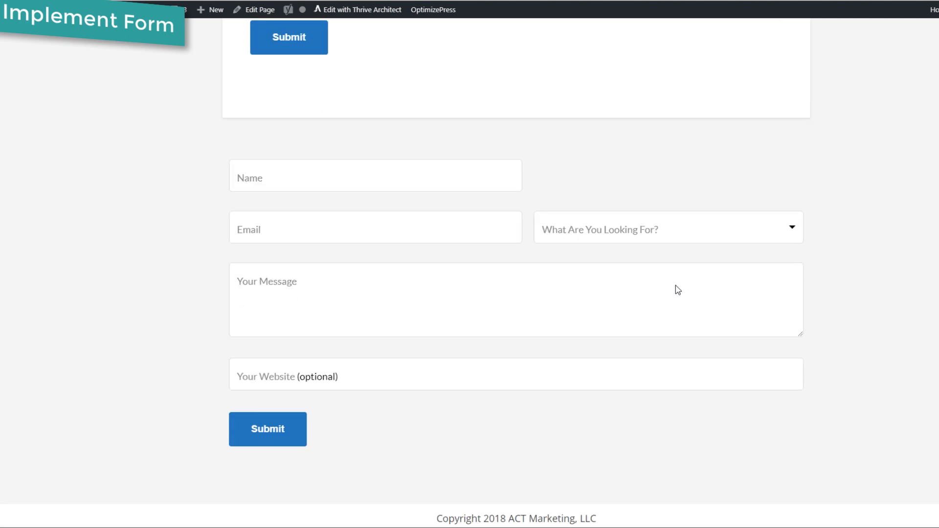
click(267, 429)
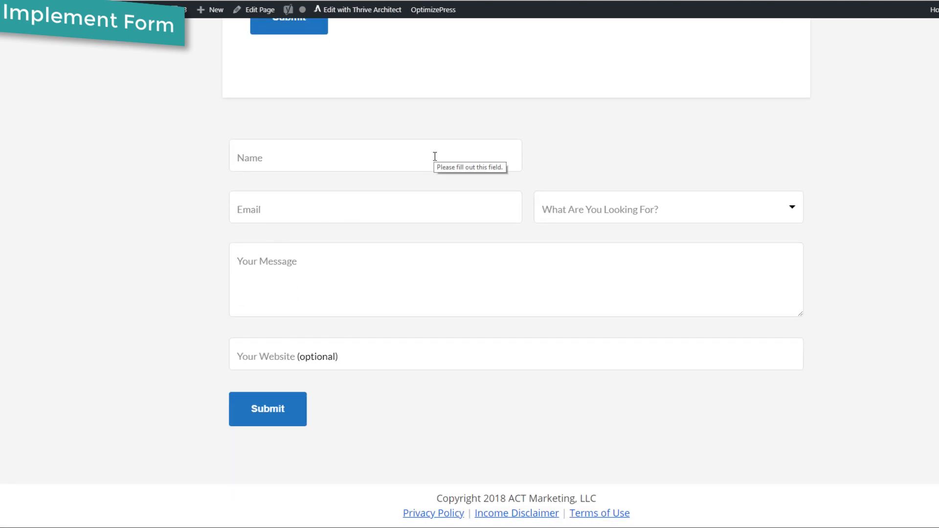
mouse_move(528, 405)
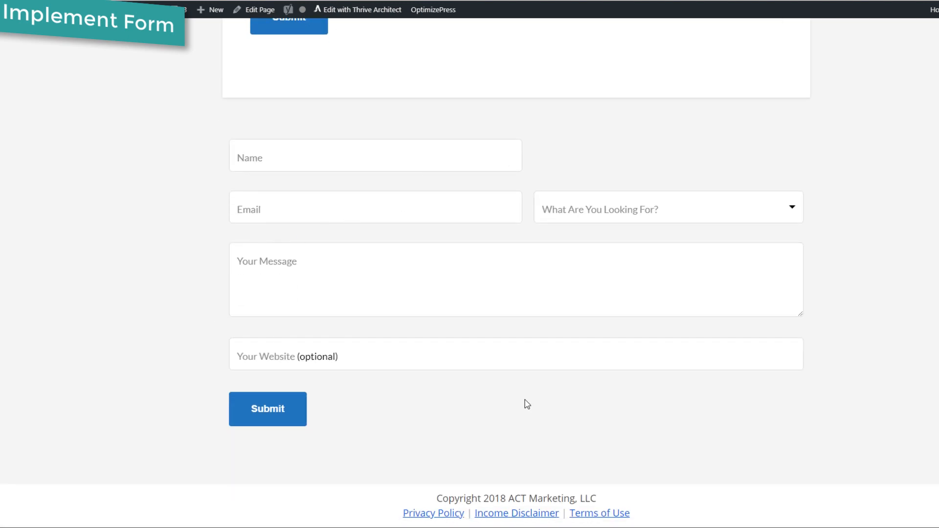
mouse_move(803, 390)
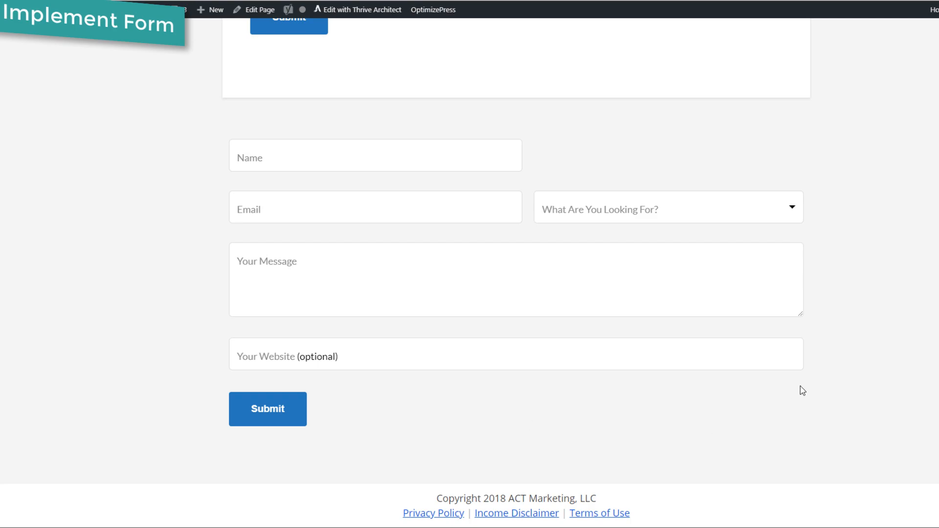
scroll(up, 3)
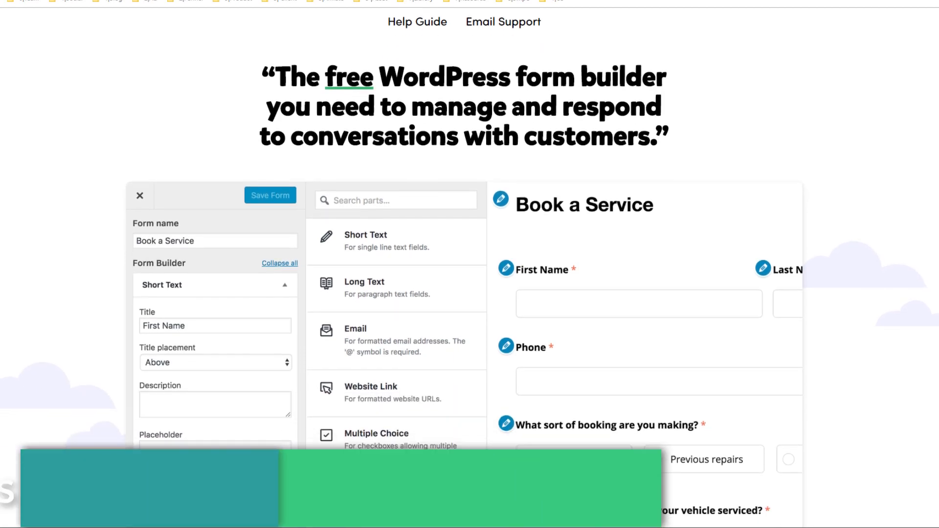
Scroll the HappyForms homepage past the builder preview to the free download offer.
scroll(down, 3)
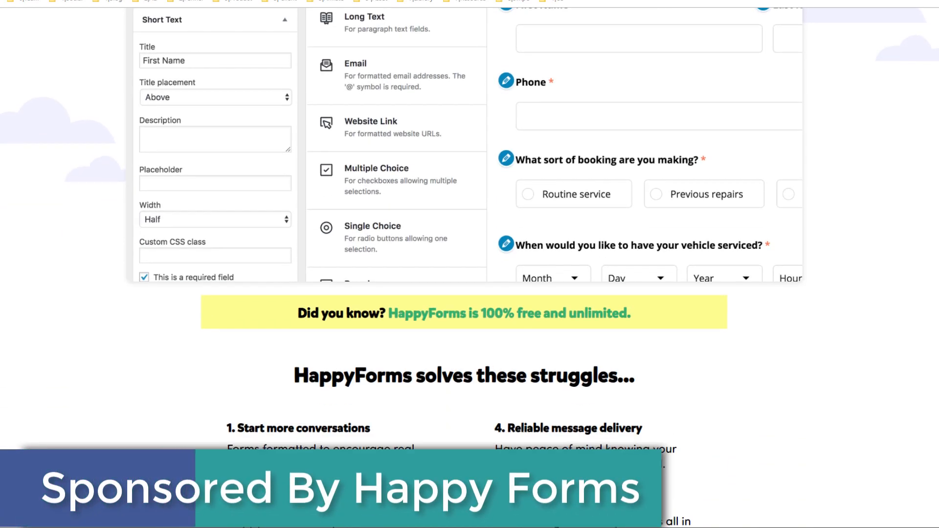
scroll(down, 3)
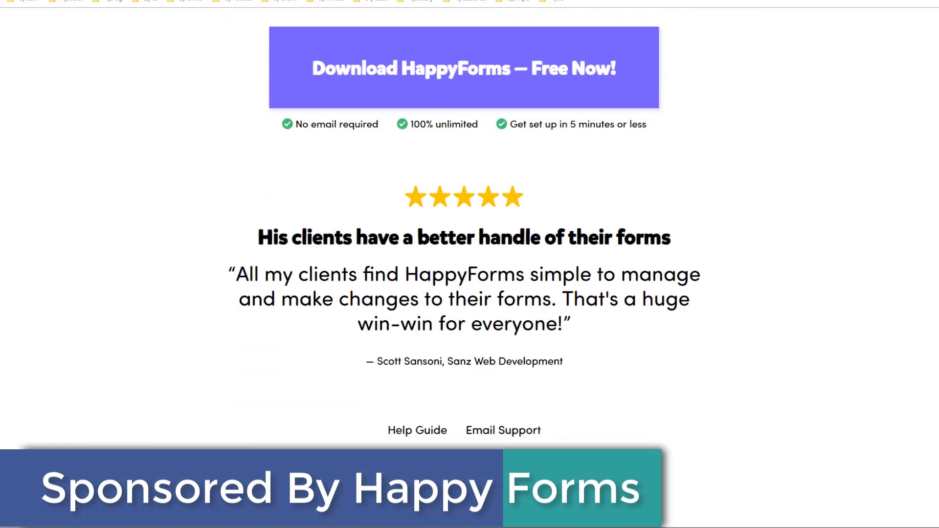